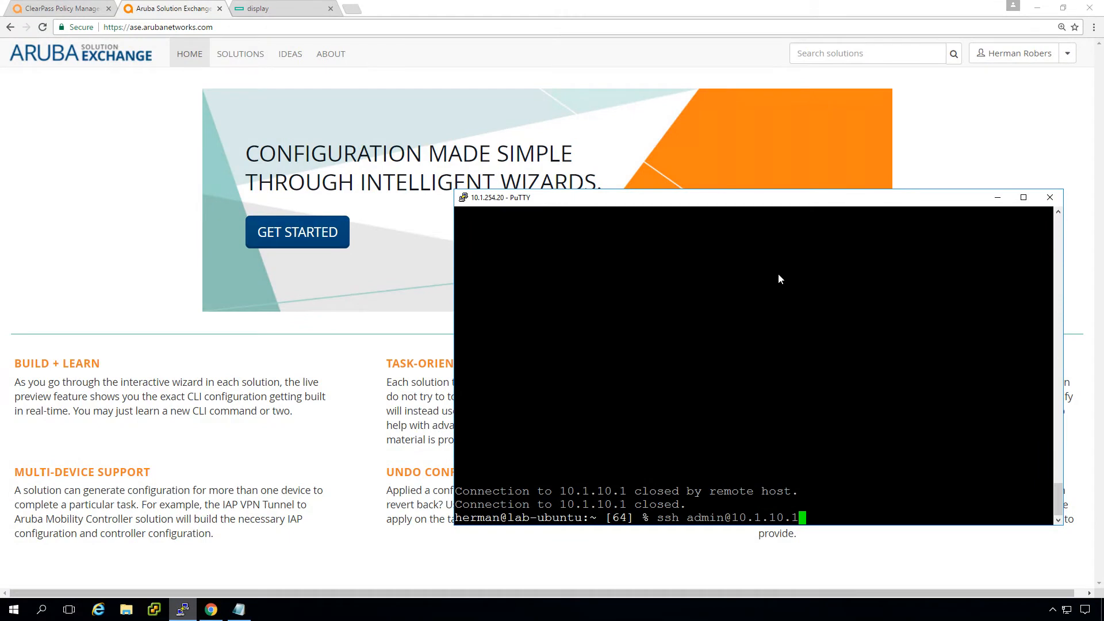
pyautogui.moveTo(712, 357)
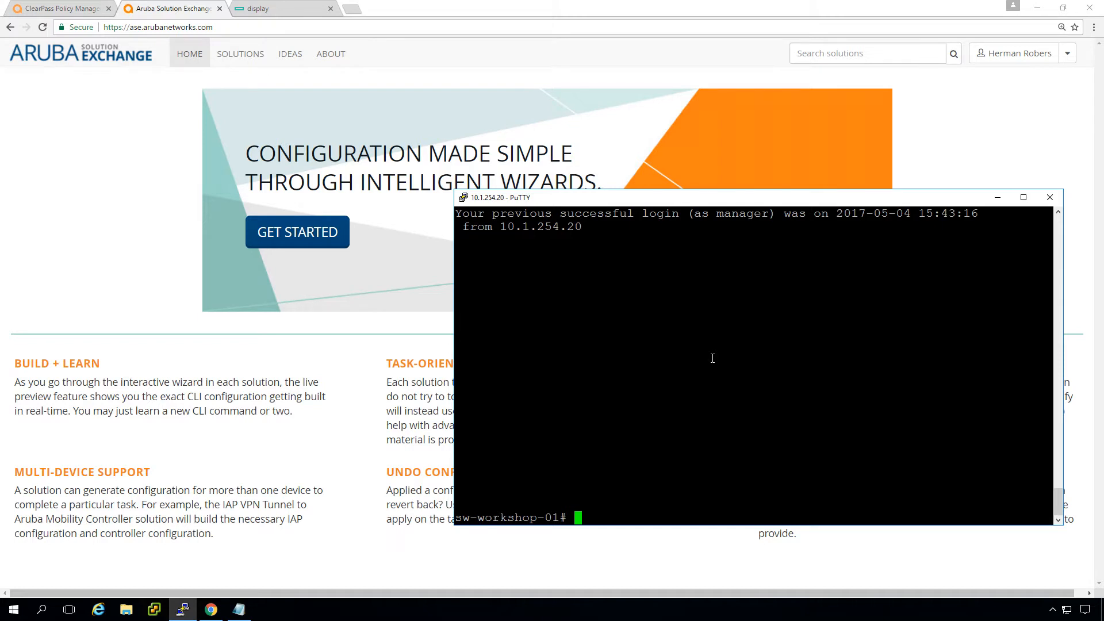
# Run show config on sw-workshop-01 and page through the full configuration listing
pyautogui.write('show')
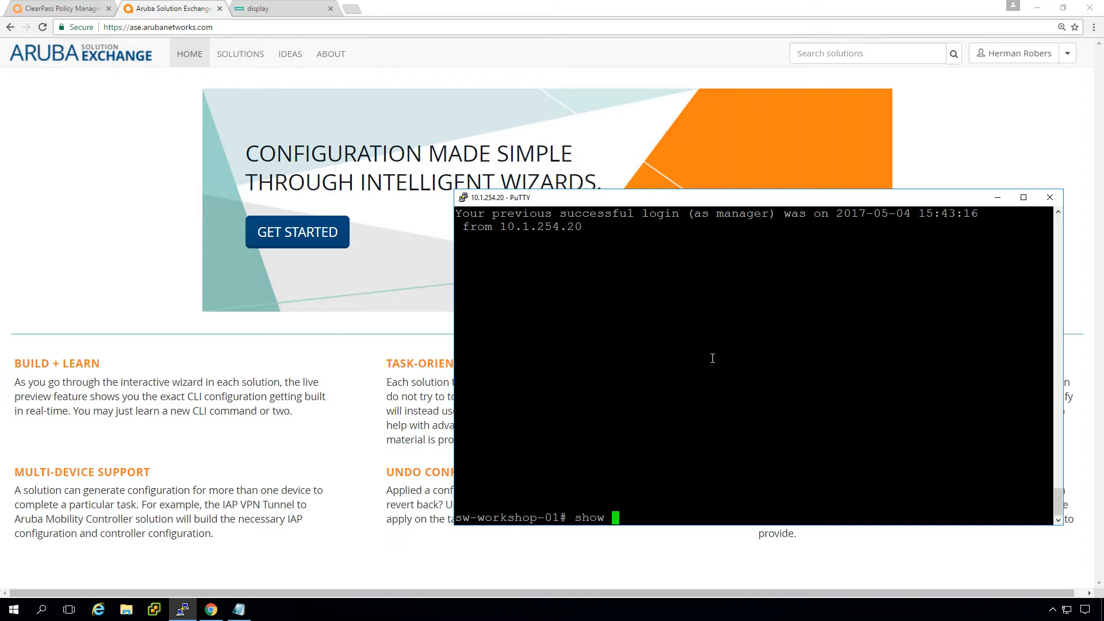
pyautogui.write('con')
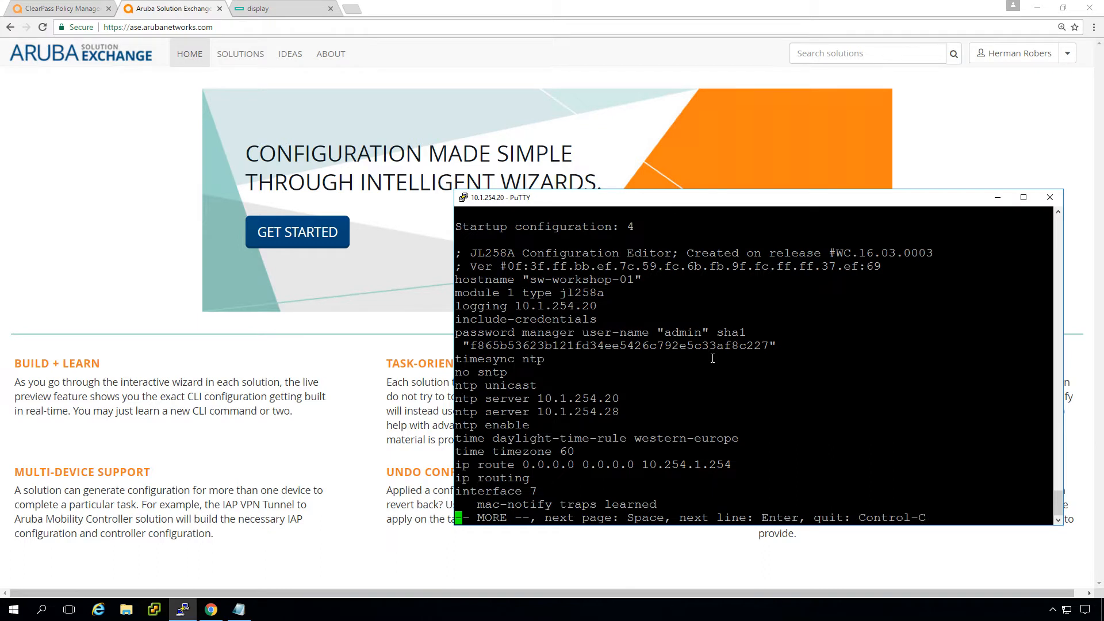
pyautogui.moveTo(601, 385)
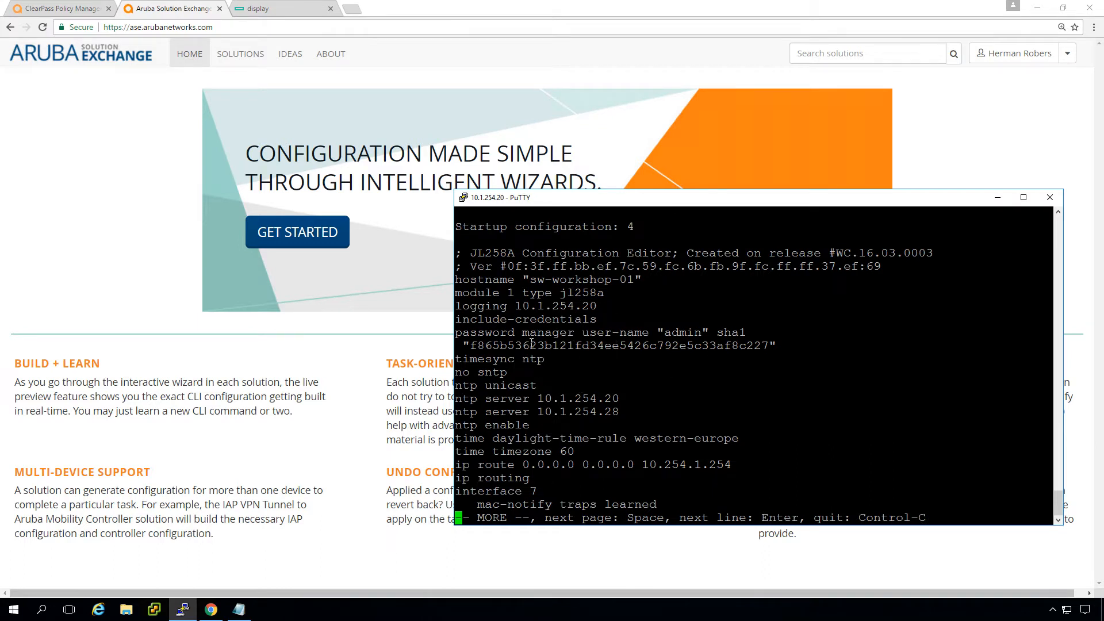
pyautogui.moveTo(702, 332)
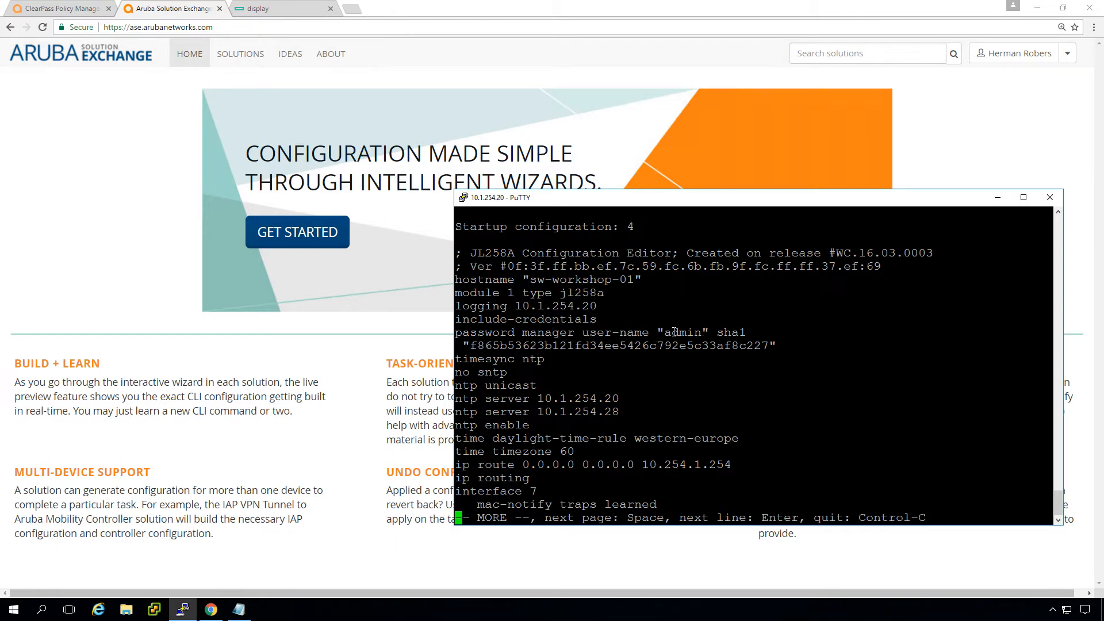
pyautogui.press('q')
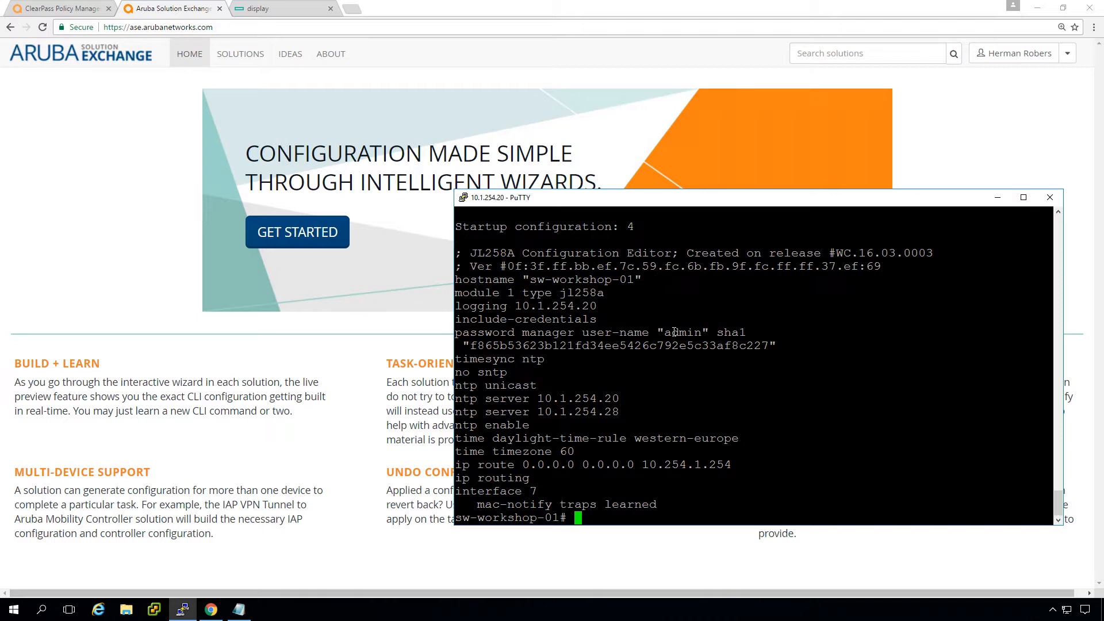
pyautogui.moveTo(431, 41)
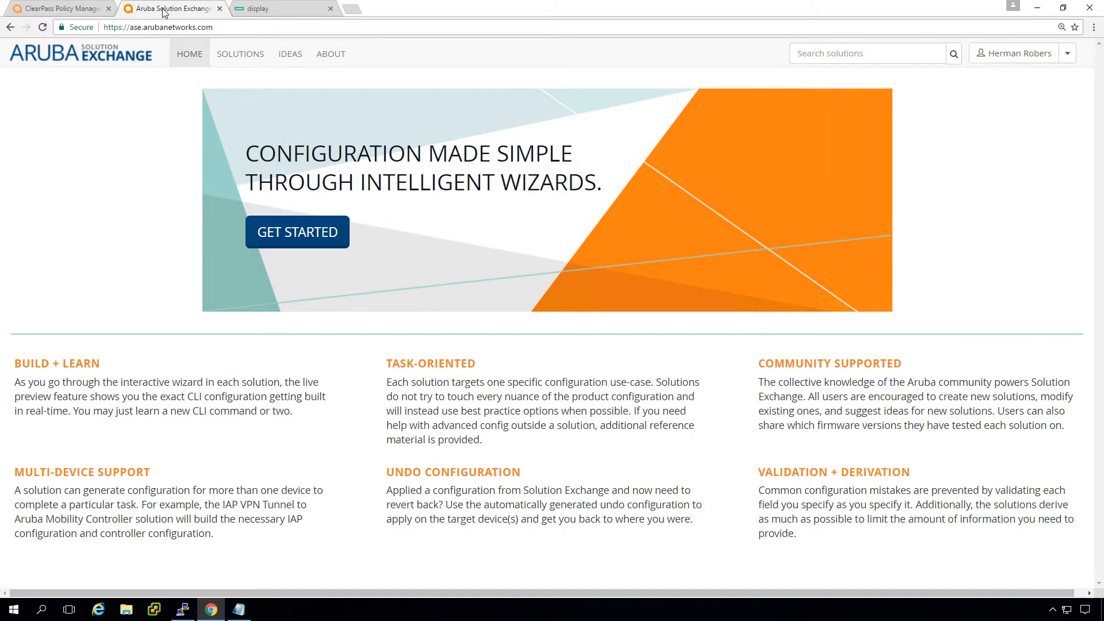
pyautogui.moveTo(158, 168)
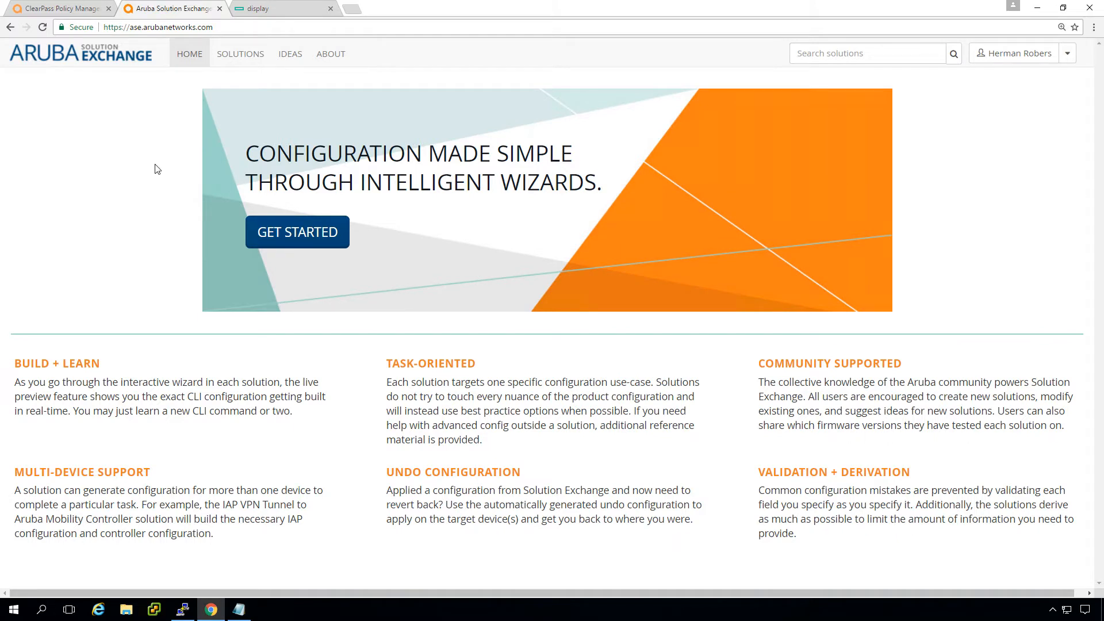
pyautogui.moveTo(826, 102)
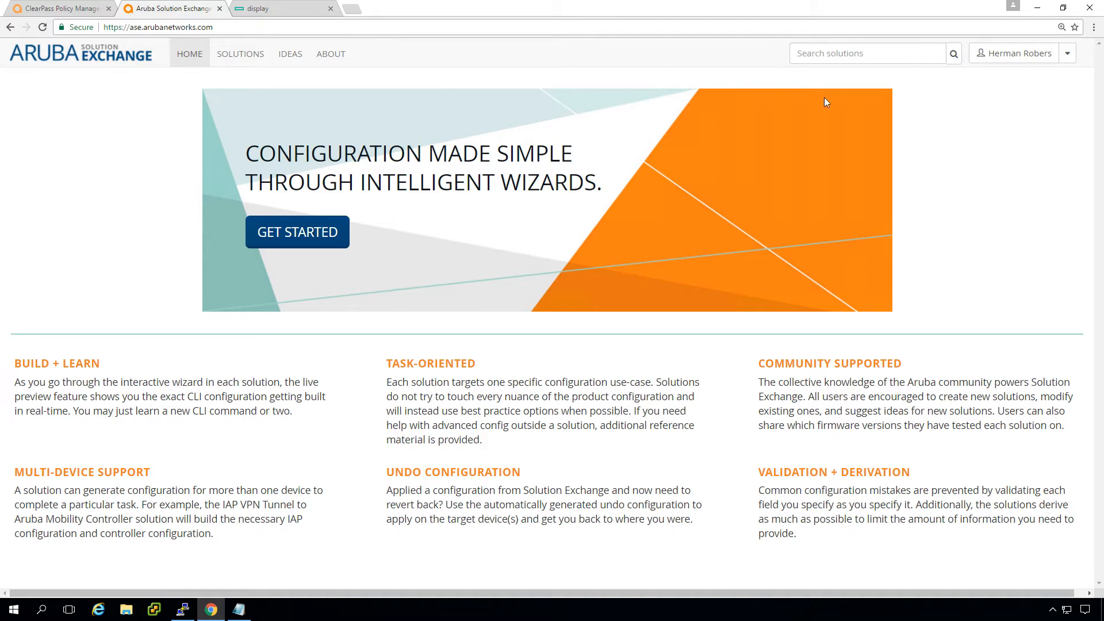
pyautogui.moveTo(1019, 83)
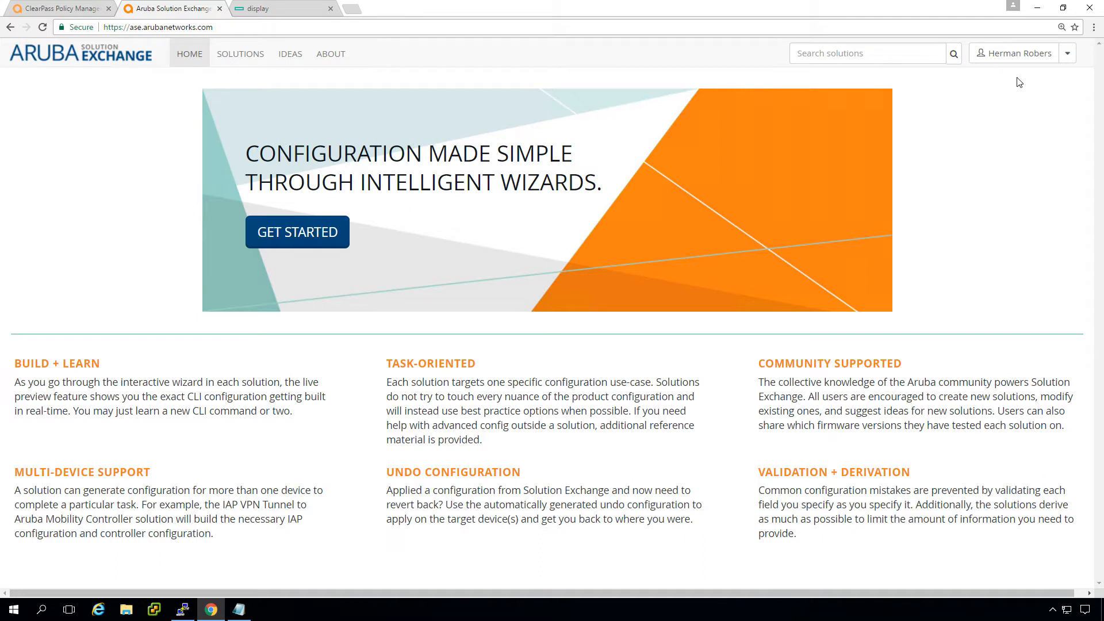
pyautogui.moveTo(261, 78)
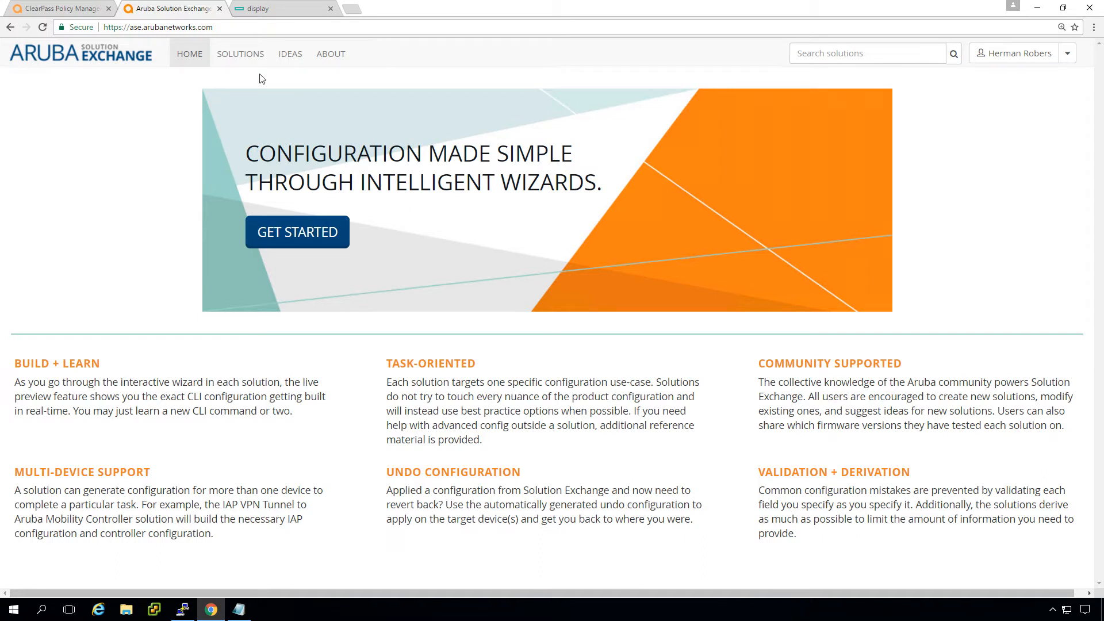
# Search the solutions for tacacs and open ArubaOS-Switch TACACS+ RADIUS MGMT with ClearPass
pyautogui.click(241, 54)
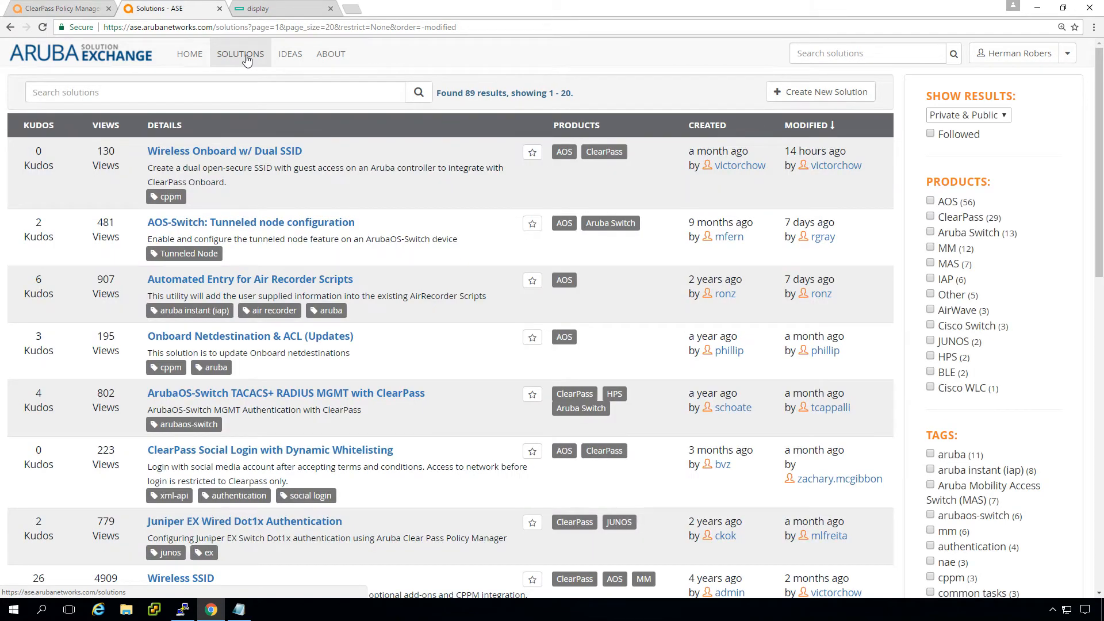
pyautogui.click(215, 92)
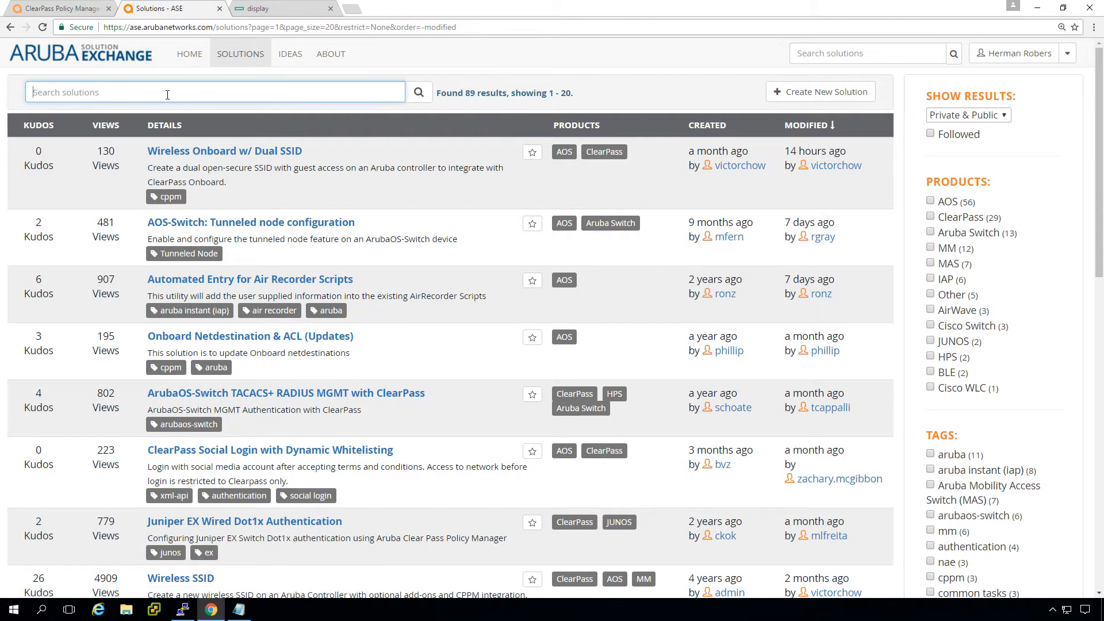
pyautogui.write('taca')
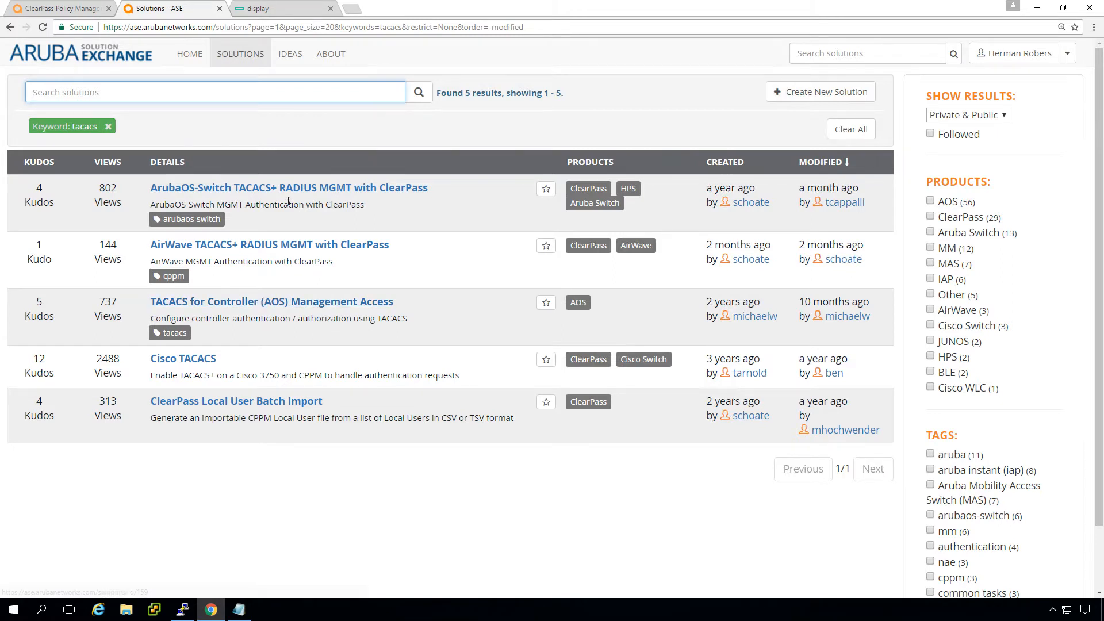
pyautogui.moveTo(243, 190)
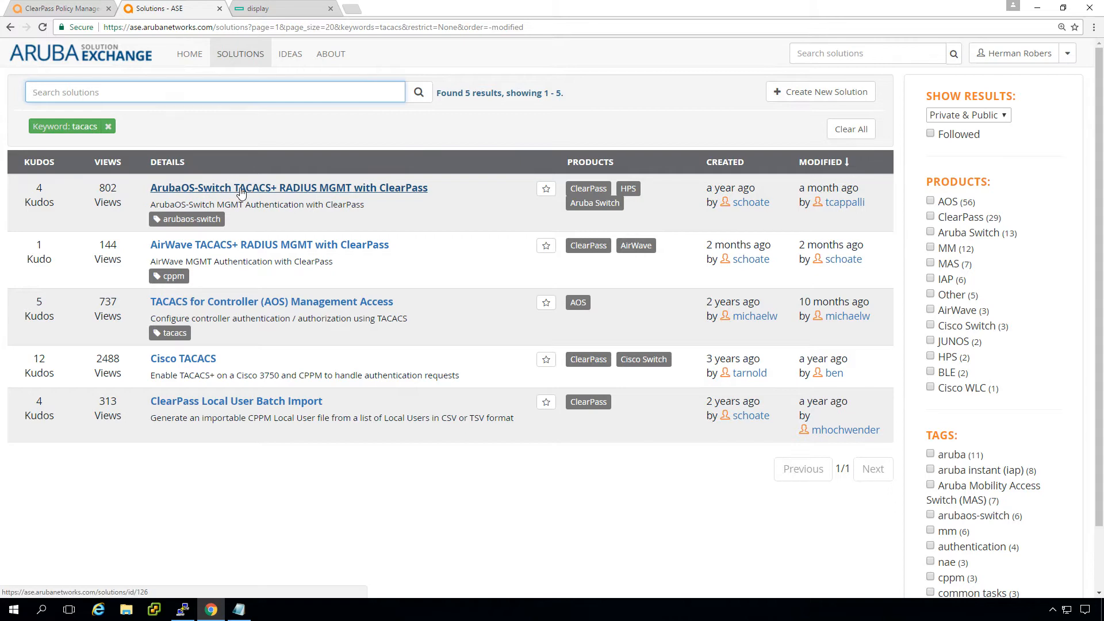
pyautogui.click(288, 187)
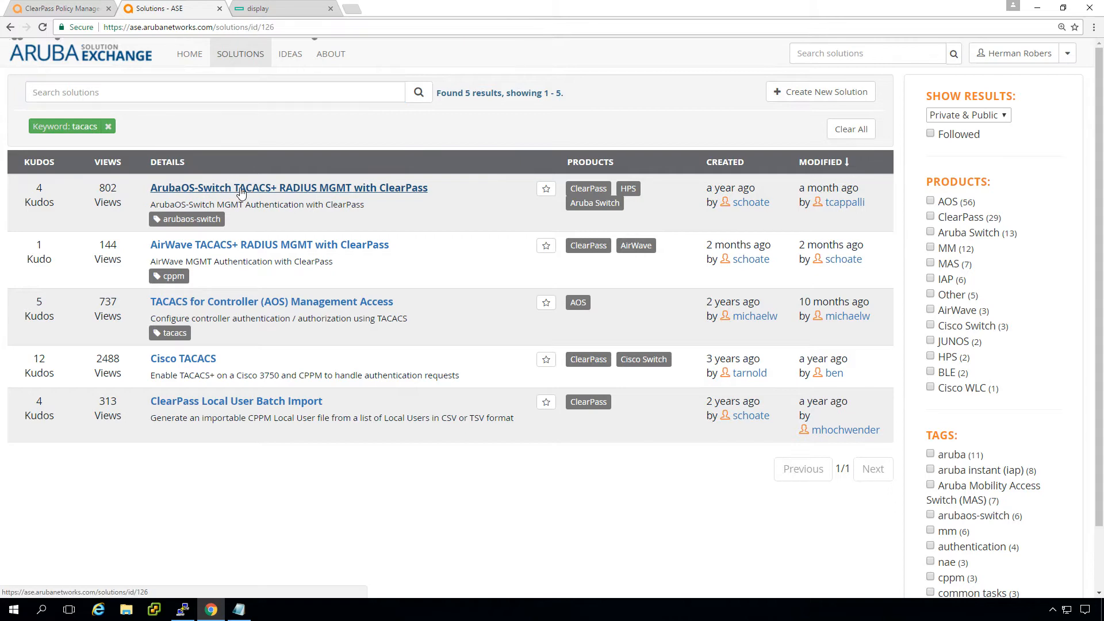
pyautogui.click(287, 187)
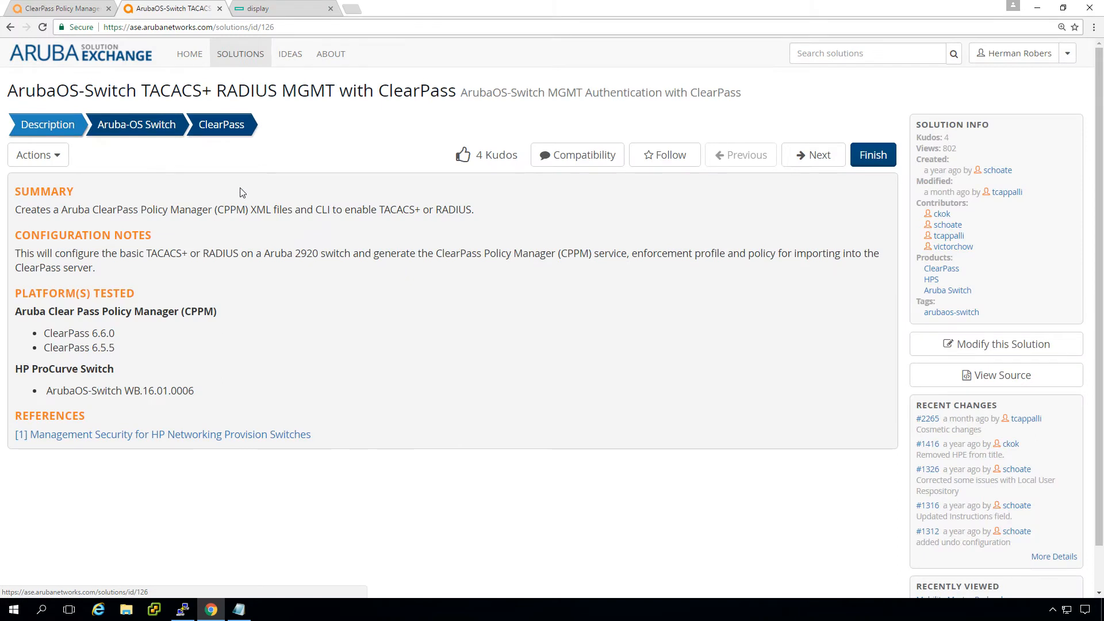
pyautogui.moveTo(774, 193)
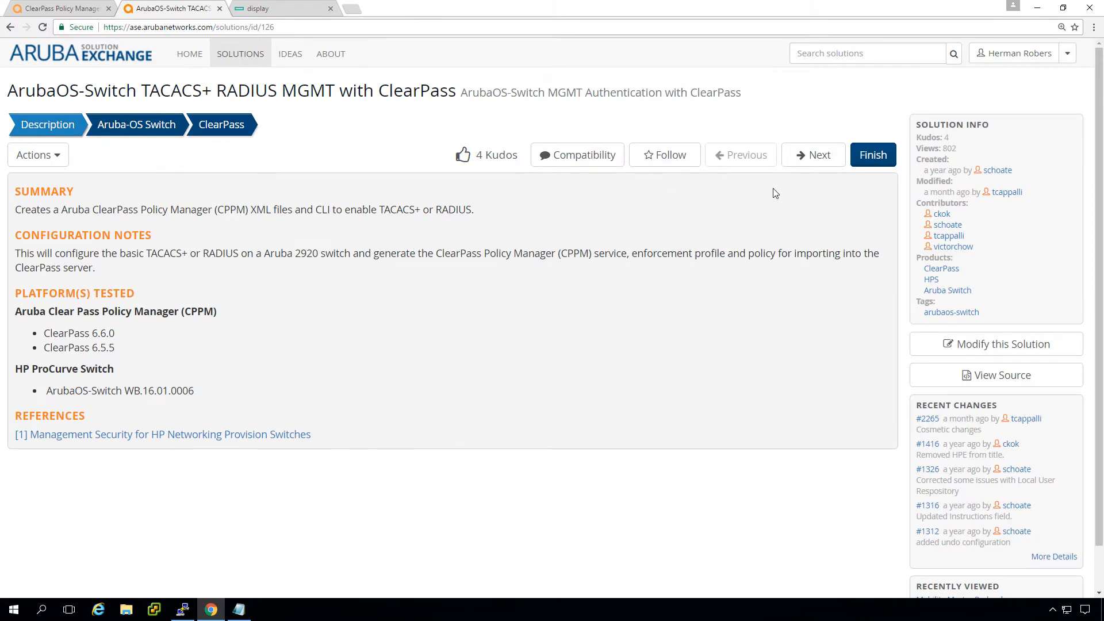
pyautogui.click(136, 125)
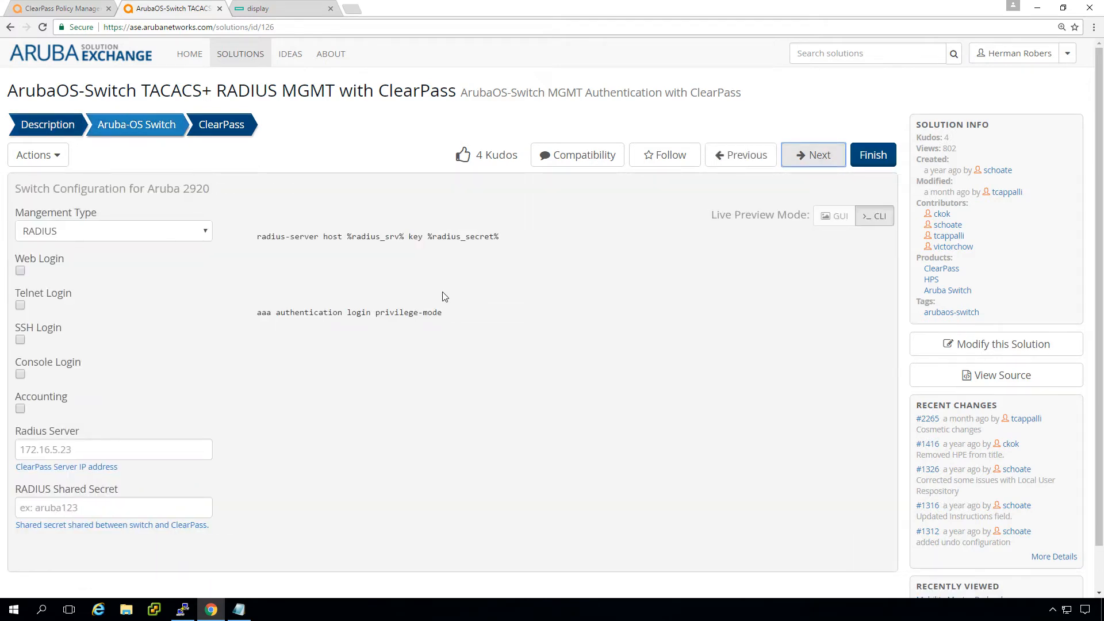
pyautogui.moveTo(139, 239)
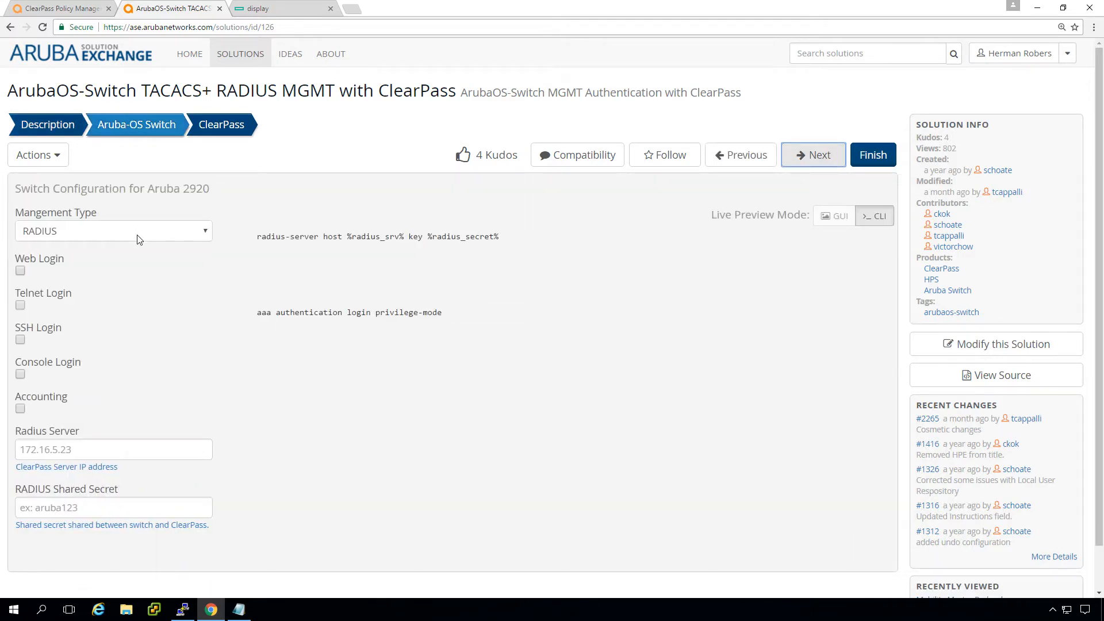
pyautogui.click(112, 232)
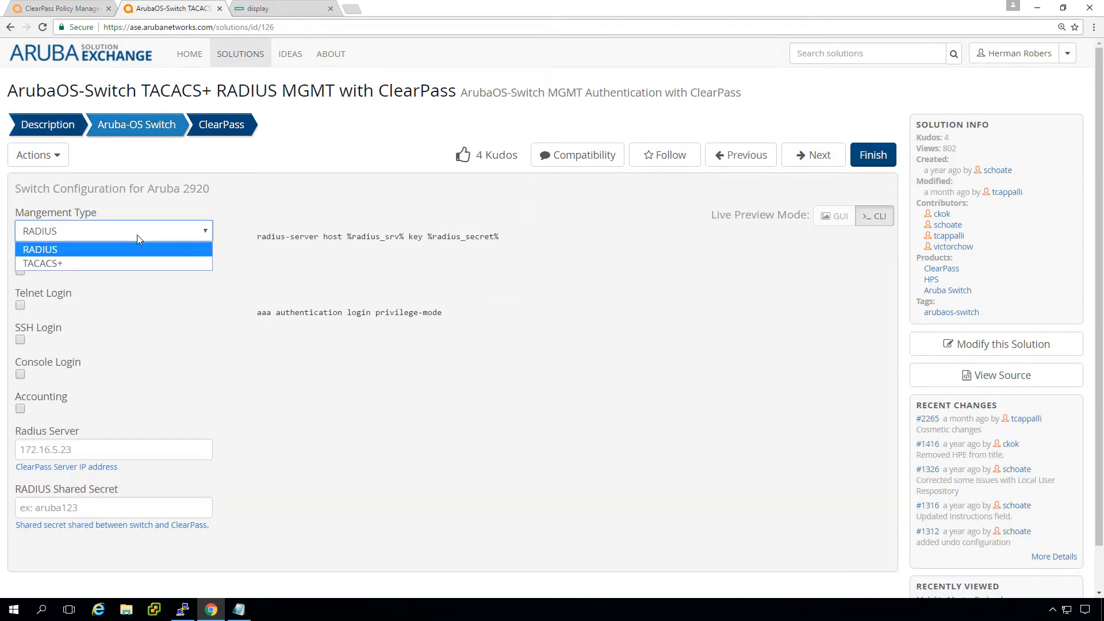
pyautogui.click(43, 262)
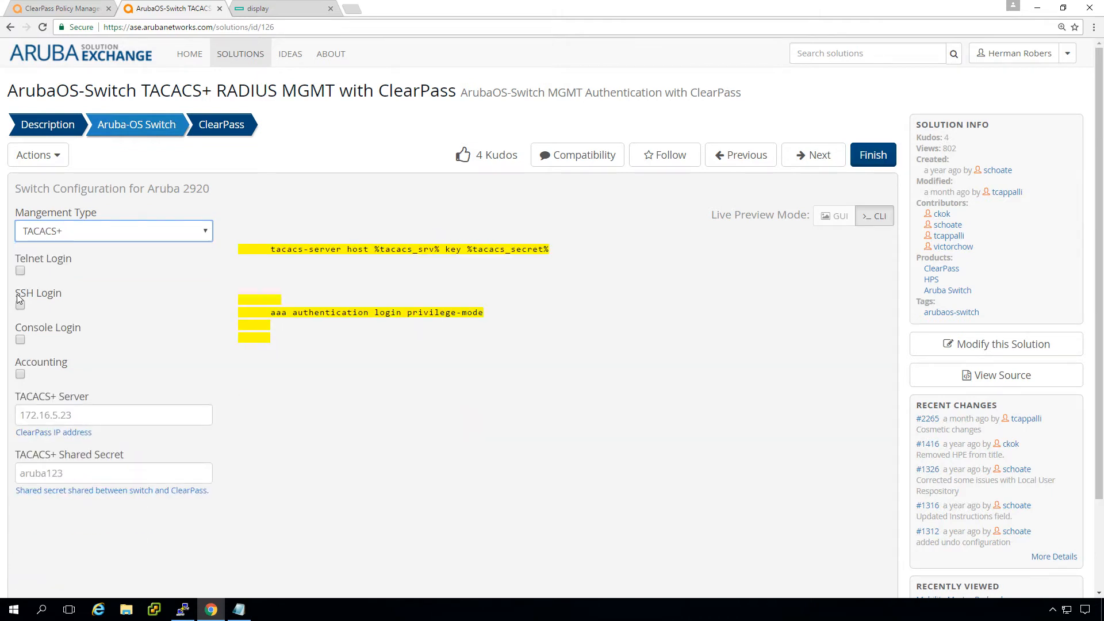
pyautogui.click(21, 307)
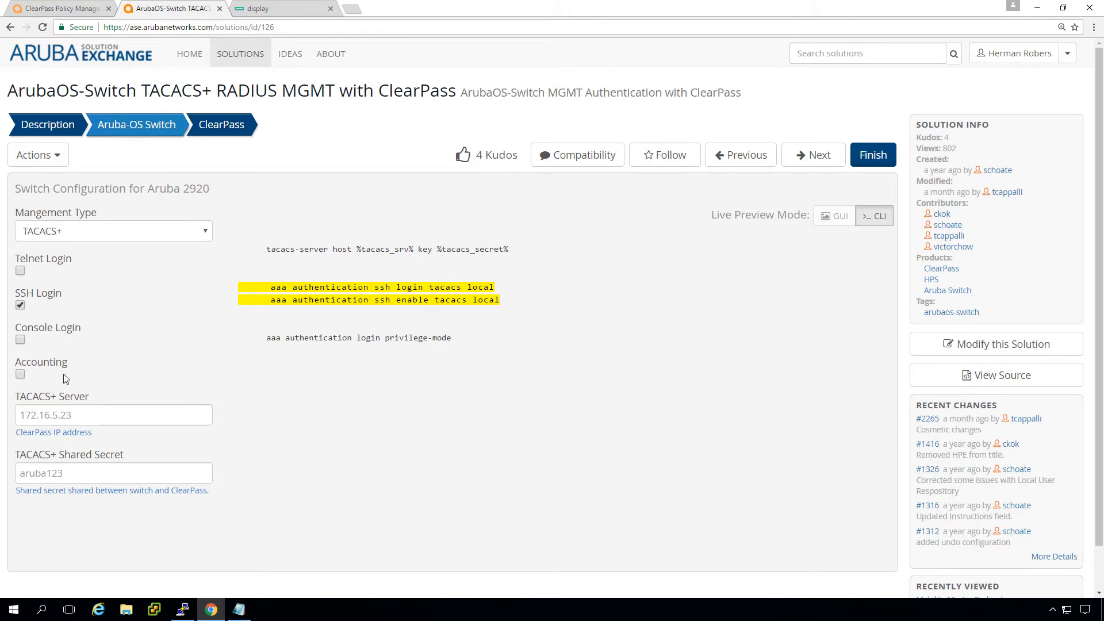
pyautogui.click(21, 375)
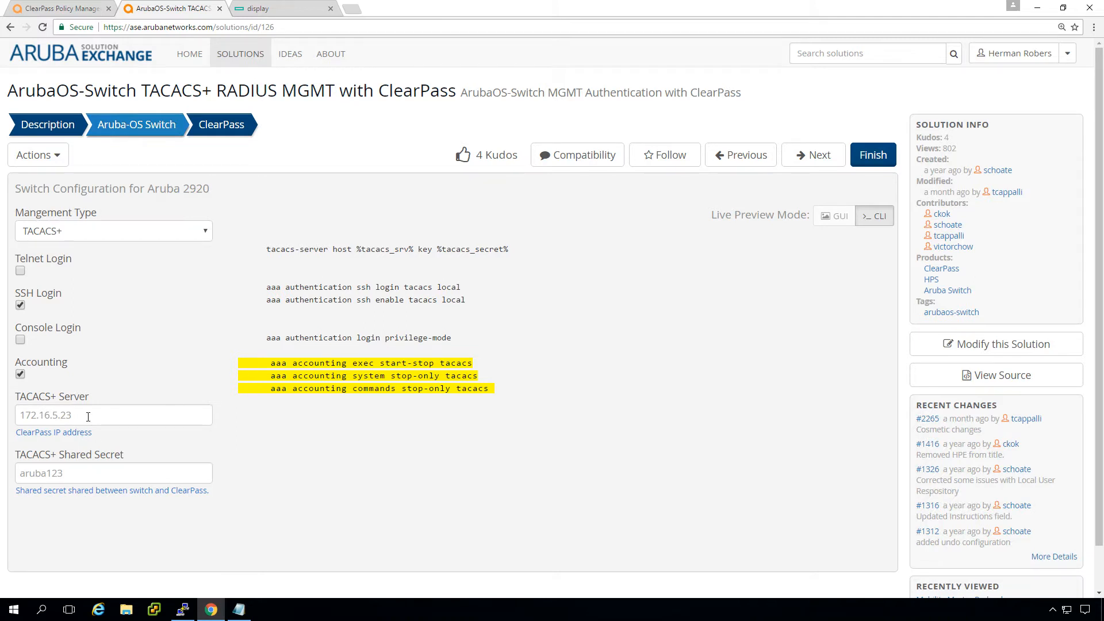
pyautogui.write('10.1.10.1')
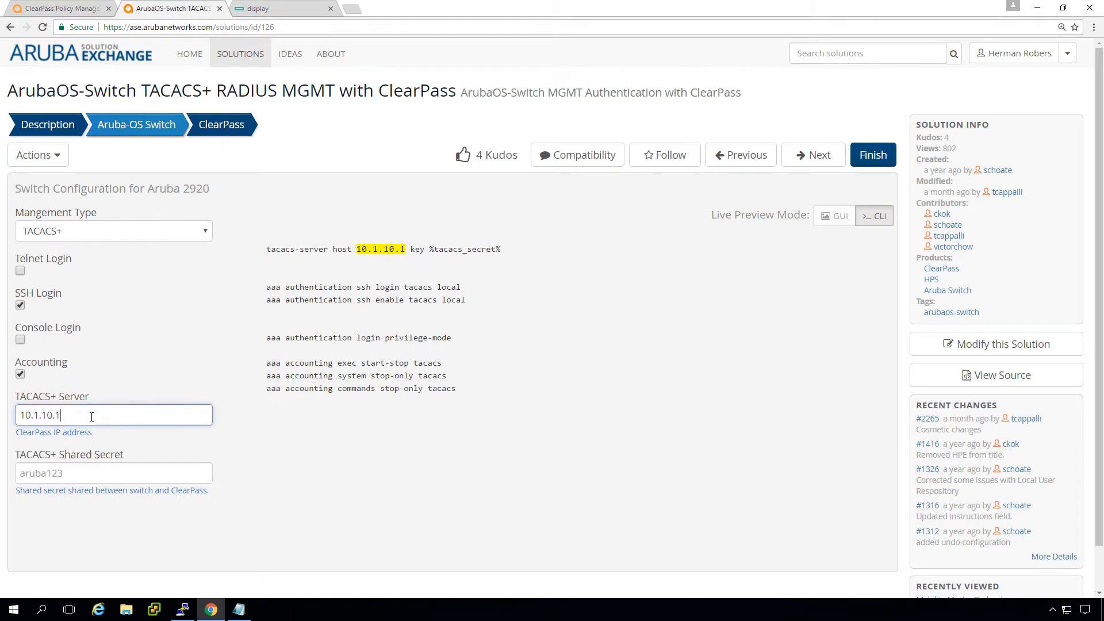
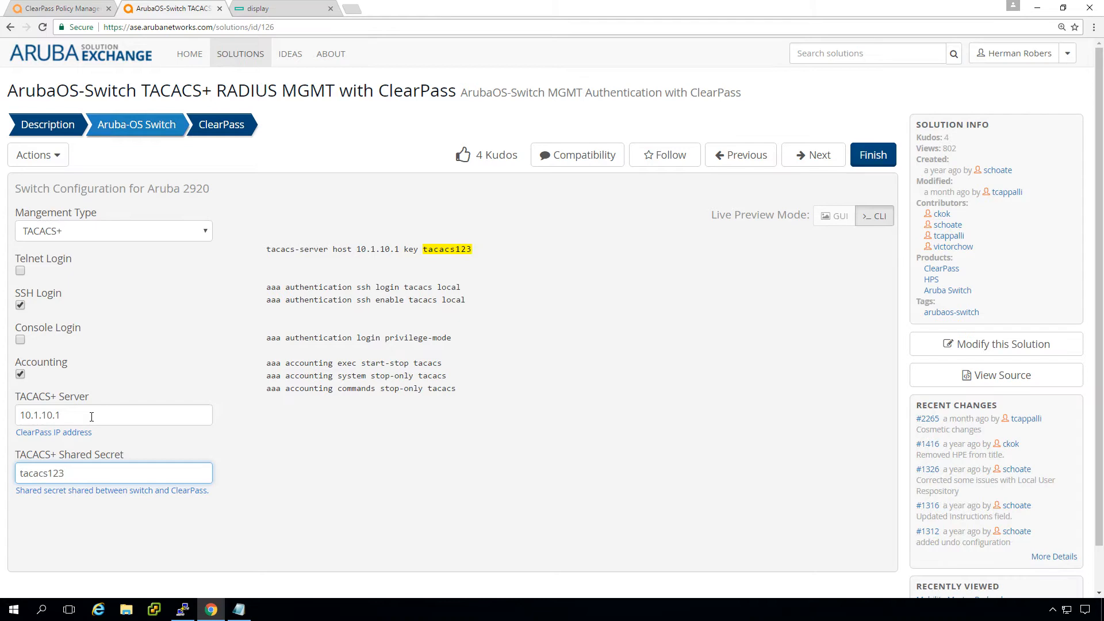
pyautogui.moveTo(234, 576)
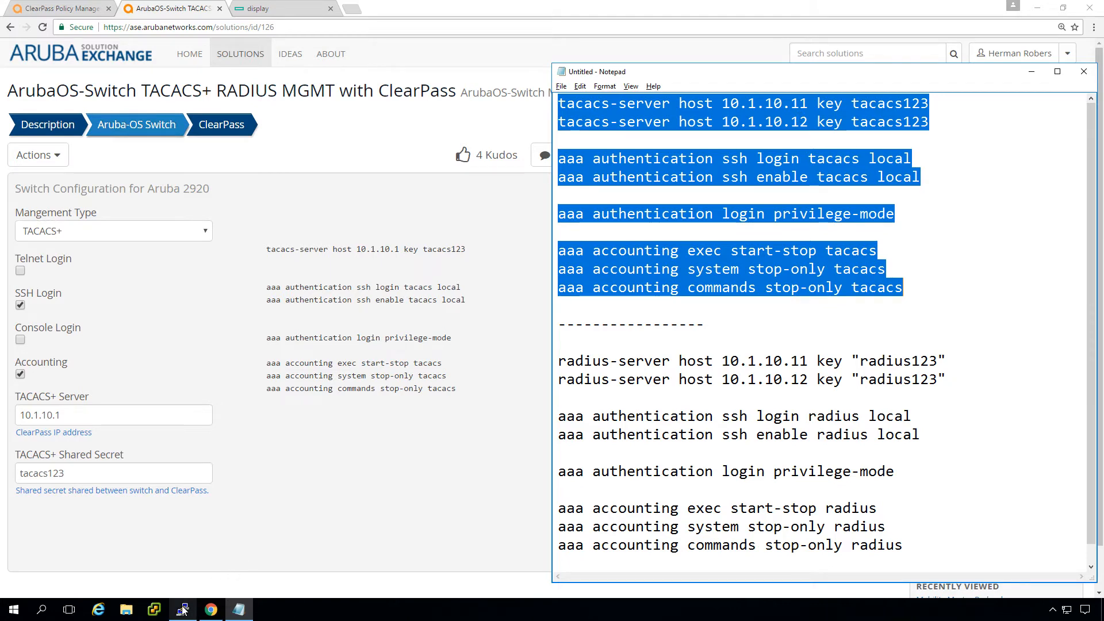
# Apply the TACACS+ server, SSH authentication and accounting commands in the switch terminal, then return to ClearPass
pyautogui.click(181, 609)
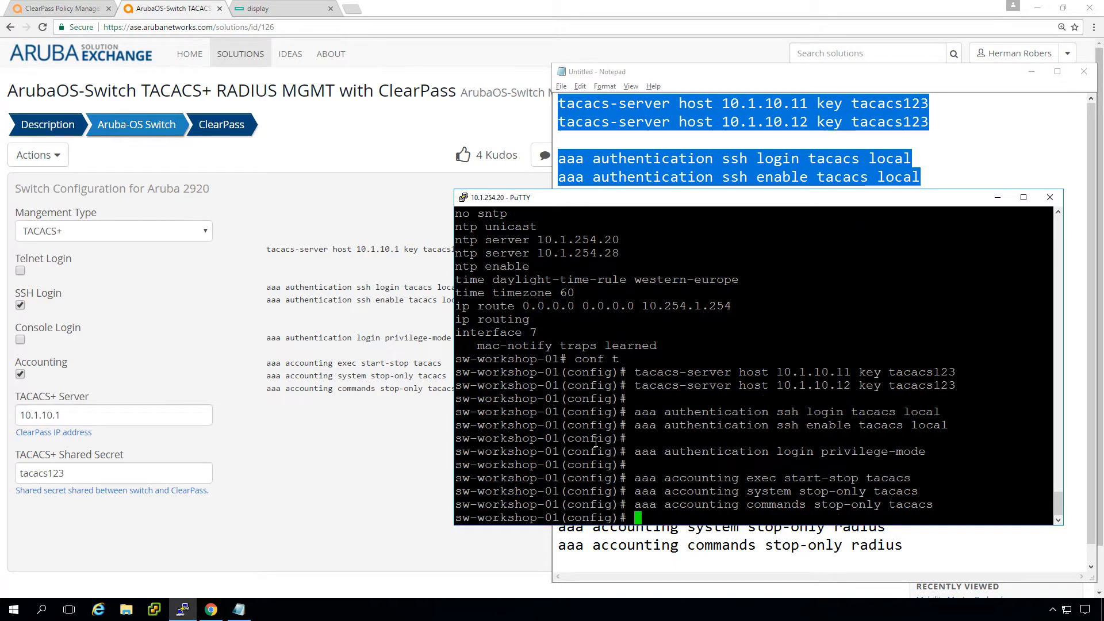
pyautogui.moveTo(730, 386)
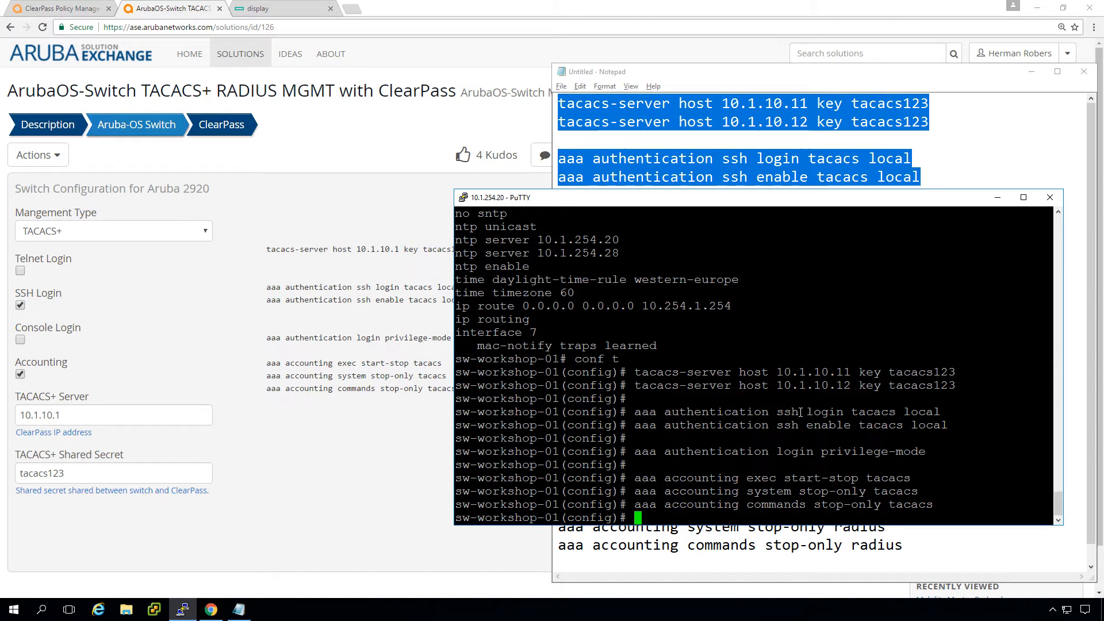
pyautogui.moveTo(816, 411)
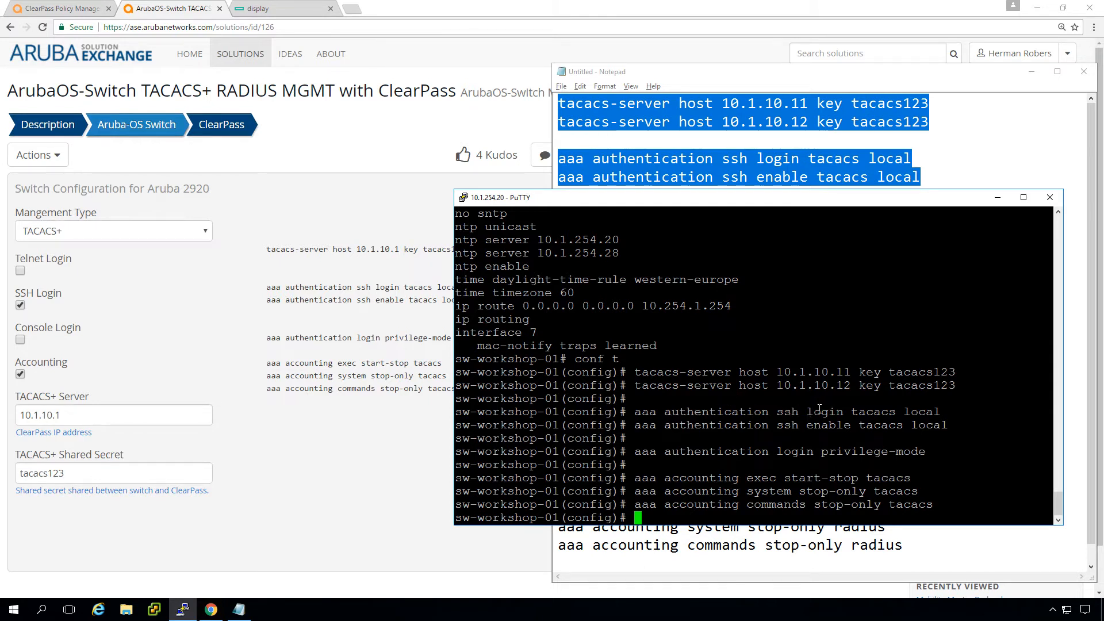
pyautogui.moveTo(829, 420)
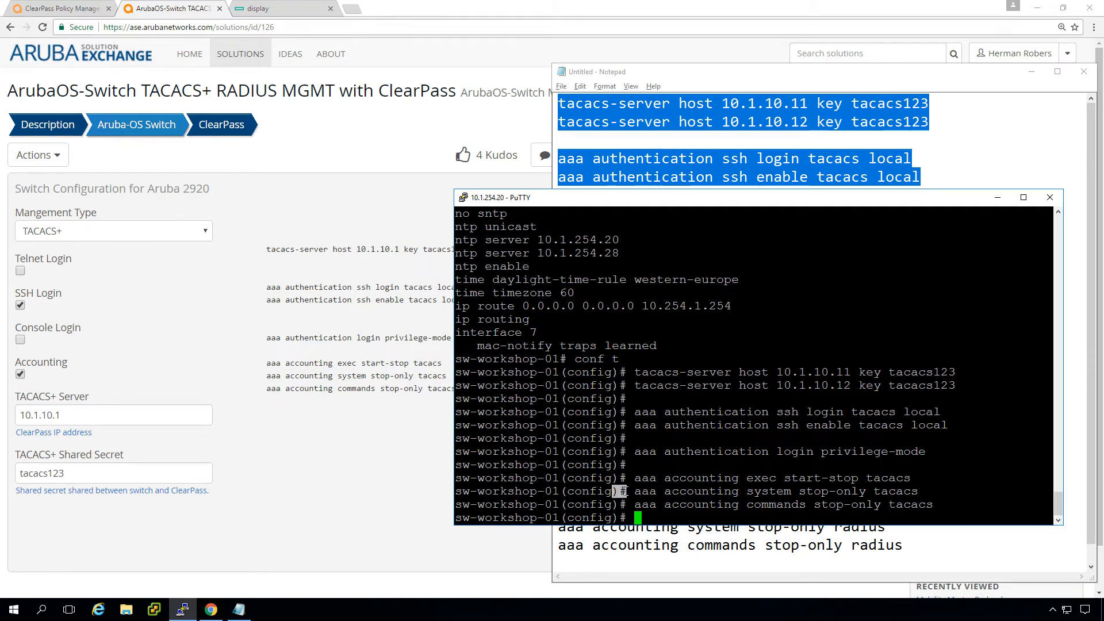
pyautogui.moveTo(707, 469)
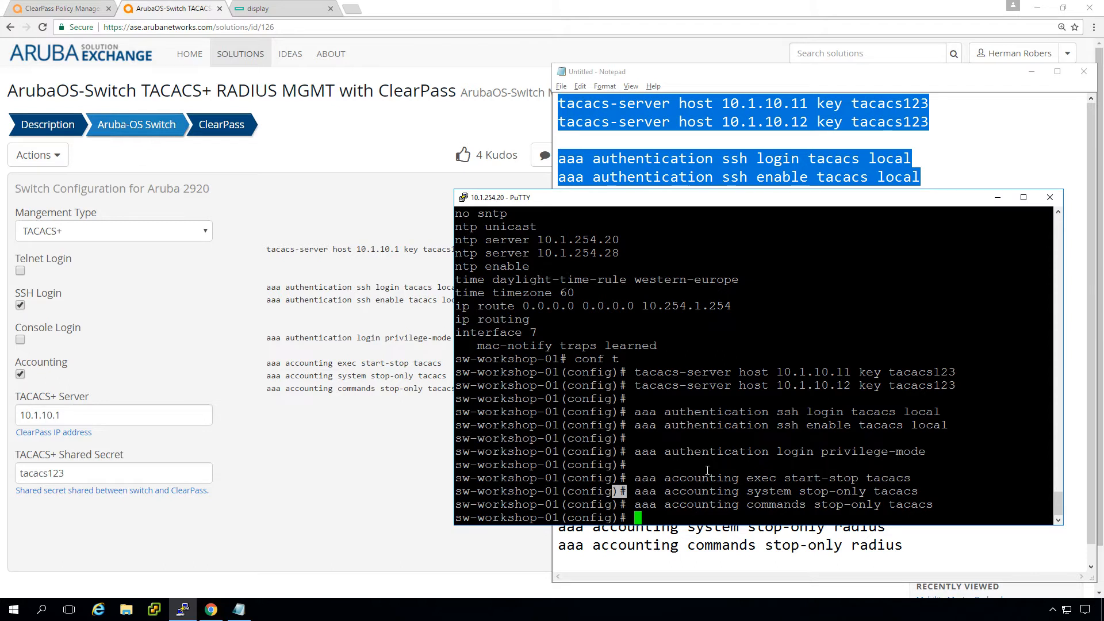
pyautogui.moveTo(766, 494)
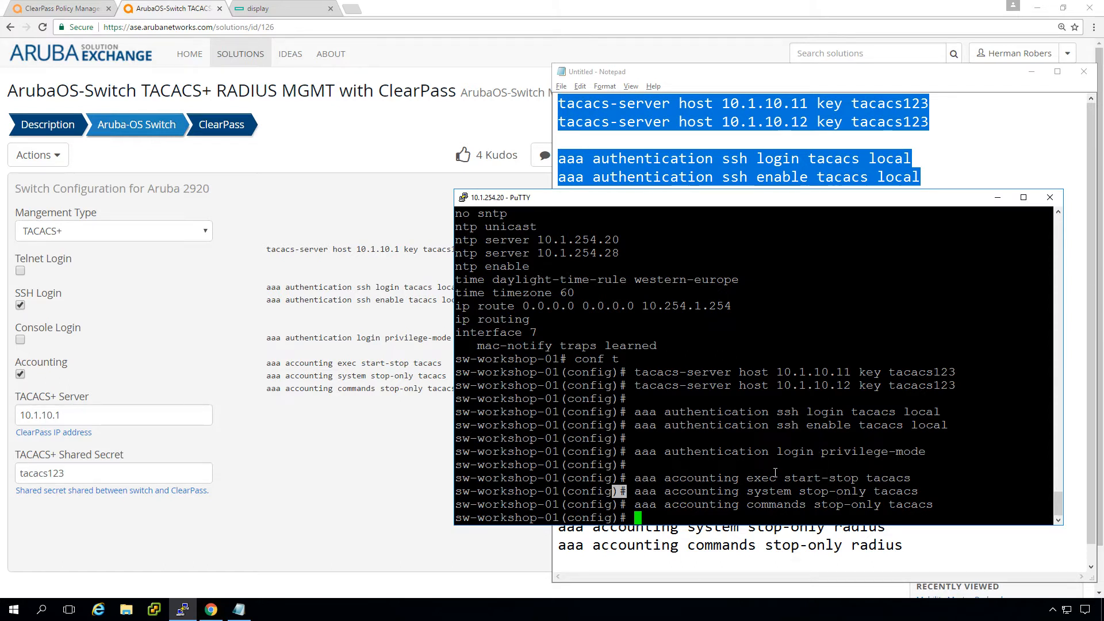
pyautogui.moveTo(377, 312)
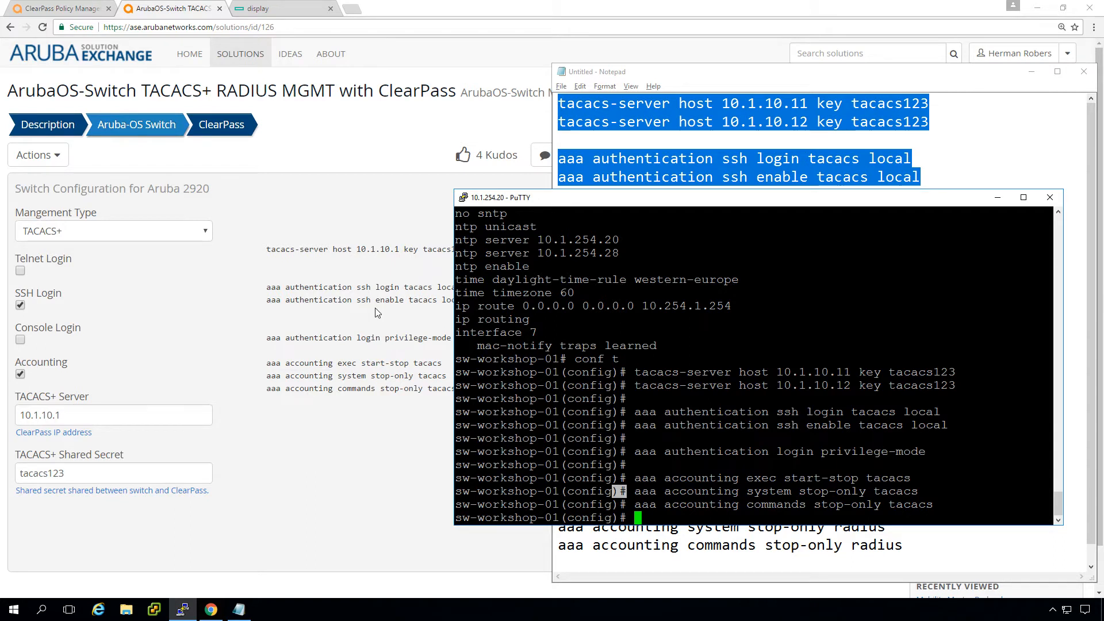
pyautogui.moveTo(232, 149)
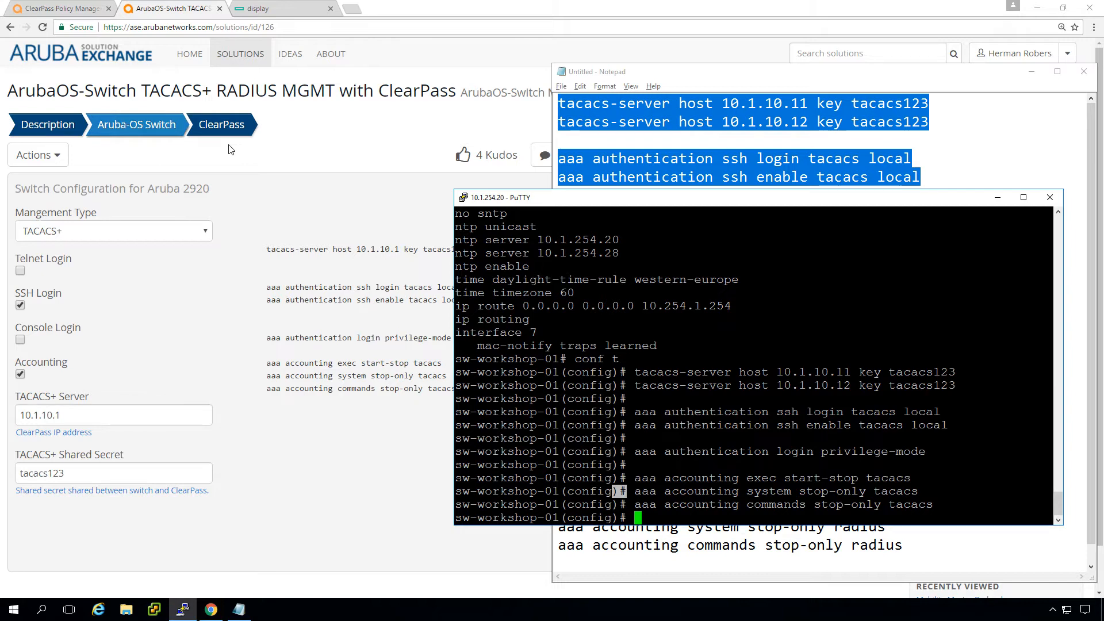
pyautogui.click(59, 8)
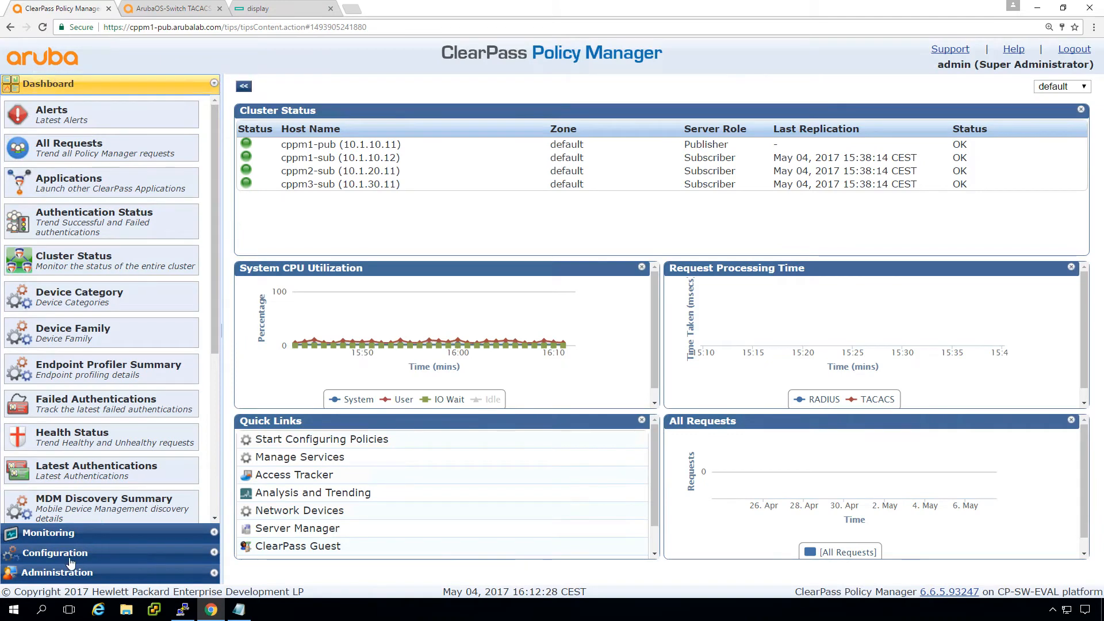
# Sign back in as admin and show Configuration > Enforcement > Profiles
pyautogui.click(55, 553)
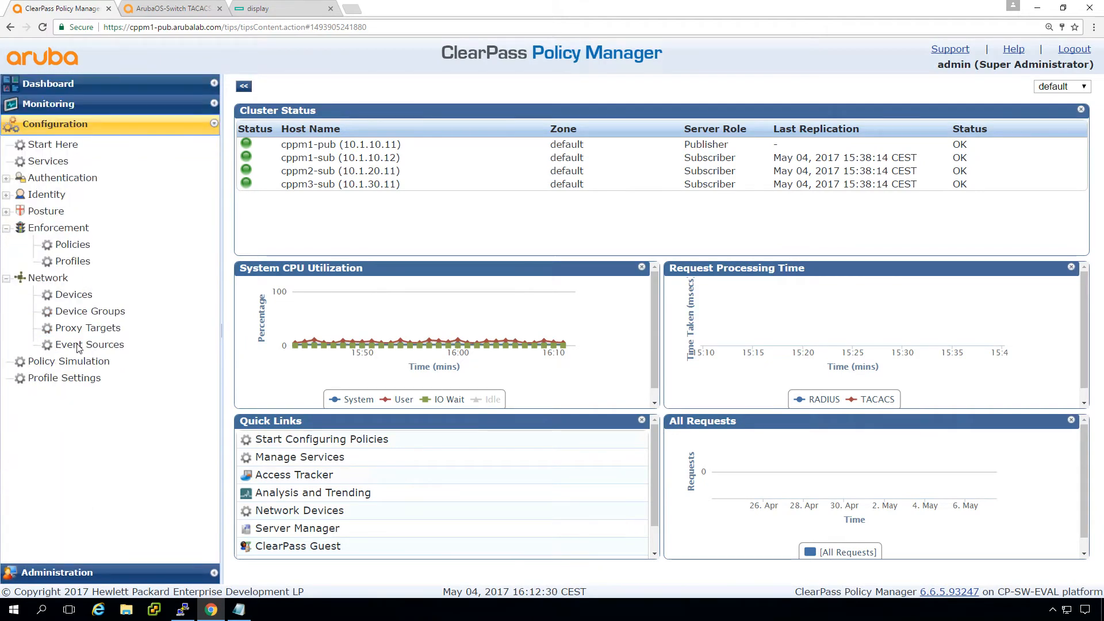
pyautogui.click(1073, 49)
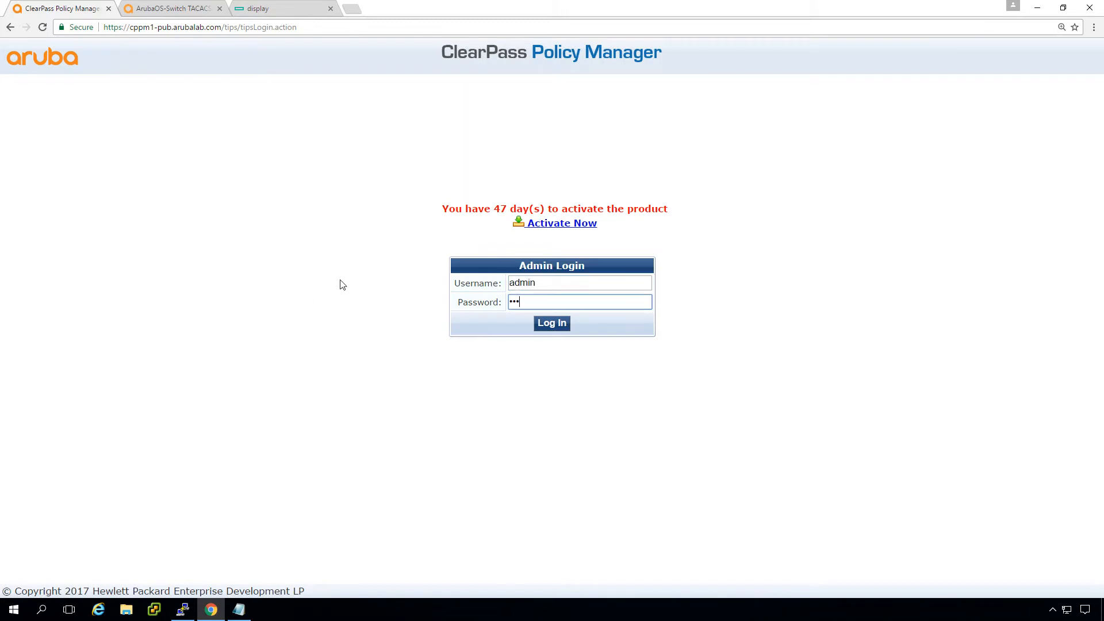
pyautogui.click(550, 322)
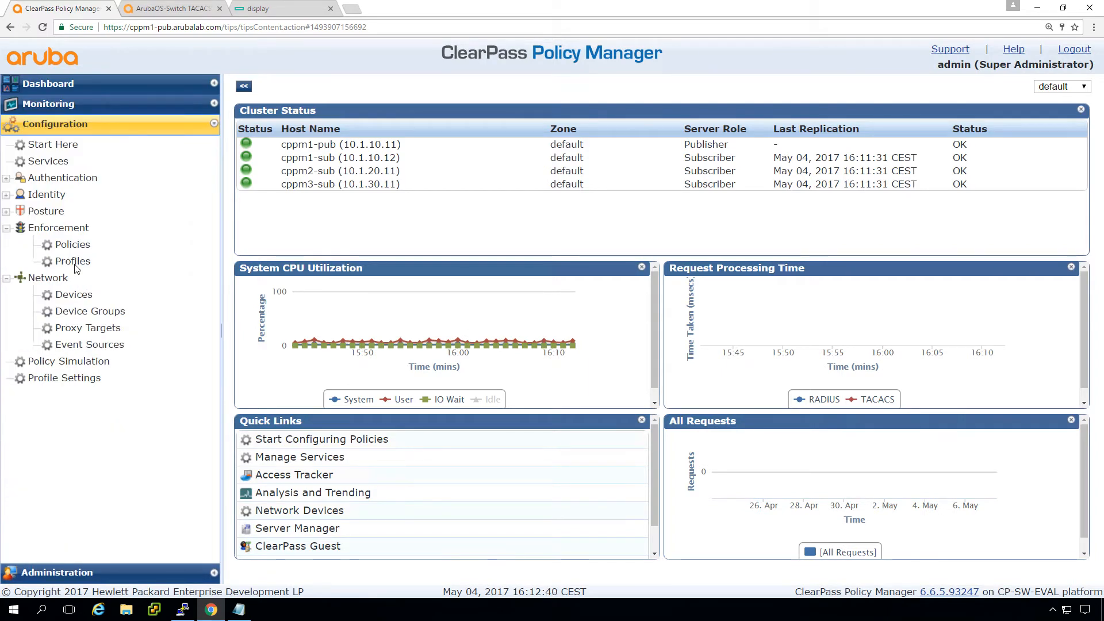
pyautogui.click(72, 261)
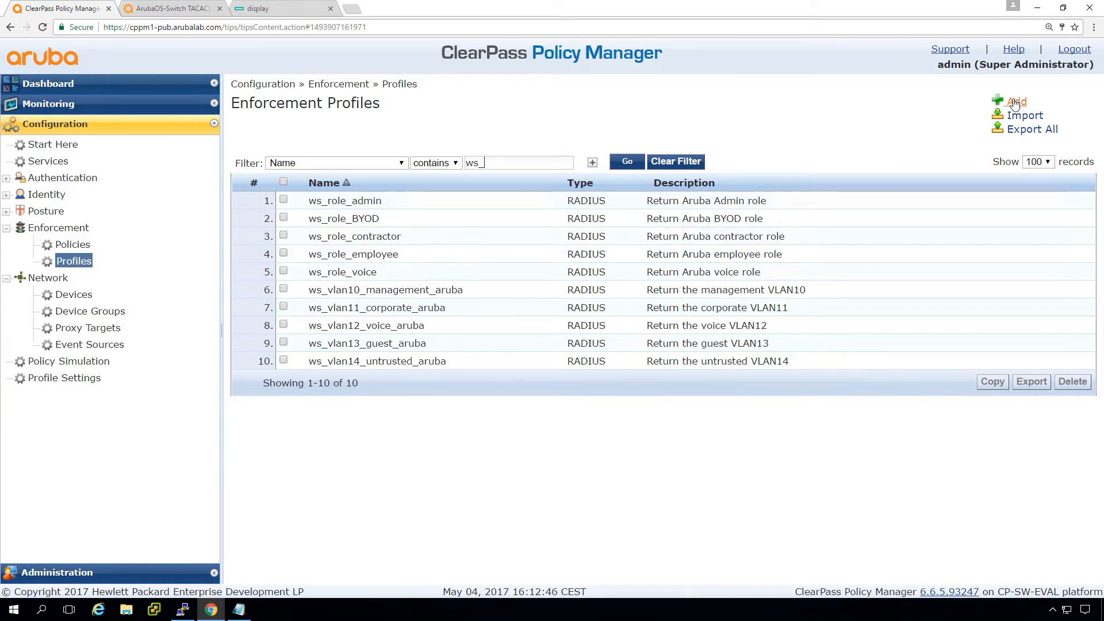
# Add a TACACS+ Based Enforcement profile named ws_AOS-Switch-mgmt-RW, description Full access switch management
pyautogui.click(1015, 101)
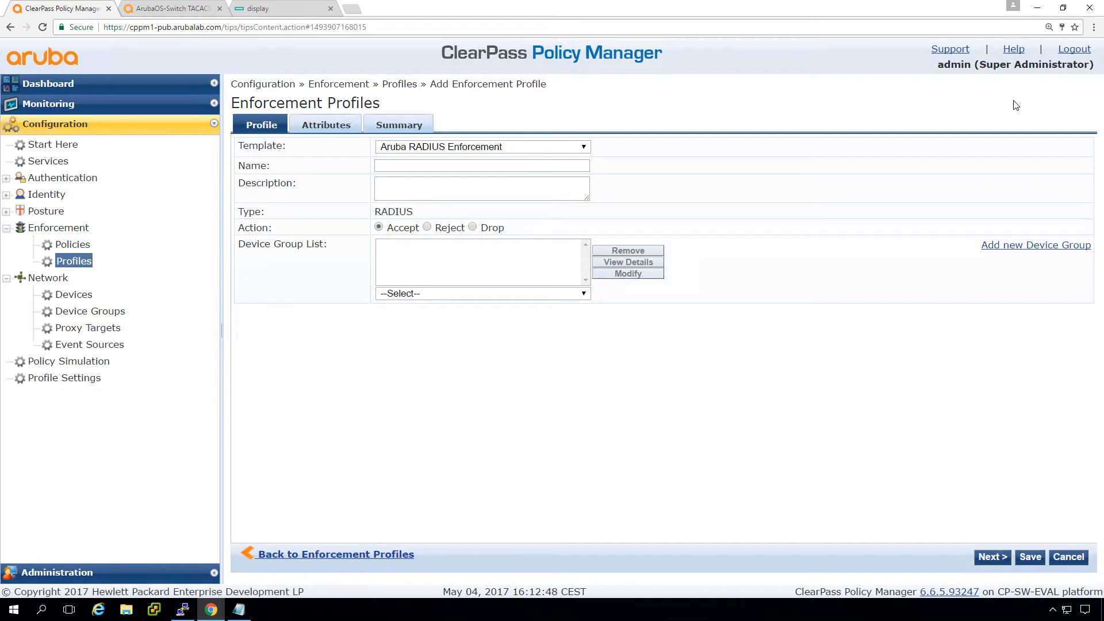
pyautogui.click(480, 146)
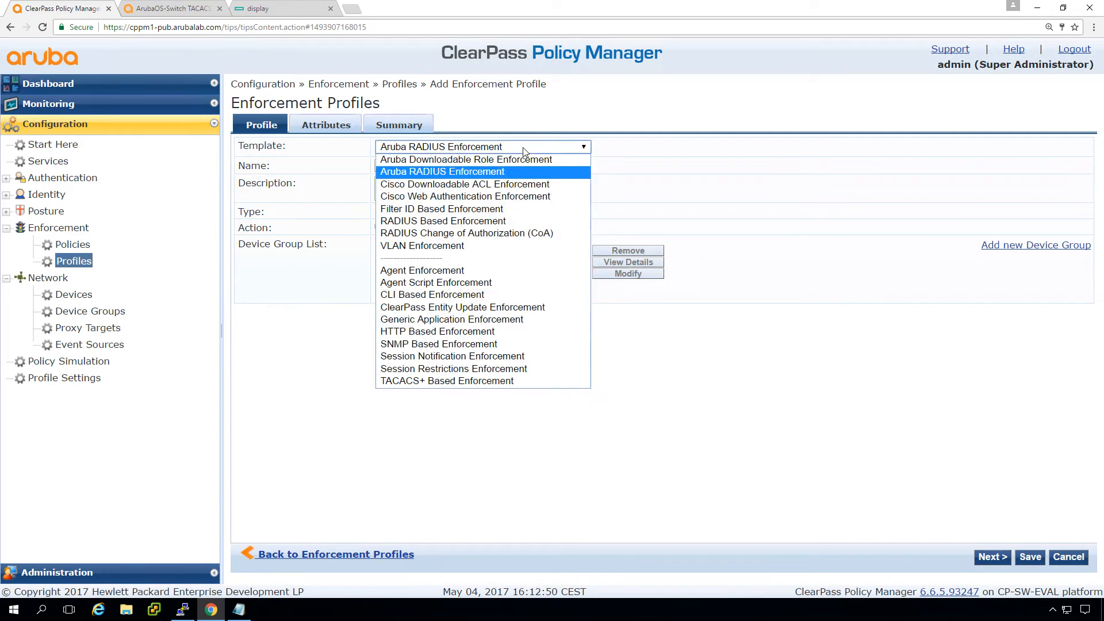
pyautogui.click(446, 381)
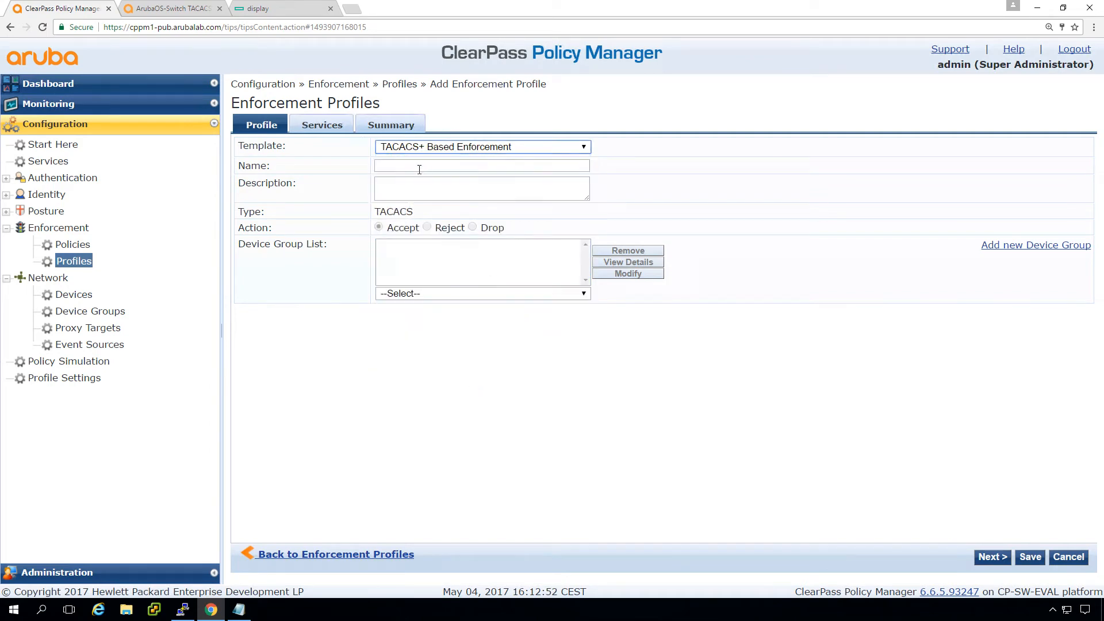
pyautogui.write('WS_')
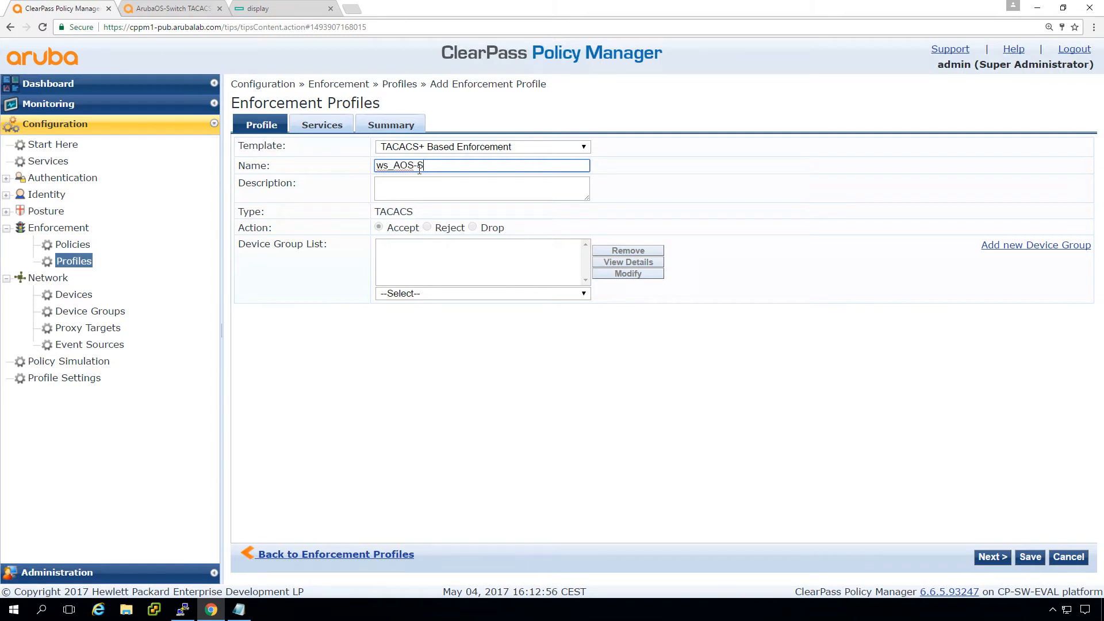
pyautogui.write('witch-mgmt-')
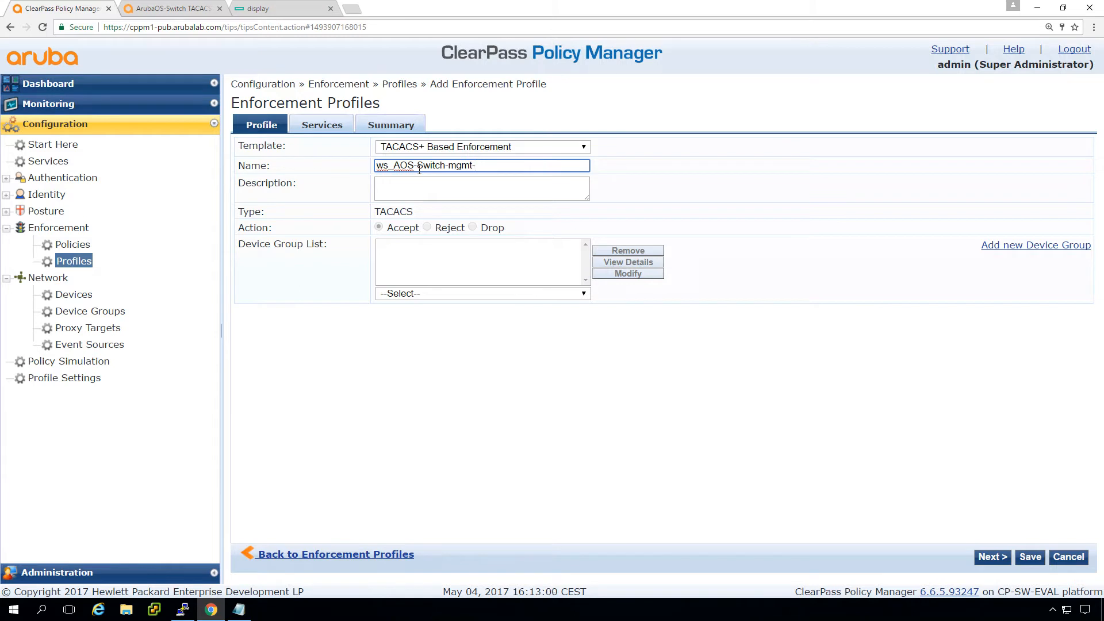
pyautogui.write('R')
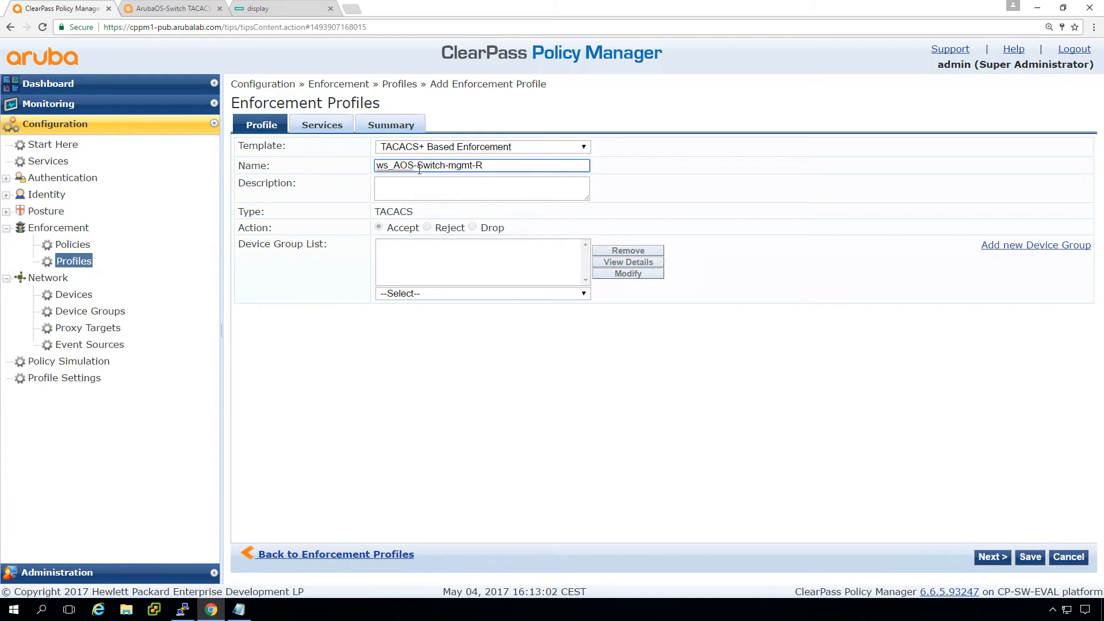
pyautogui.write('F')
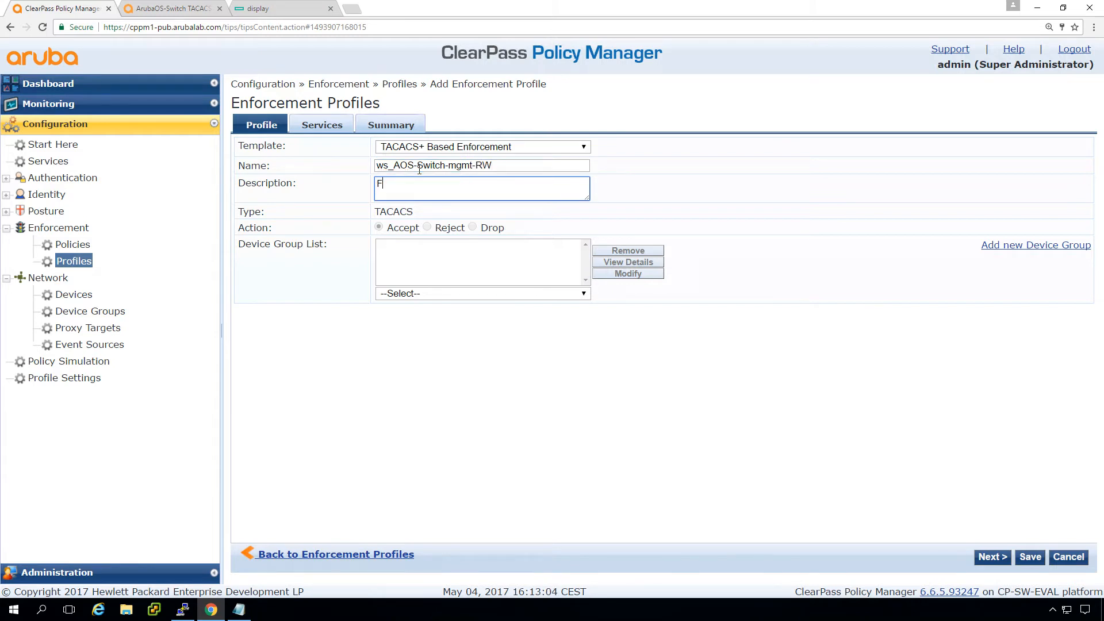
pyautogui.write('ull access')
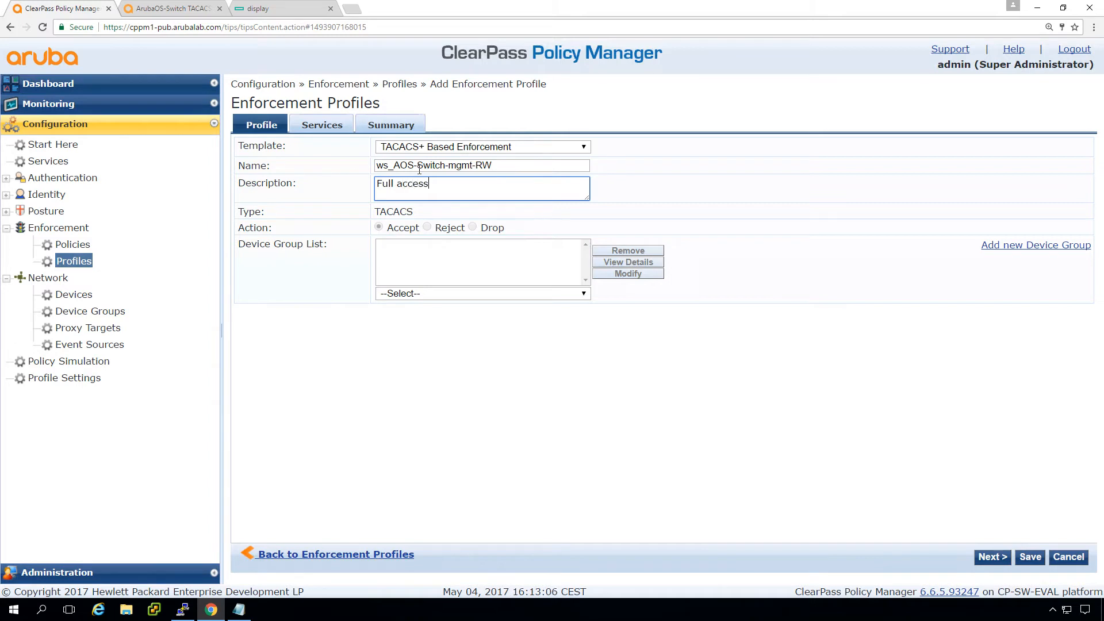
pyautogui.write('switch')
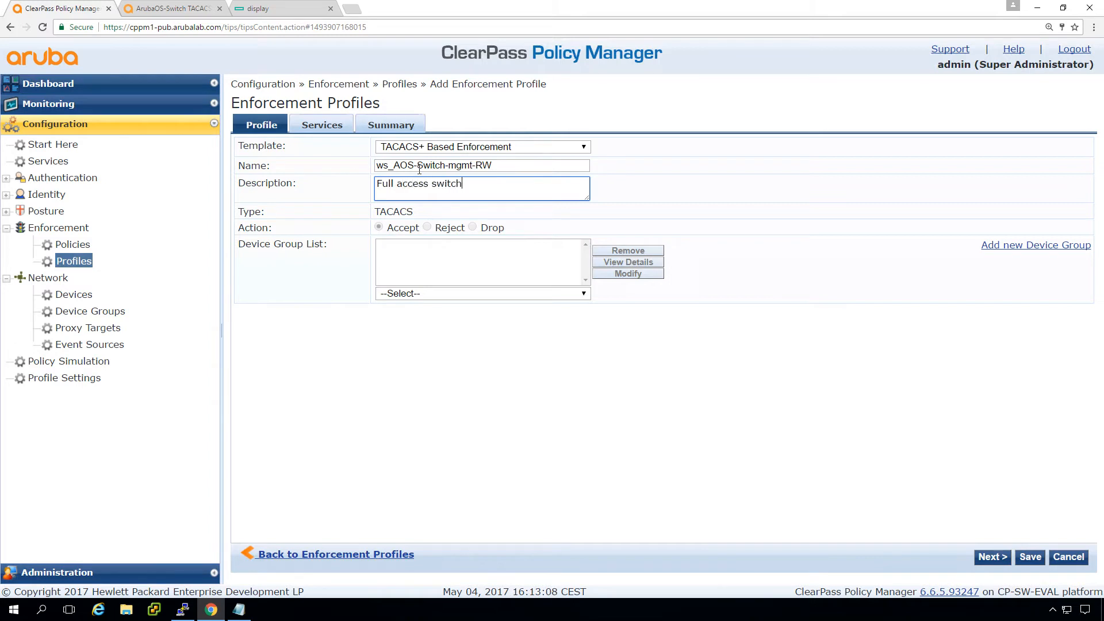
pyautogui.write('manag')
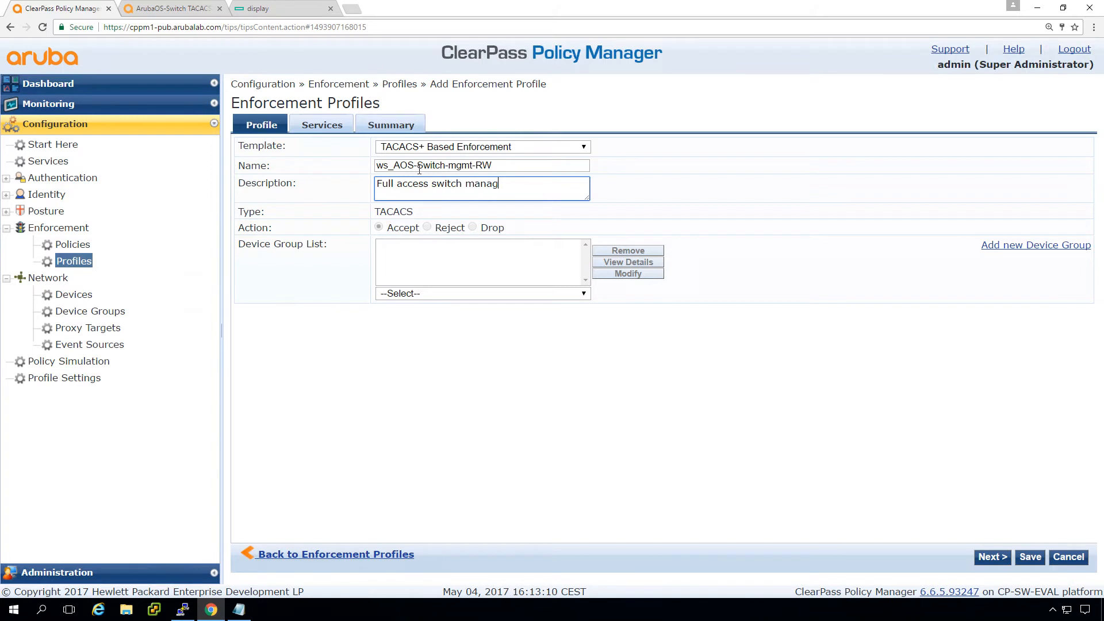
pyautogui.write('ement')
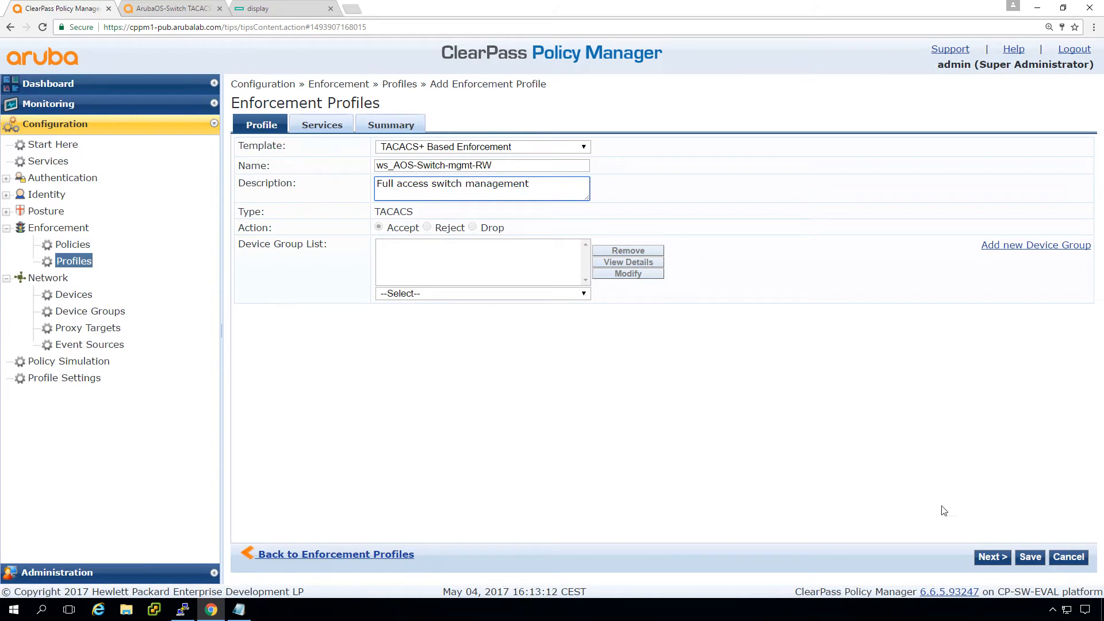
# On Services, grant privilege level 15 and add the Shell service to the profile
pyautogui.click(320, 124)
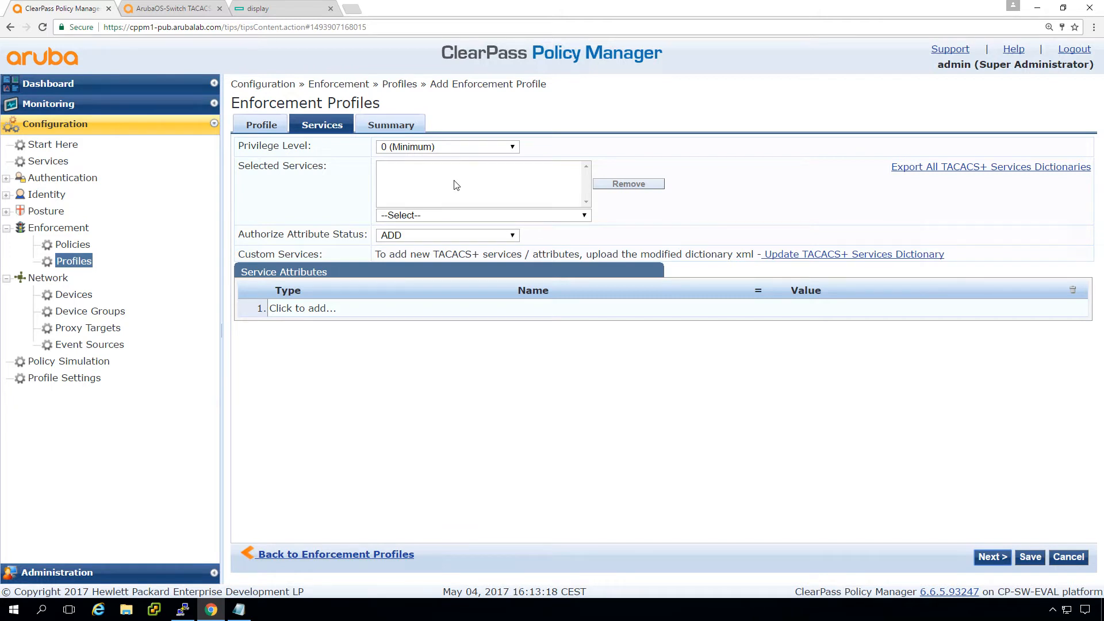
pyautogui.moveTo(324, 190)
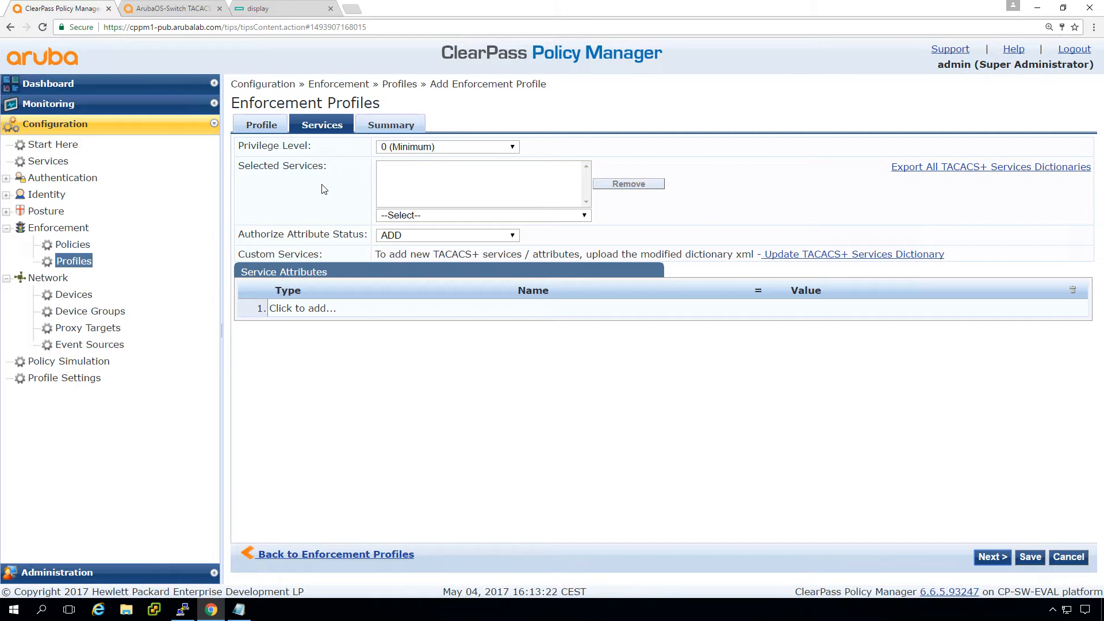
pyautogui.click(446, 146)
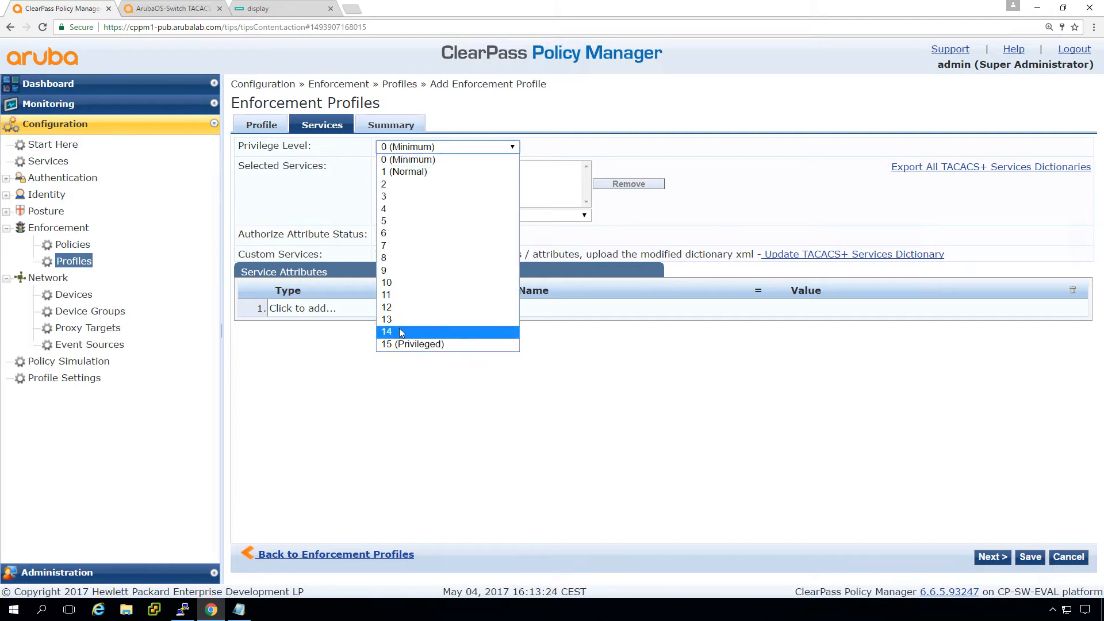
pyautogui.moveTo(414, 344)
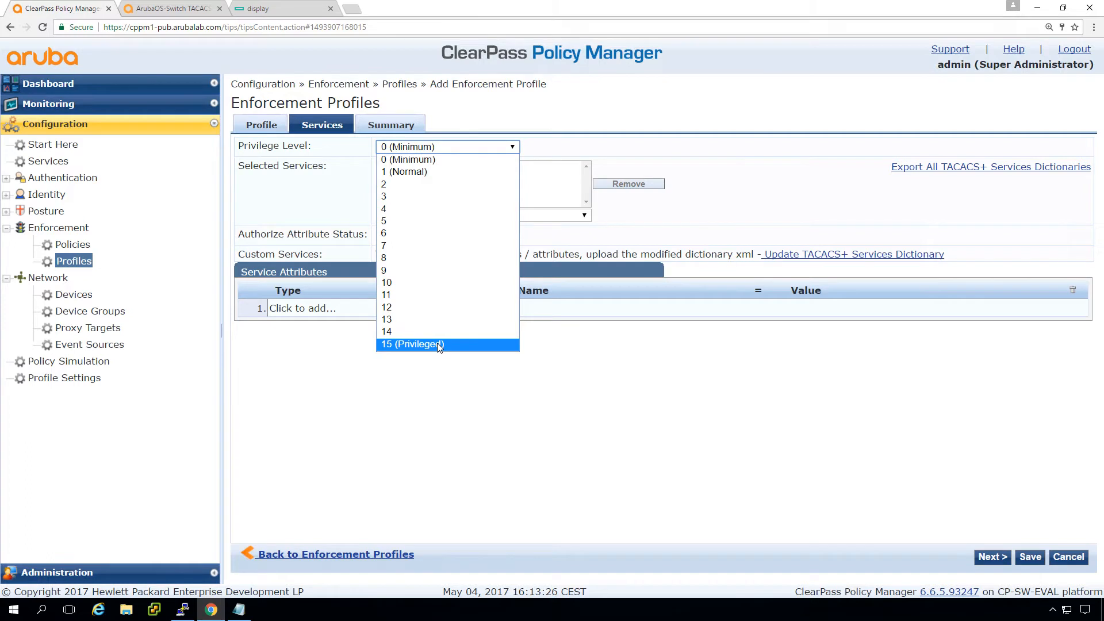
pyautogui.click(409, 343)
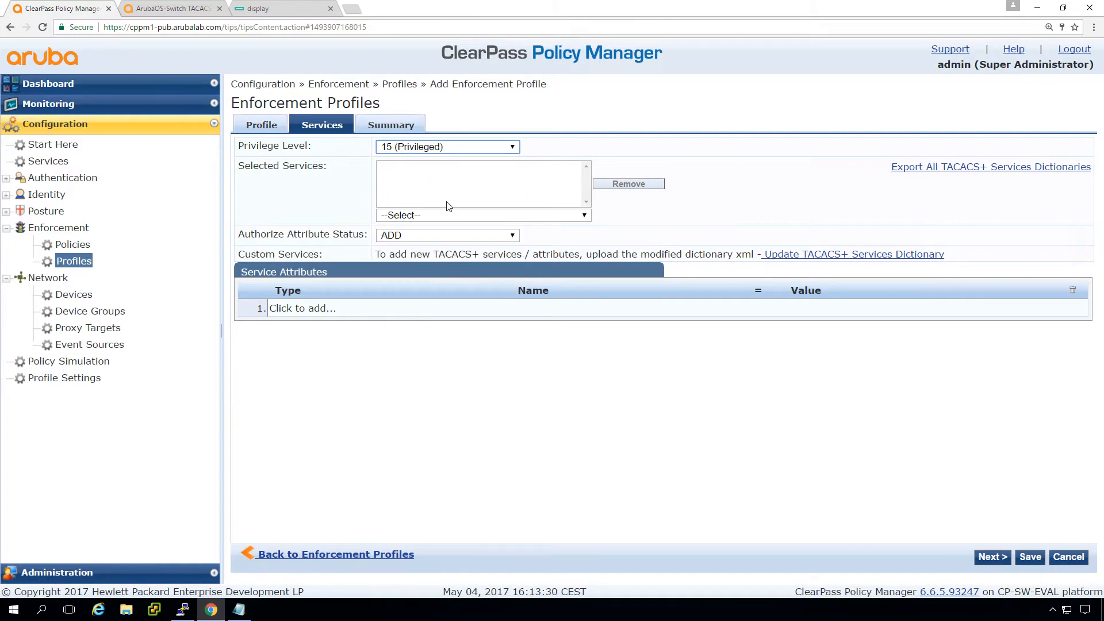
pyautogui.click(482, 215)
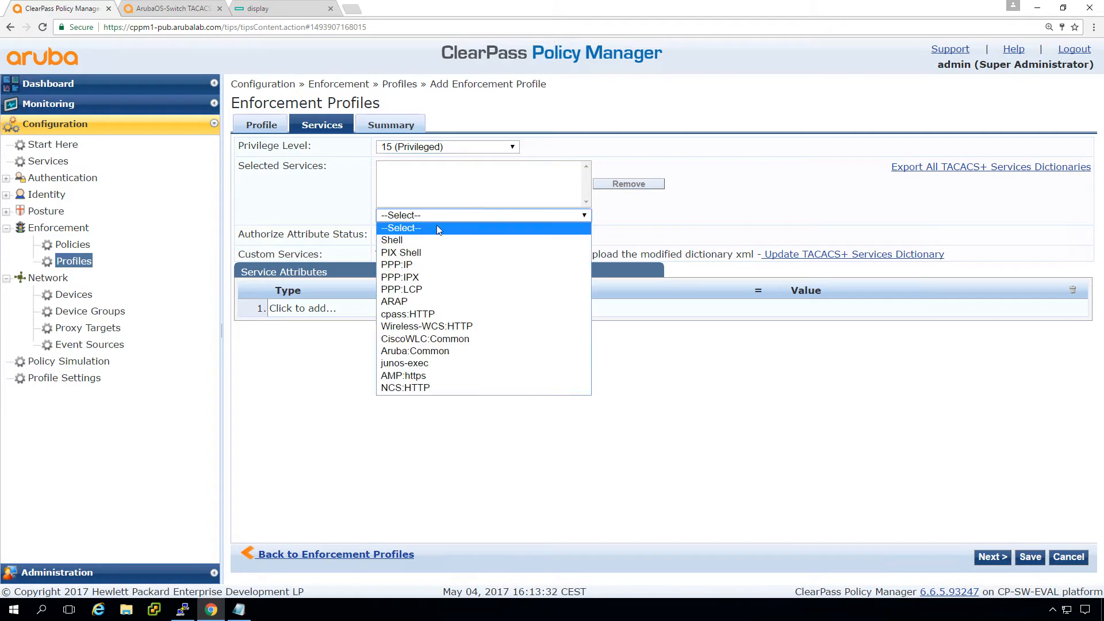
pyautogui.click(392, 240)
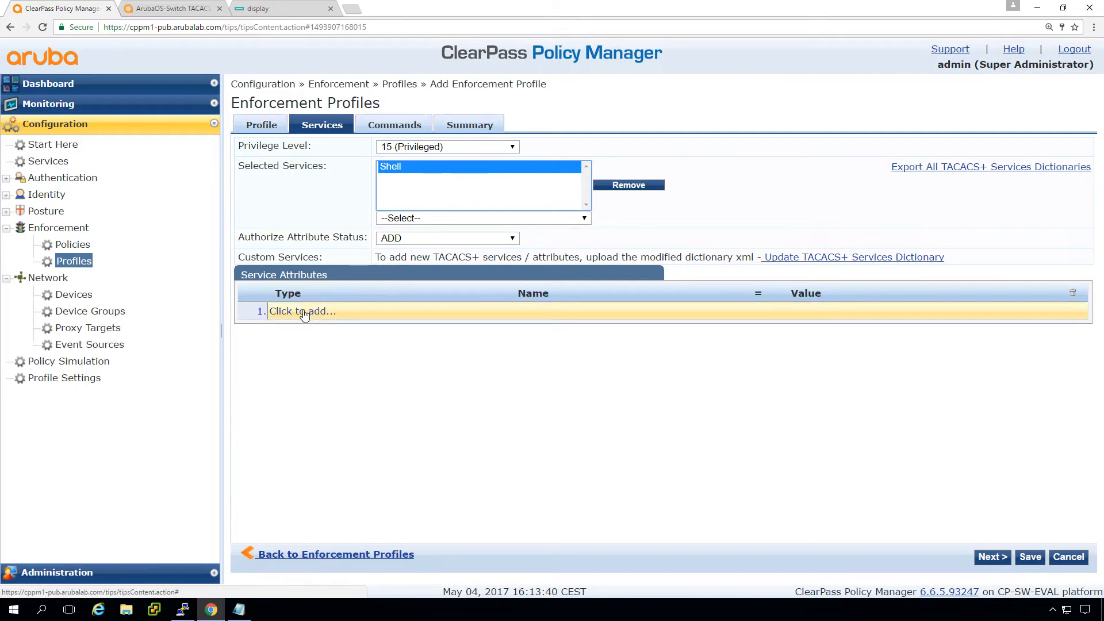
# Add a service attribute of type Shell, name priv-lvl, value 15
pyautogui.click(302, 312)
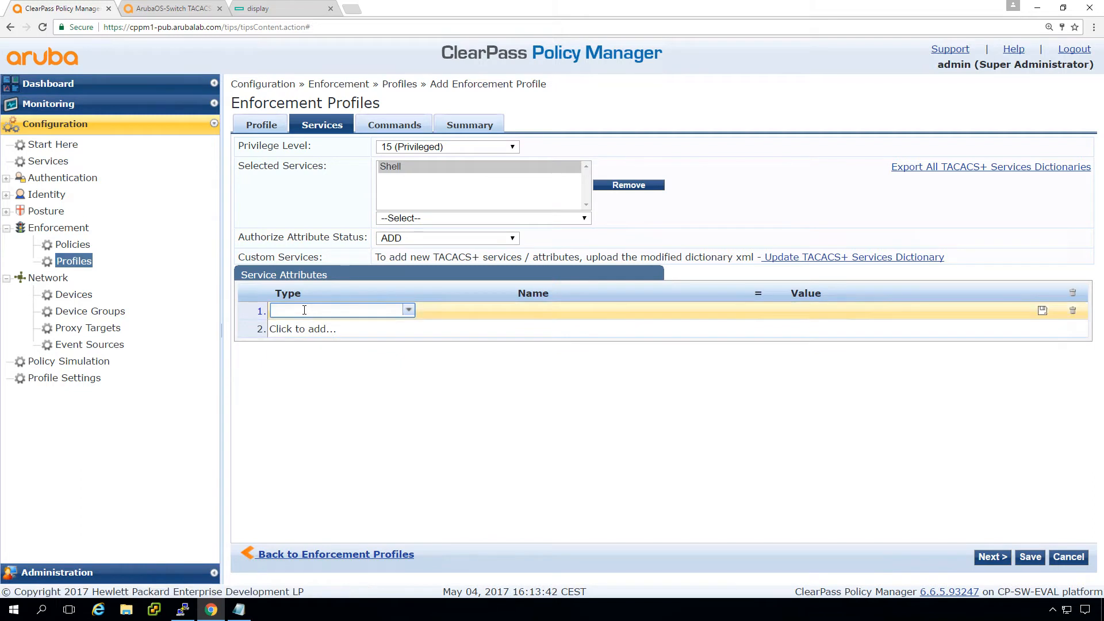
pyautogui.write('Sh')
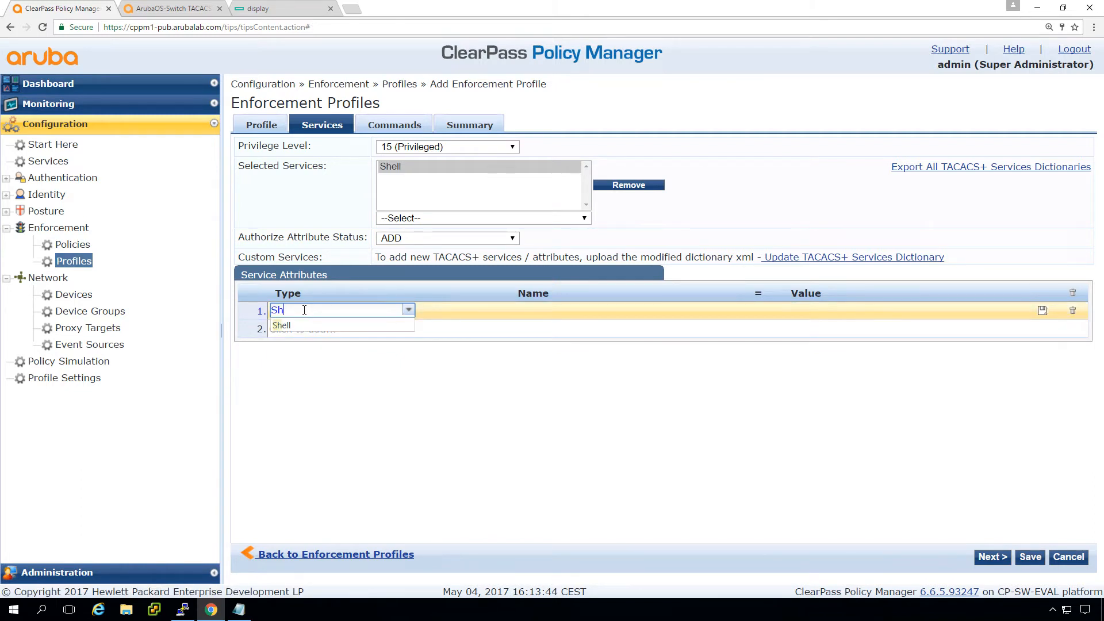
pyautogui.click(280, 324)
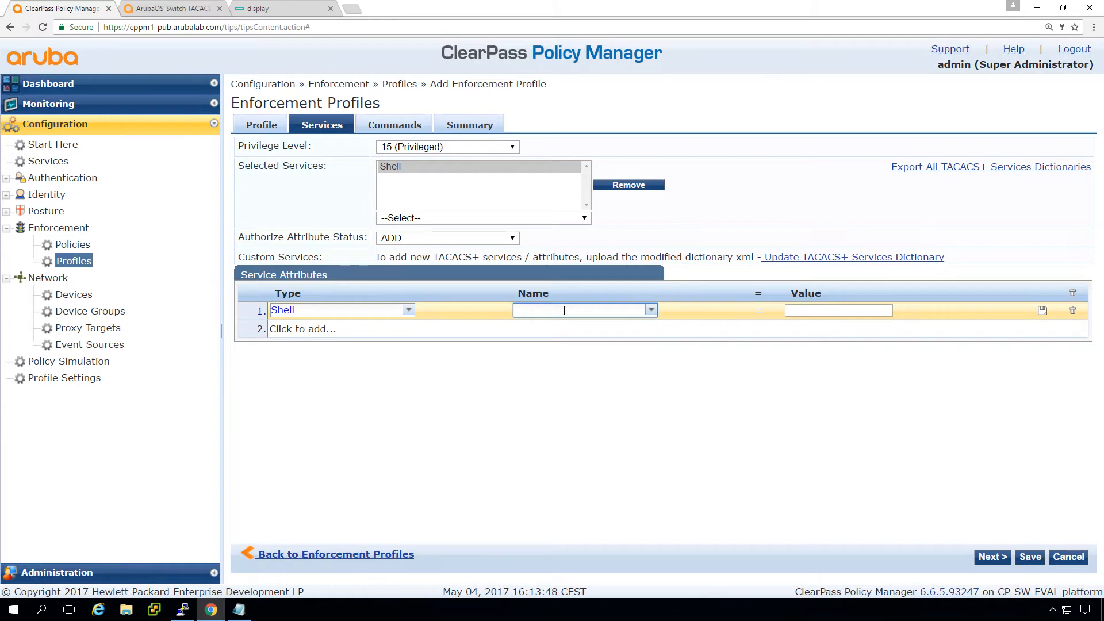
pyautogui.write('pirv-l')
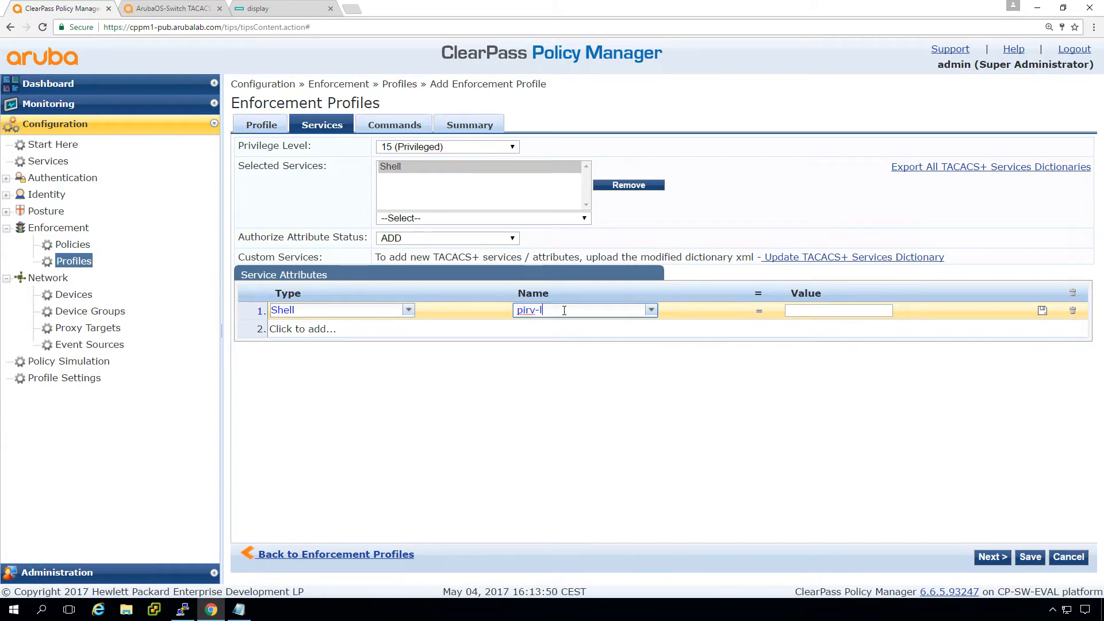
pyautogui.write('vl')
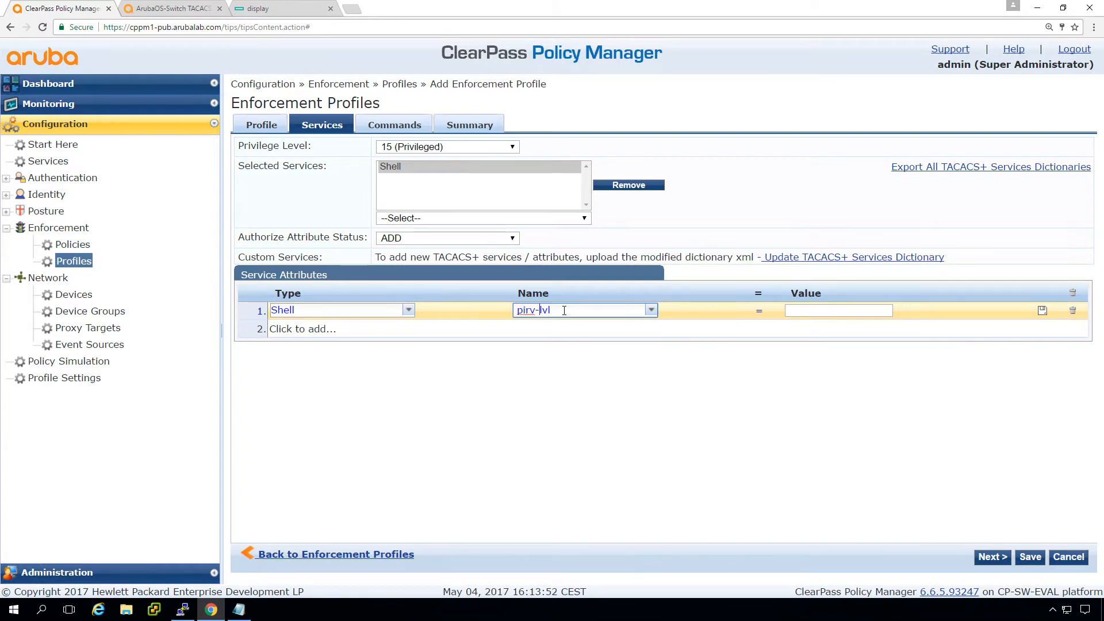
pyautogui.write('priv-lvl')
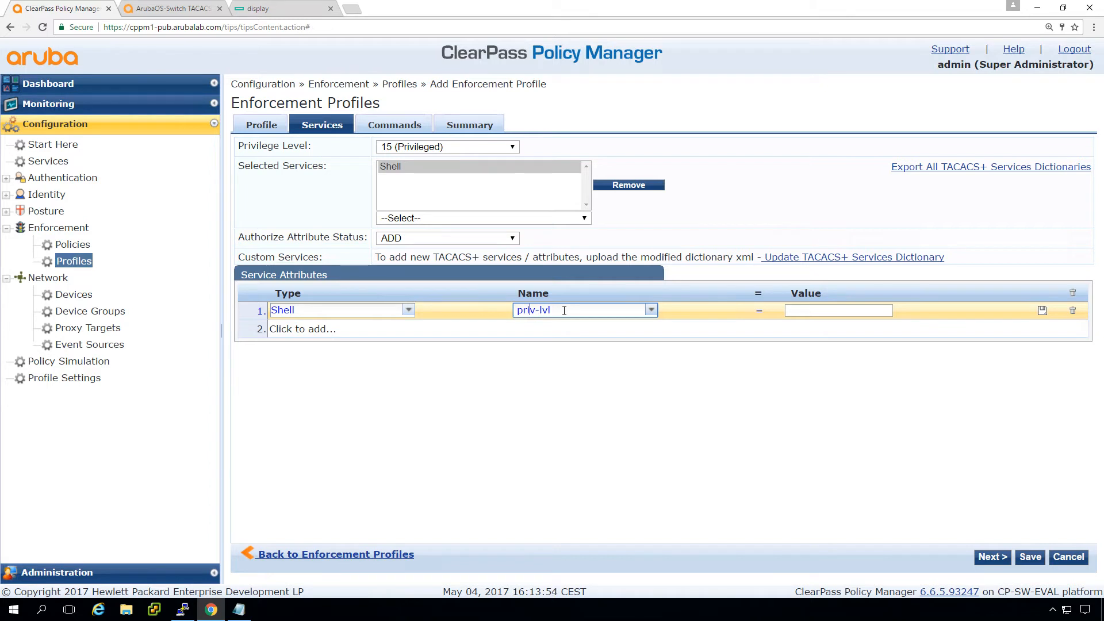
pyautogui.write('15')
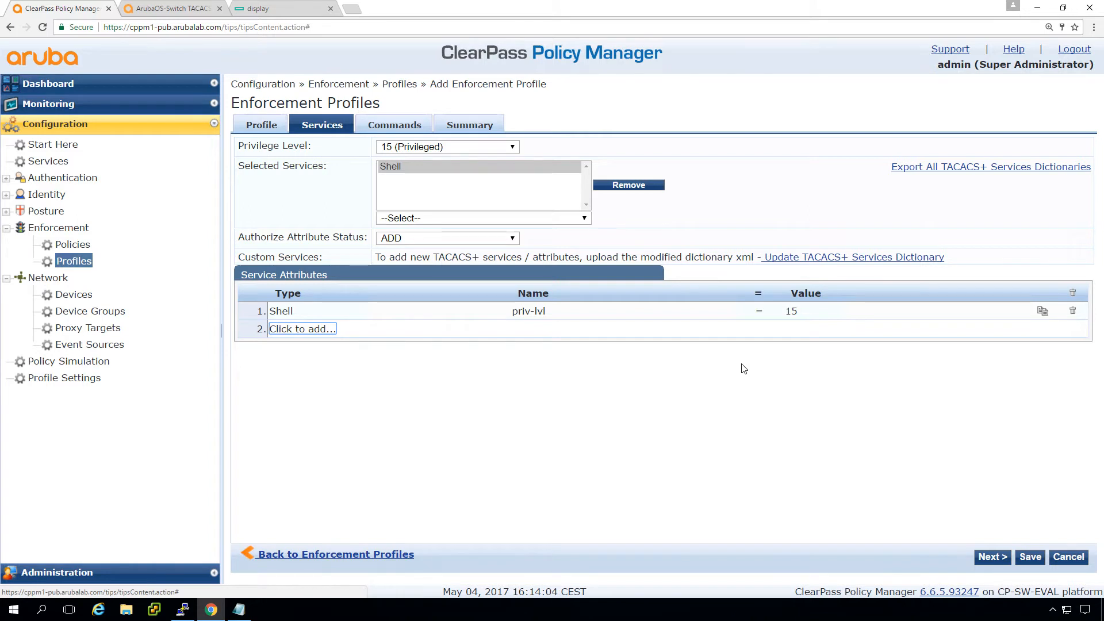
pyautogui.moveTo(845, 402)
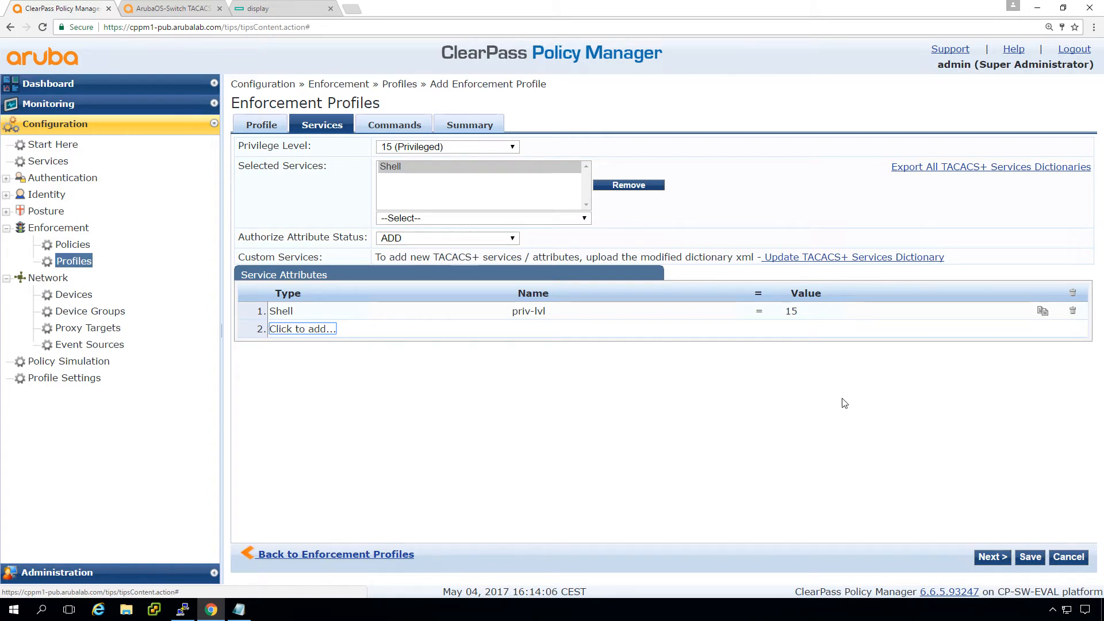
# Leave the Commands settings empty and save profile ws_AOS-Switch-mgmt-RW
pyautogui.click(395, 124)
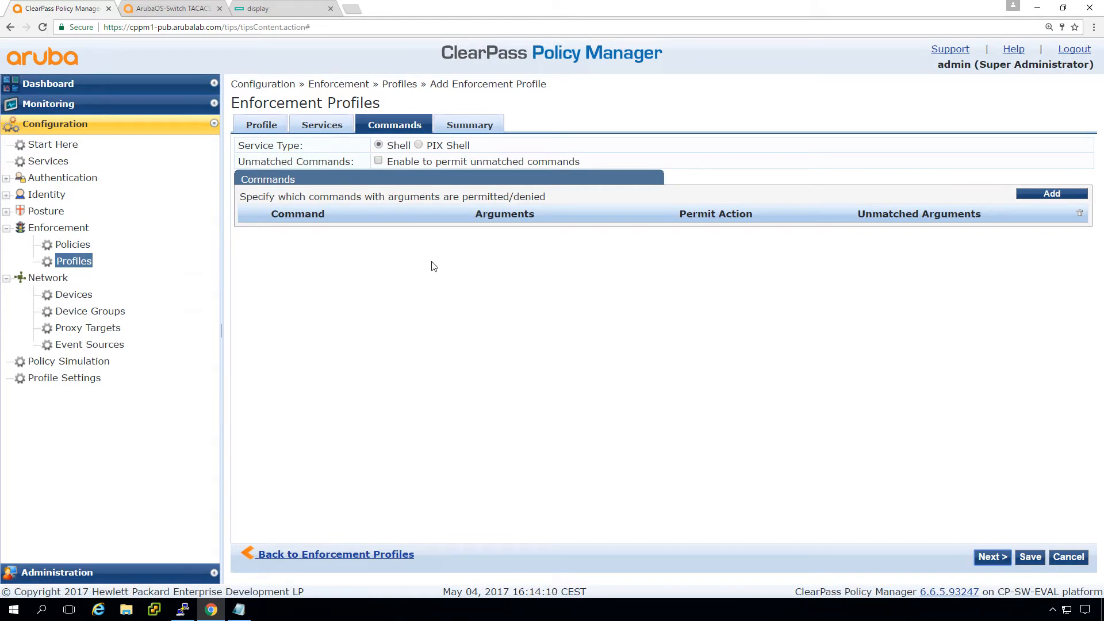
pyautogui.moveTo(417, 240)
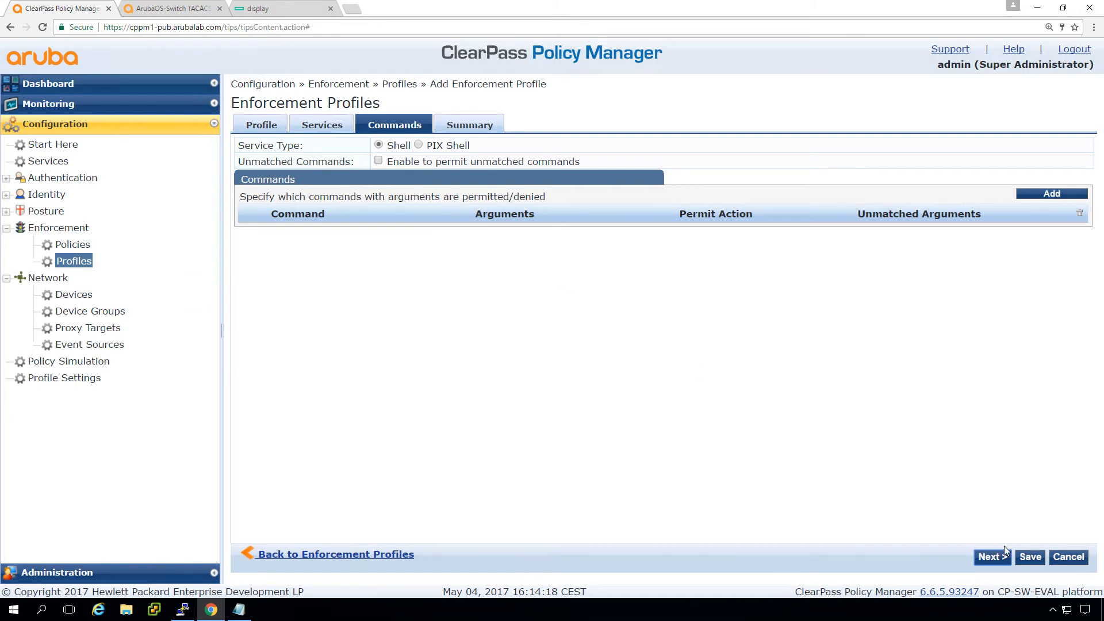
pyautogui.click(1027, 556)
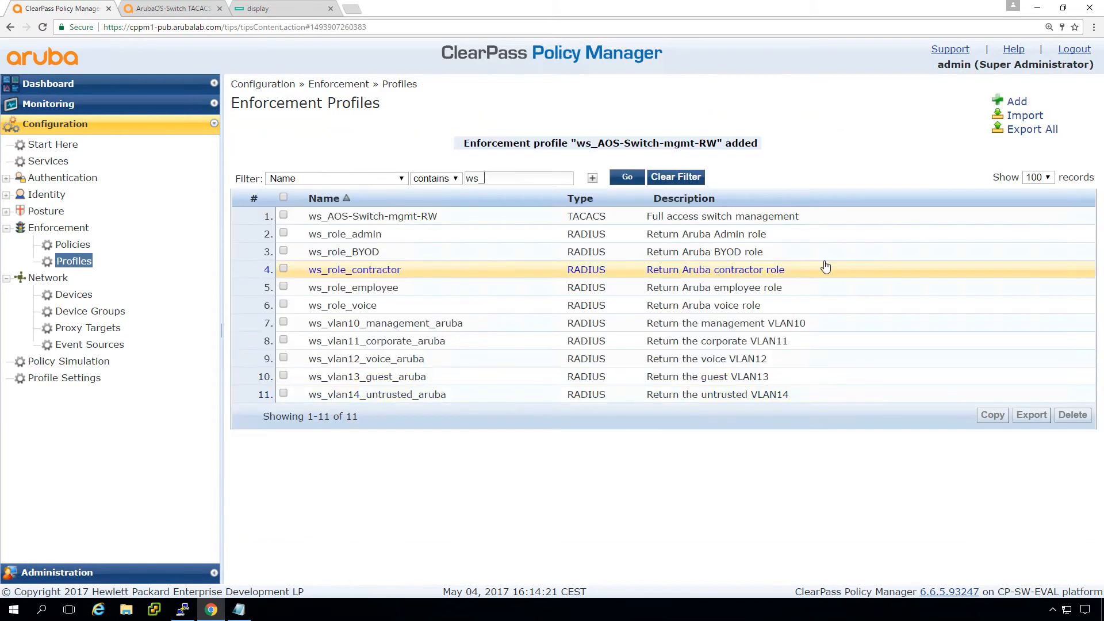
# Add a TACACS+ Based Enforcement profile named ws_AOS-Switch-mgt-RO, description Read only switch management
pyautogui.click(1015, 101)
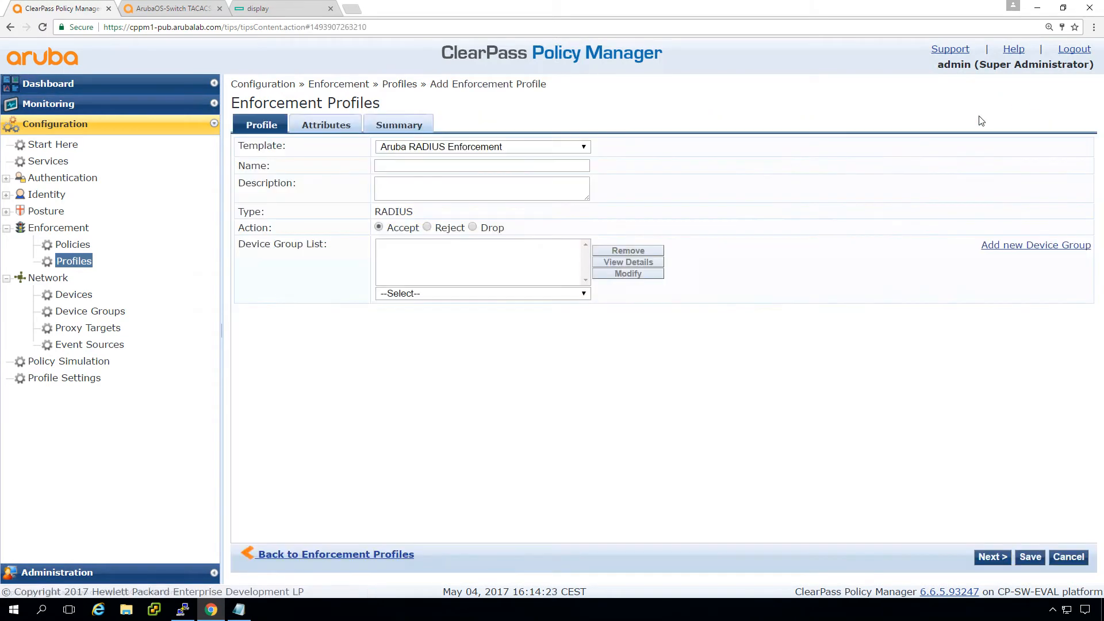
pyautogui.click(481, 146)
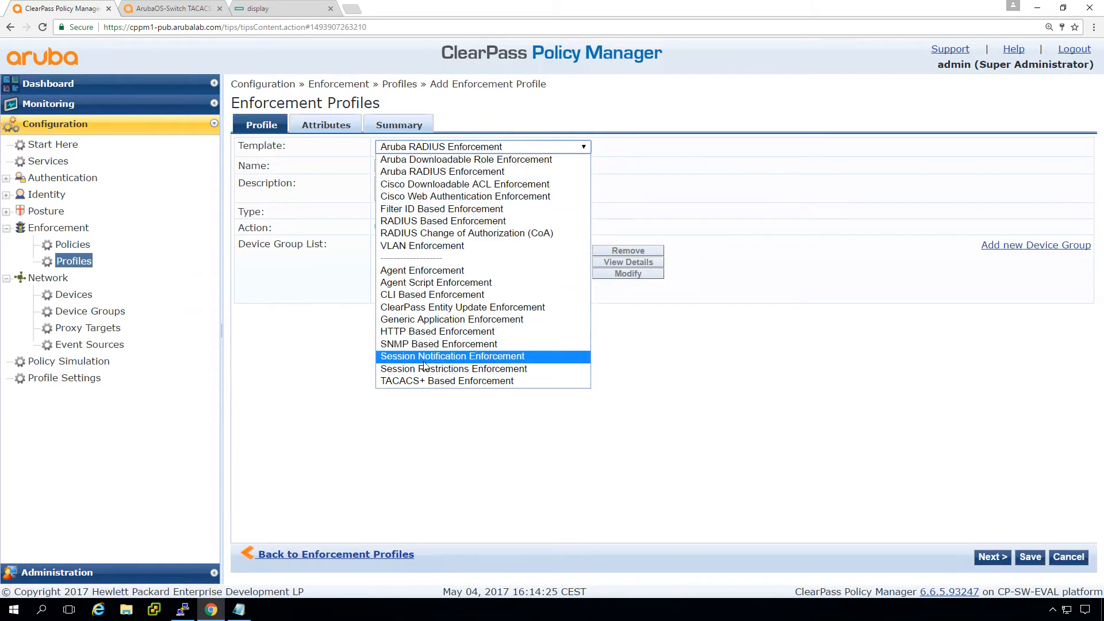
pyautogui.click(446, 380)
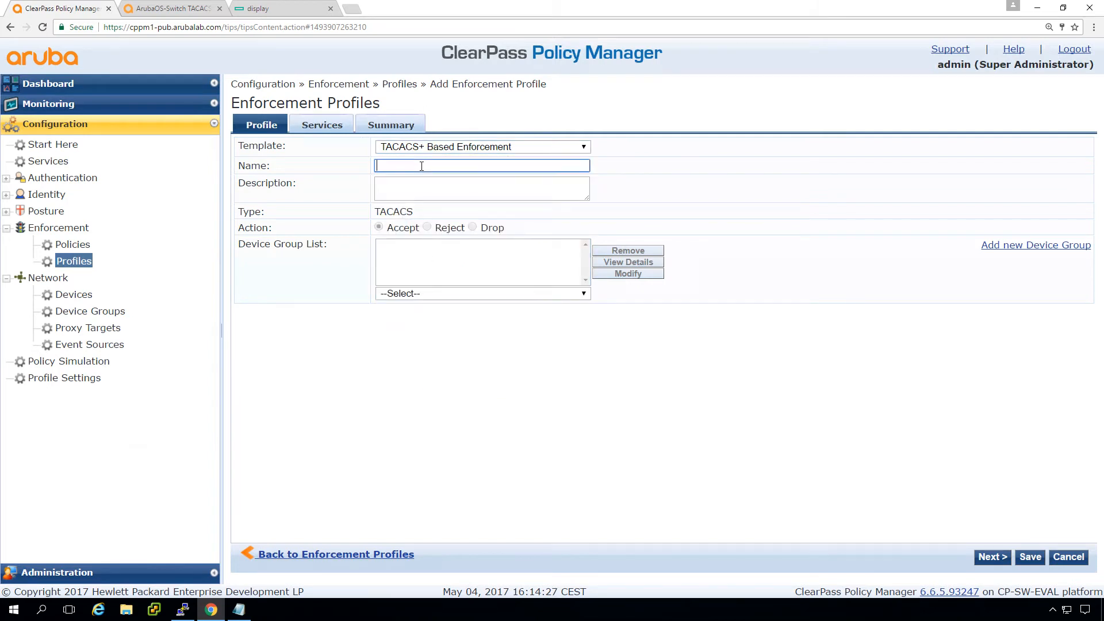
pyautogui.write('ws_AOS-')
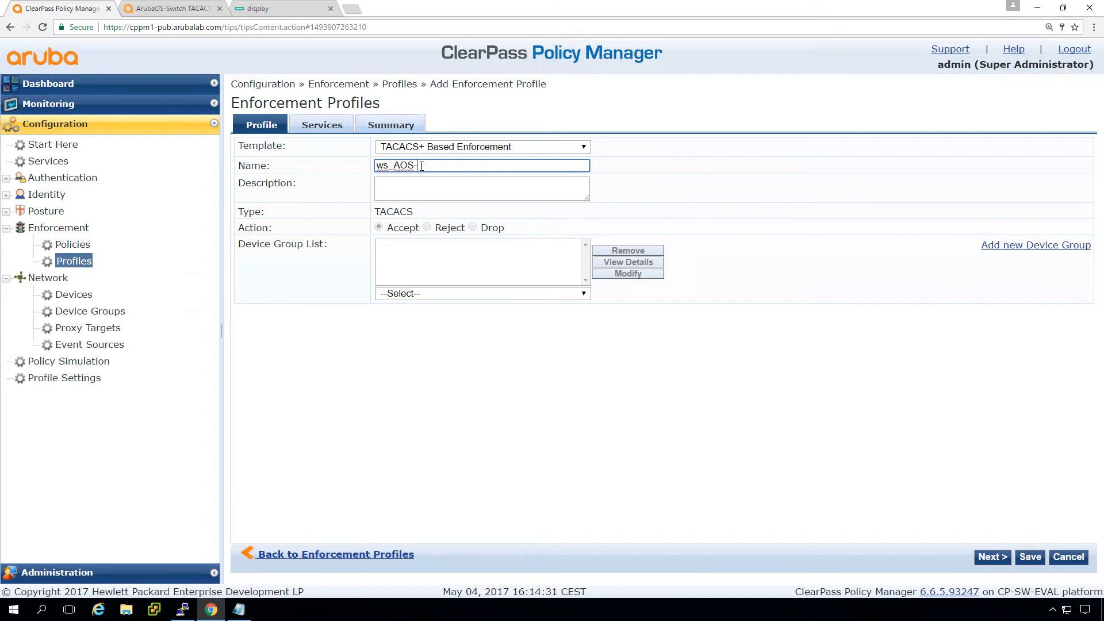
pyautogui.write('Switch-')
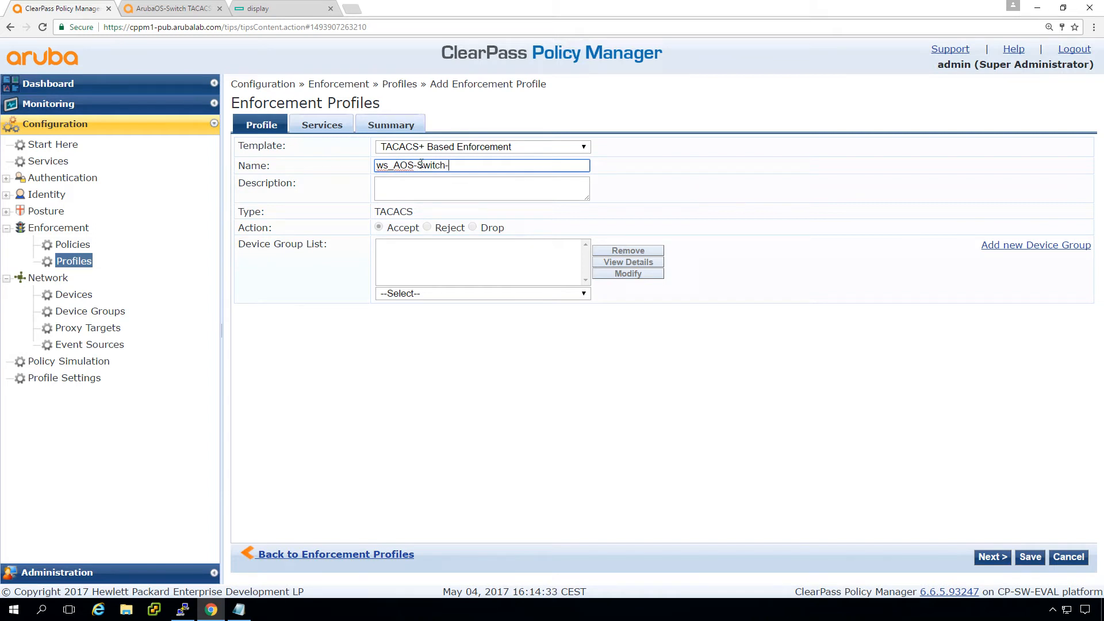
pyautogui.write('m')
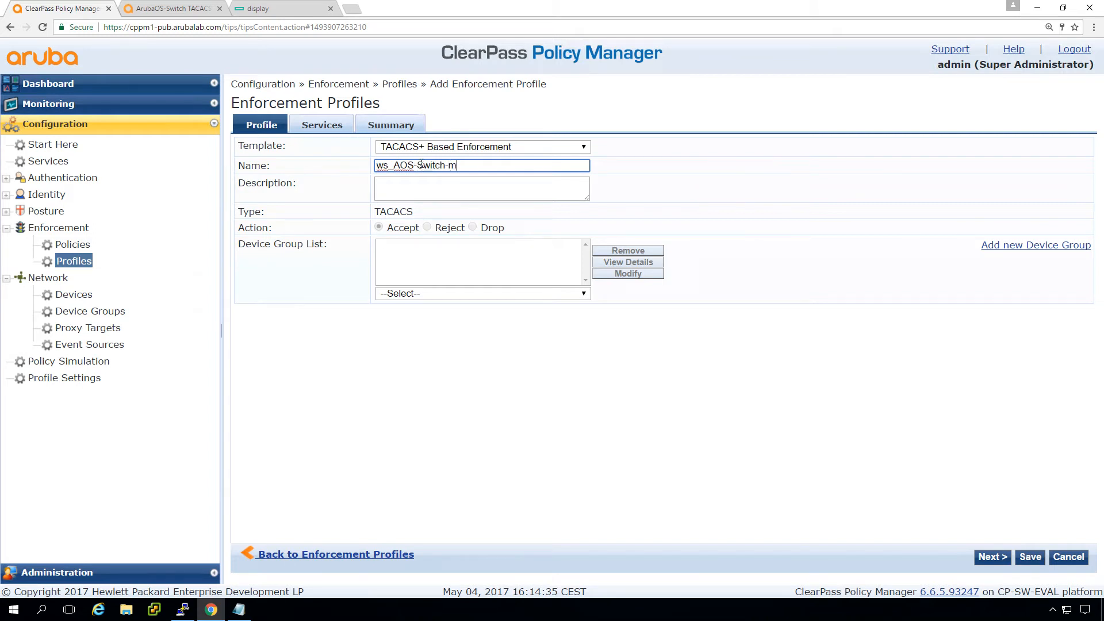
pyautogui.write('gt-R')
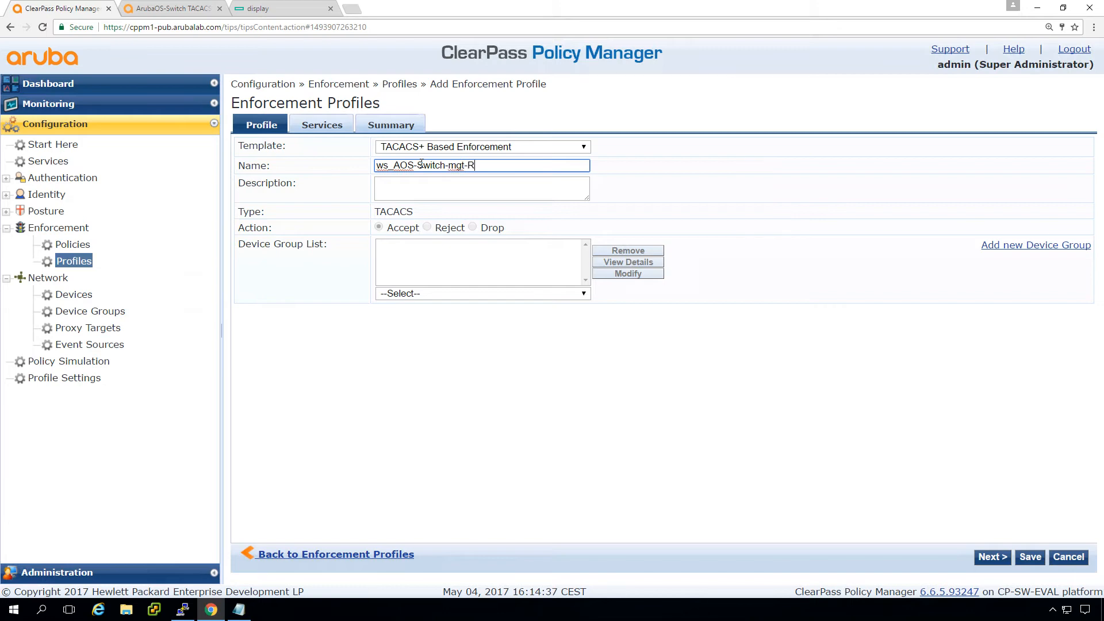
pyautogui.write('R')
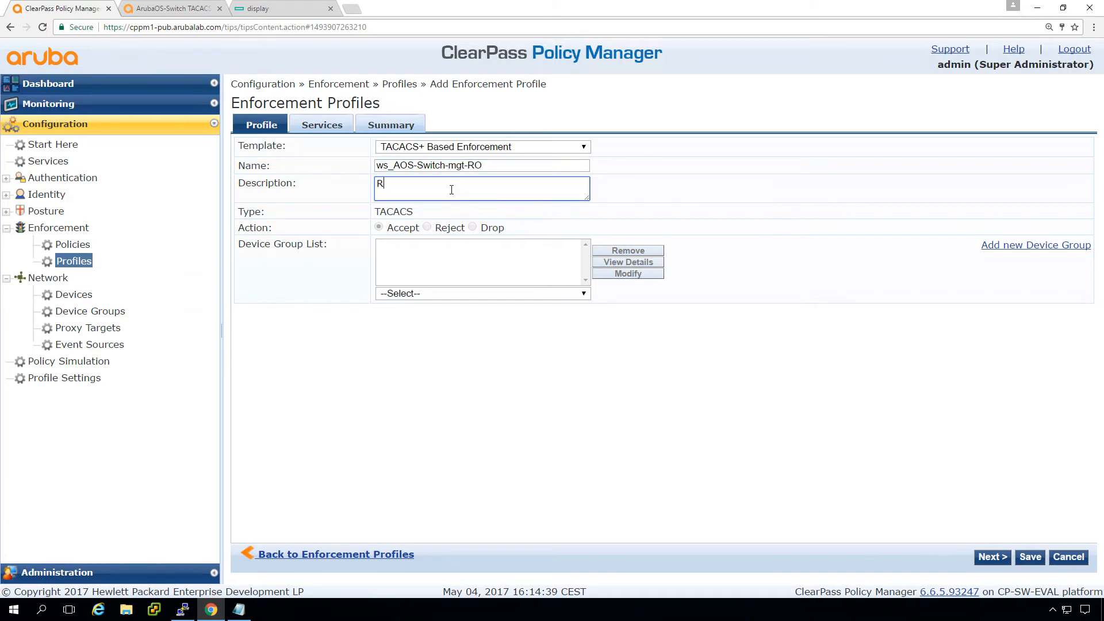
pyautogui.write('ead olnyu')
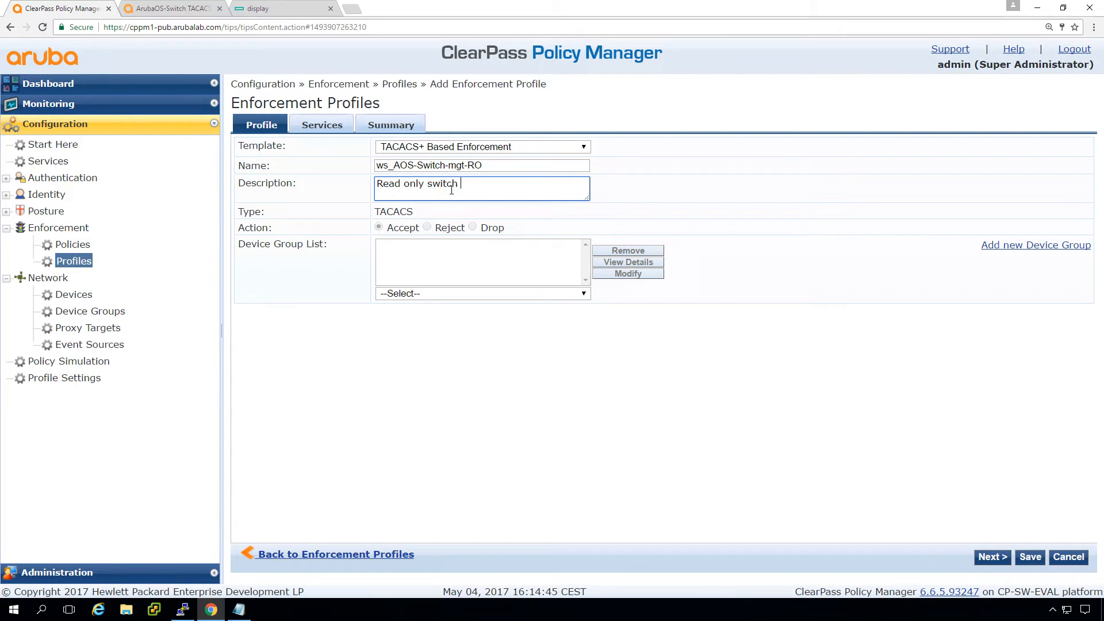
pyautogui.write('managment')
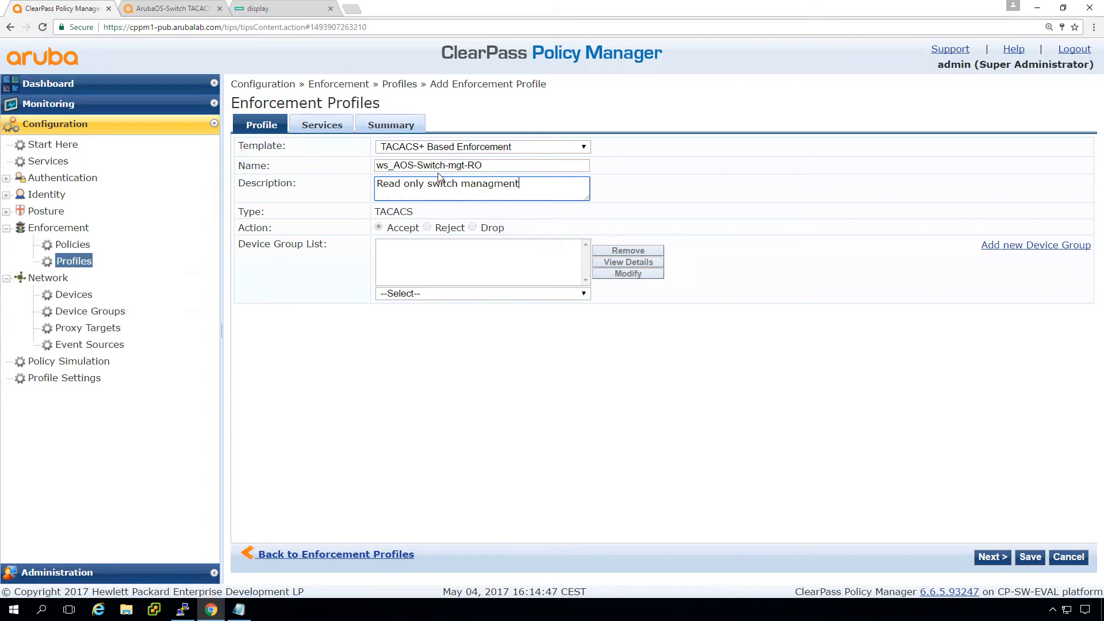
pyautogui.write('anagement')
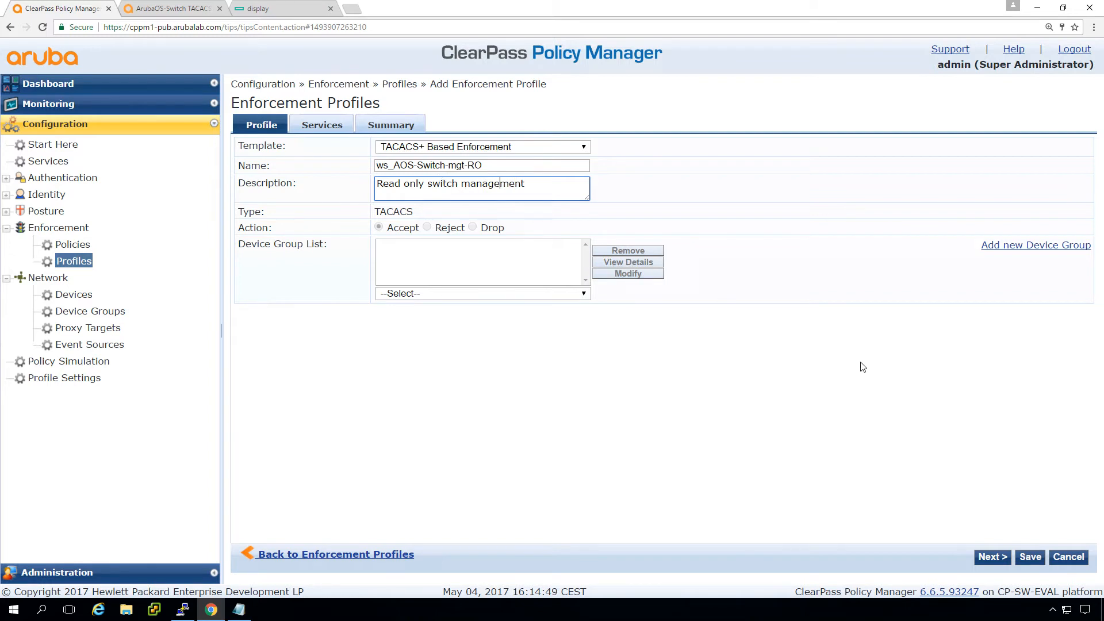
# Give the profile privilege level 14 with the Shell service and save ws_AOS-Switch-mgt-RO
pyautogui.click(322, 125)
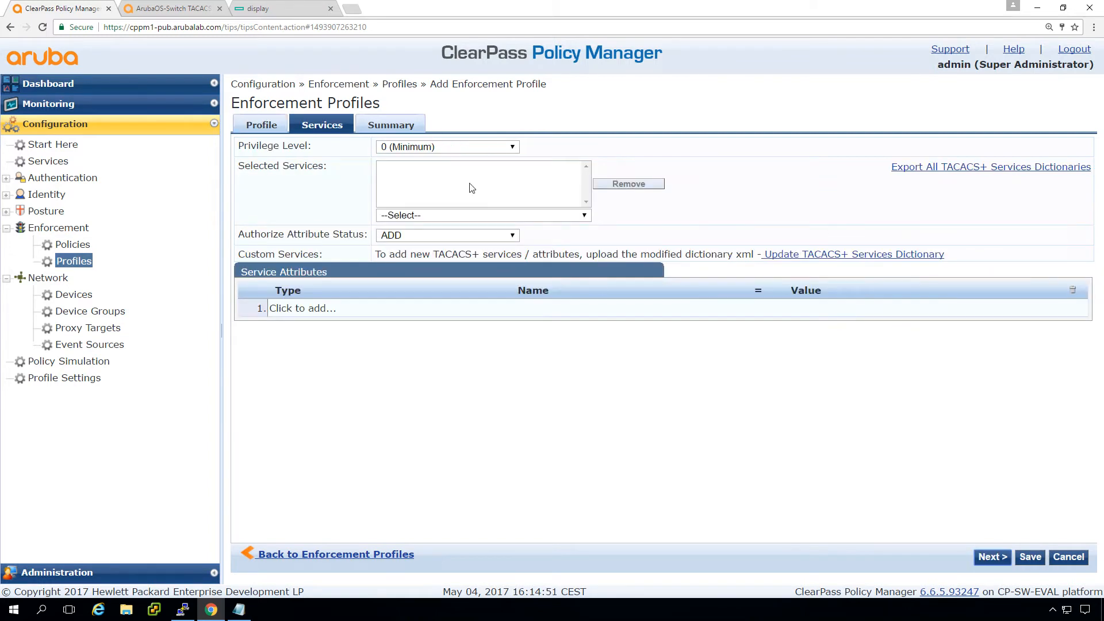
pyautogui.click(446, 146)
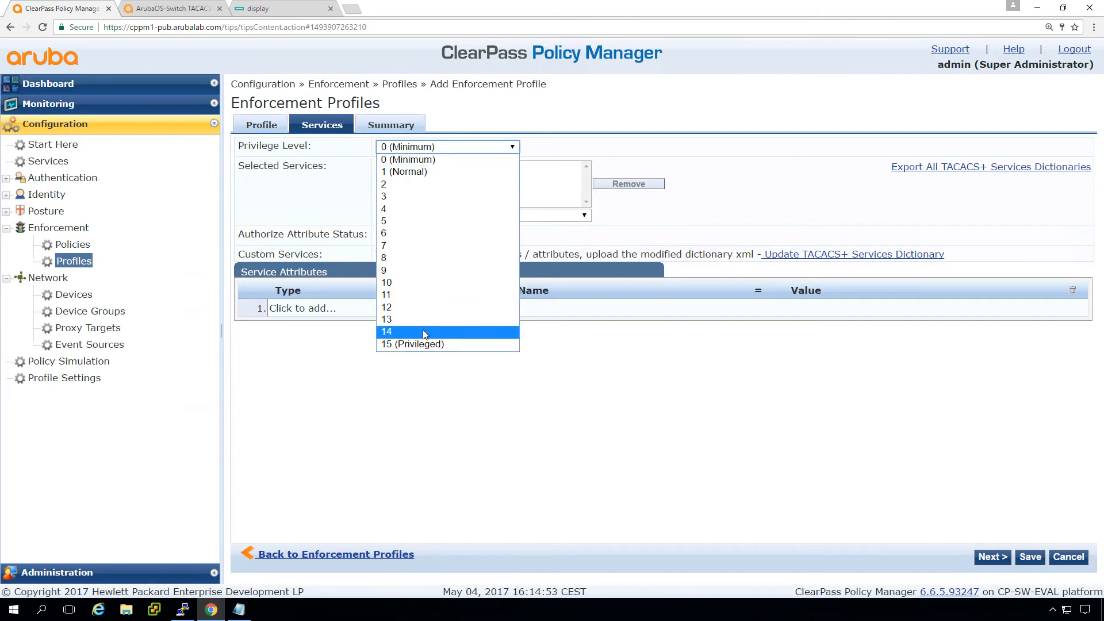
pyautogui.click(387, 331)
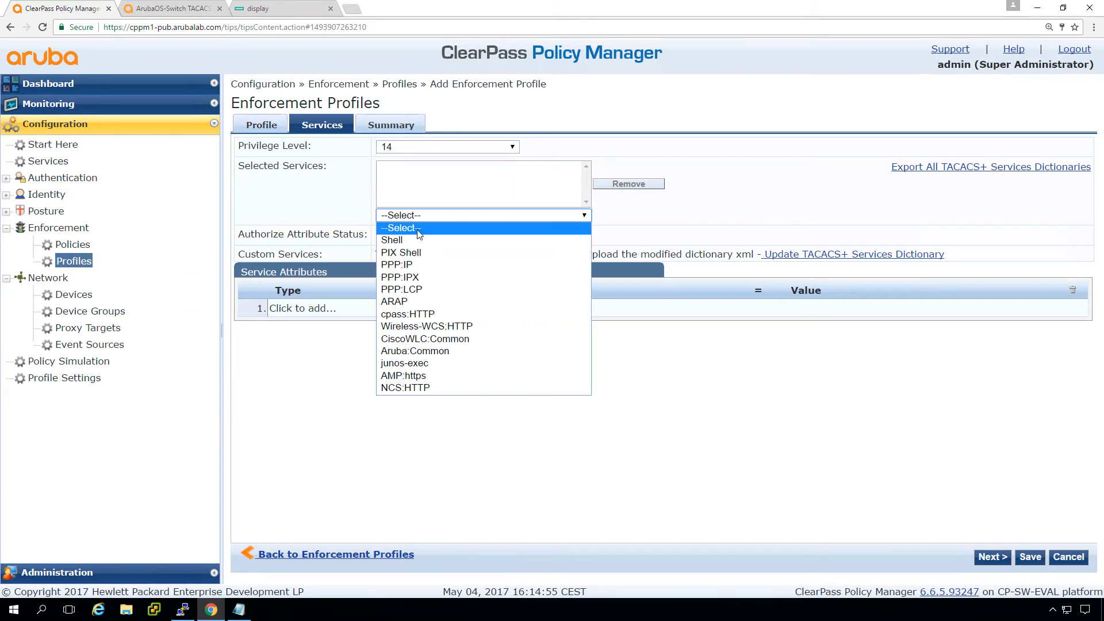
pyautogui.click(391, 240)
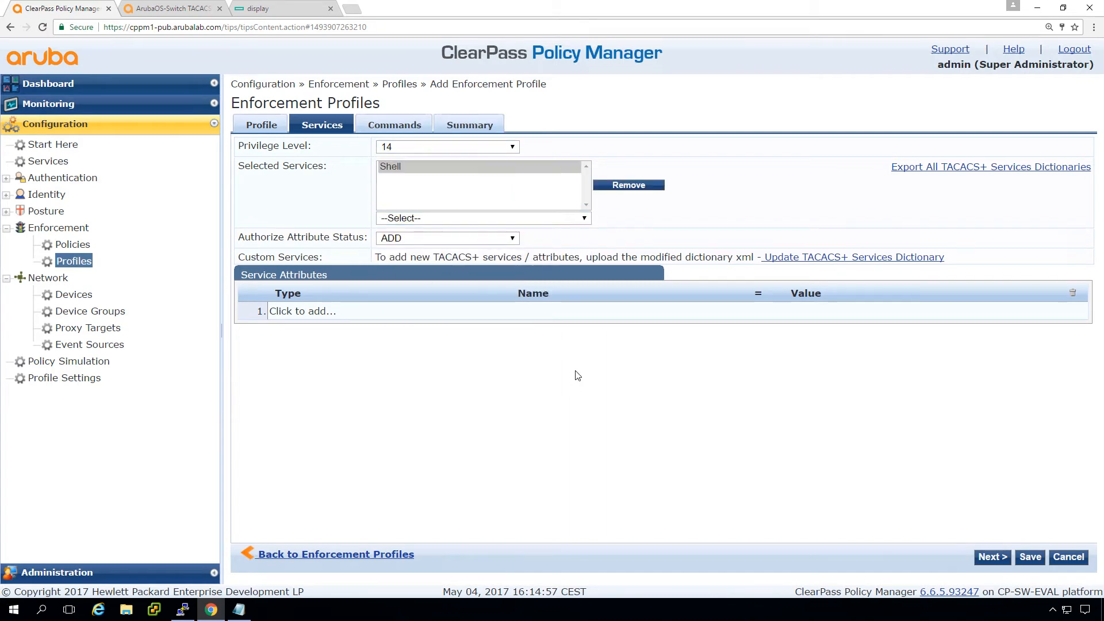
pyautogui.moveTo(1026, 541)
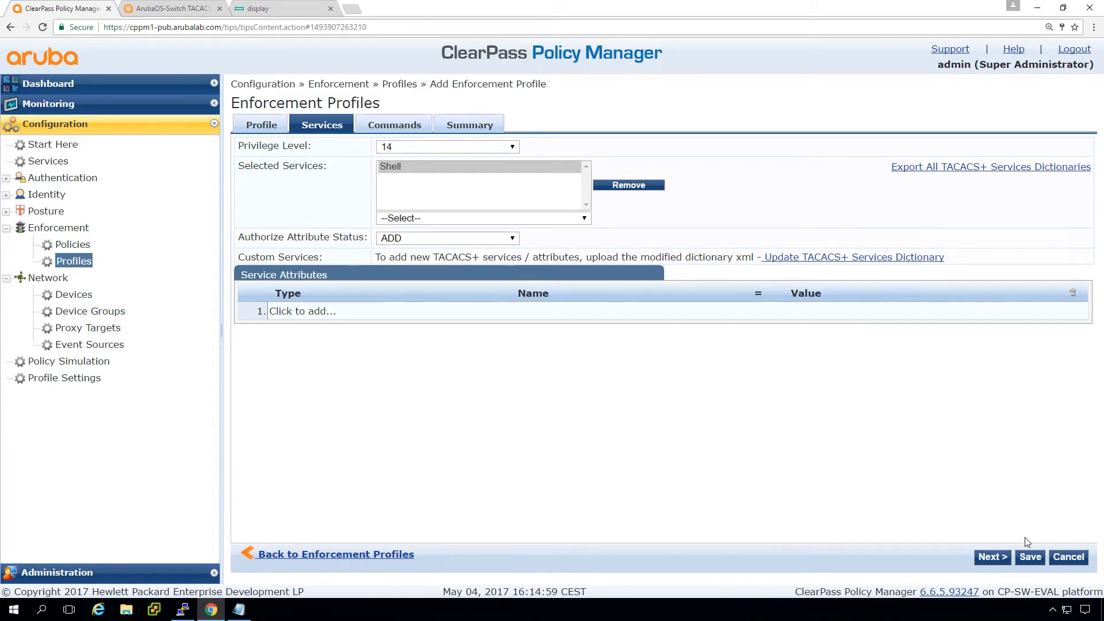
pyautogui.click(1028, 556)
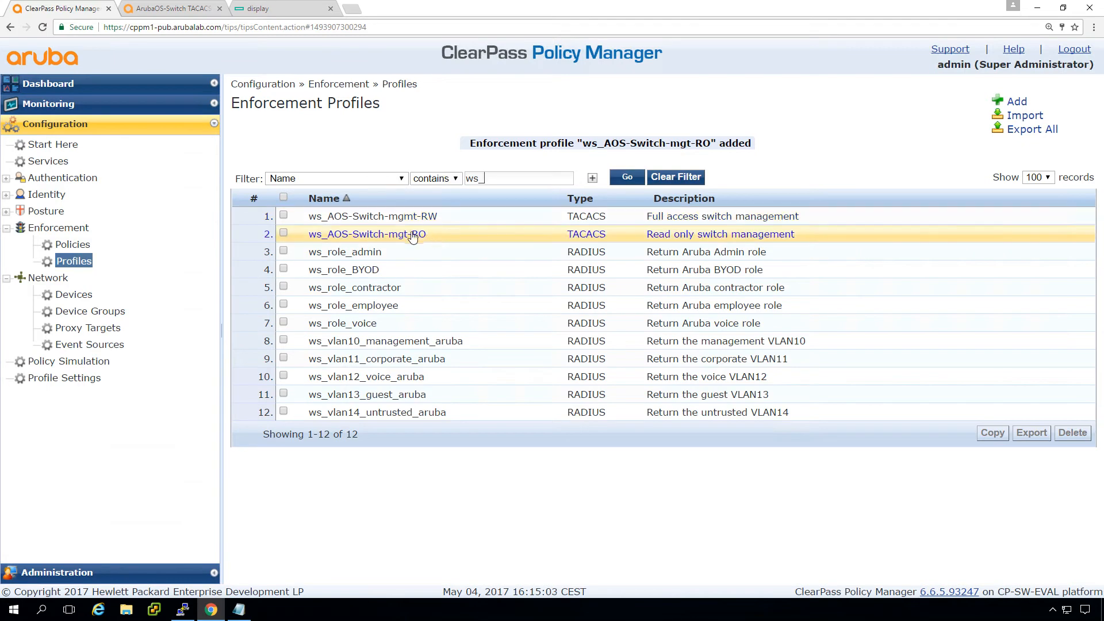
pyautogui.moveTo(616, 233)
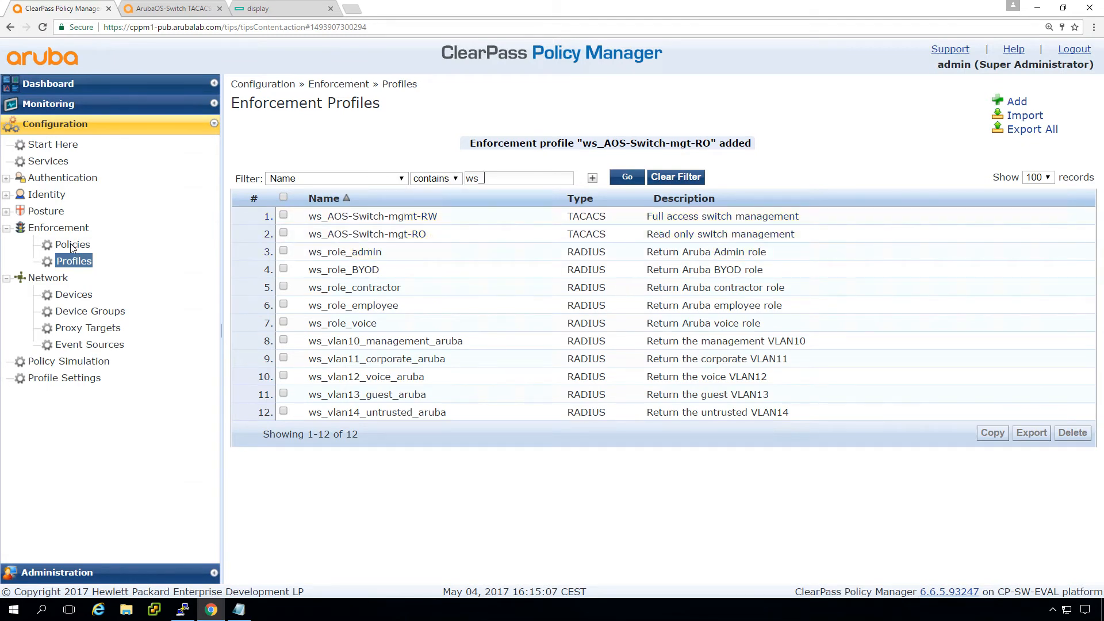
# Start a new enforcement policy named ws_AOS-Switch-admin-access
pyautogui.click(74, 244)
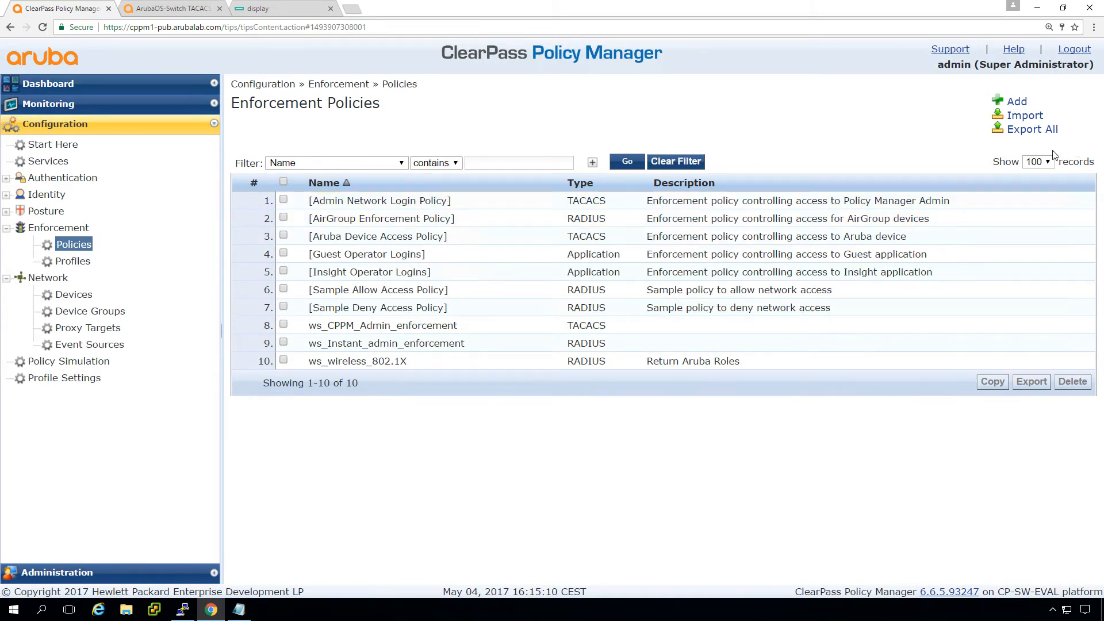
pyautogui.click(1016, 101)
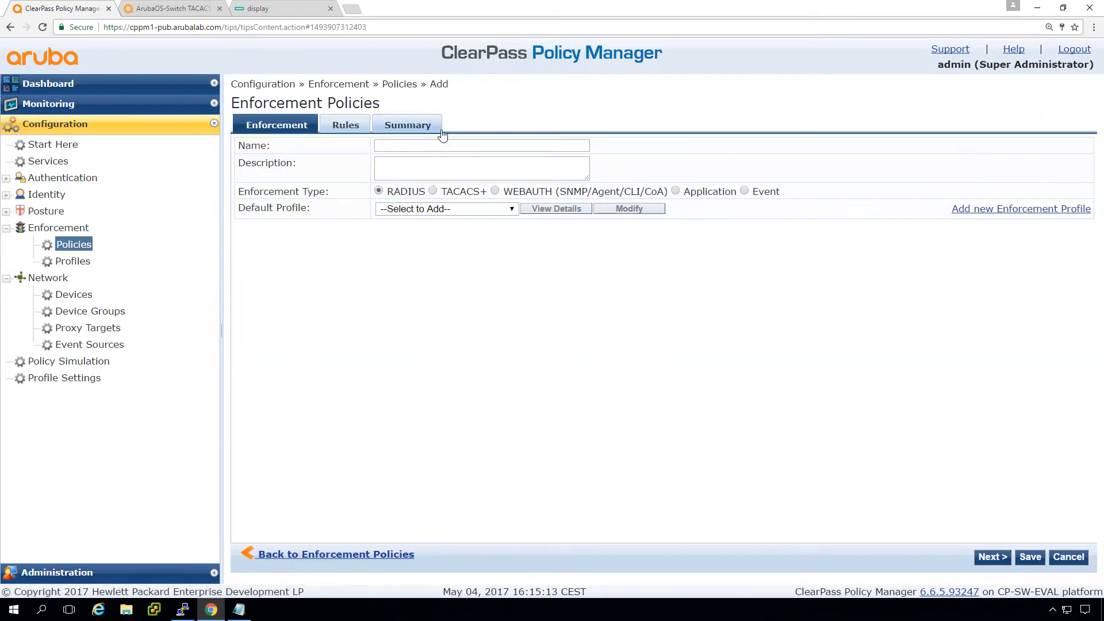
pyautogui.click(480, 146)
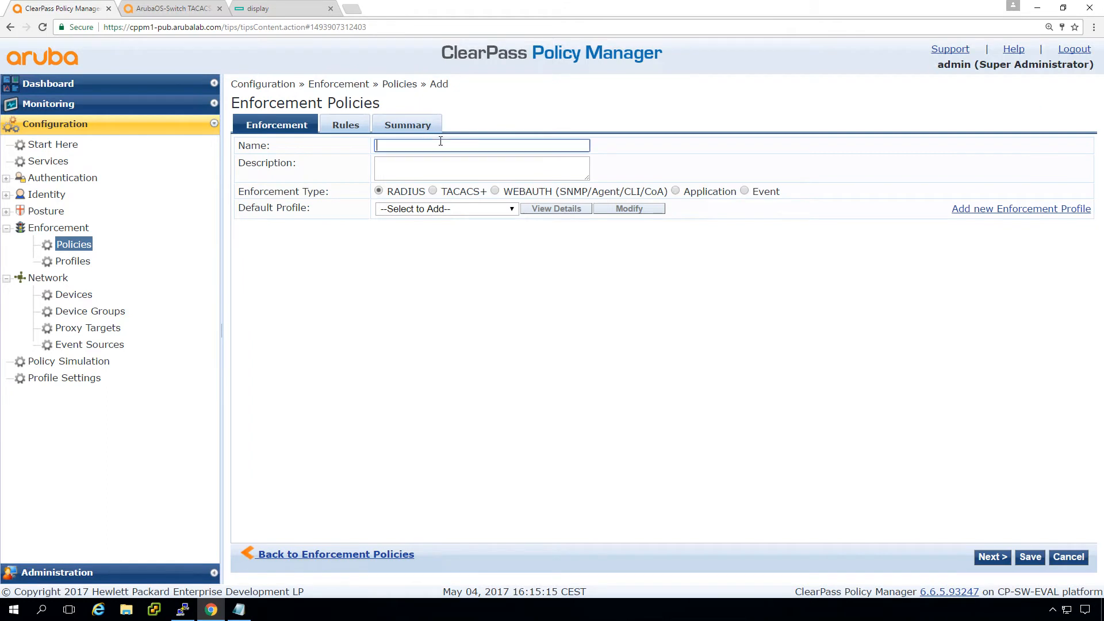
pyautogui.write('ws_')
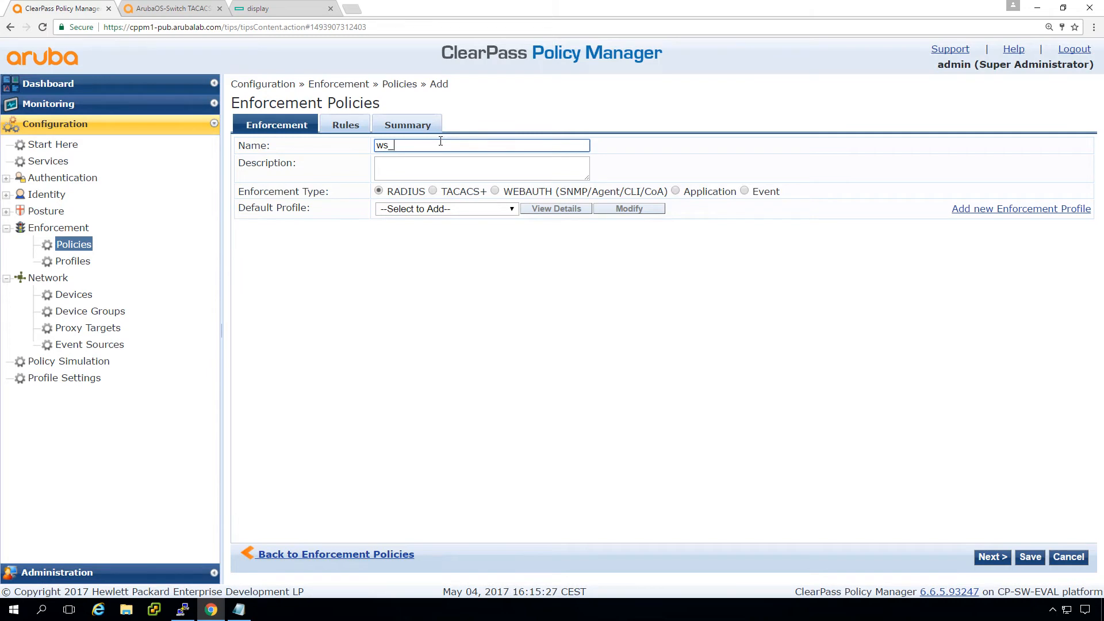
pyautogui.write('AOS-')
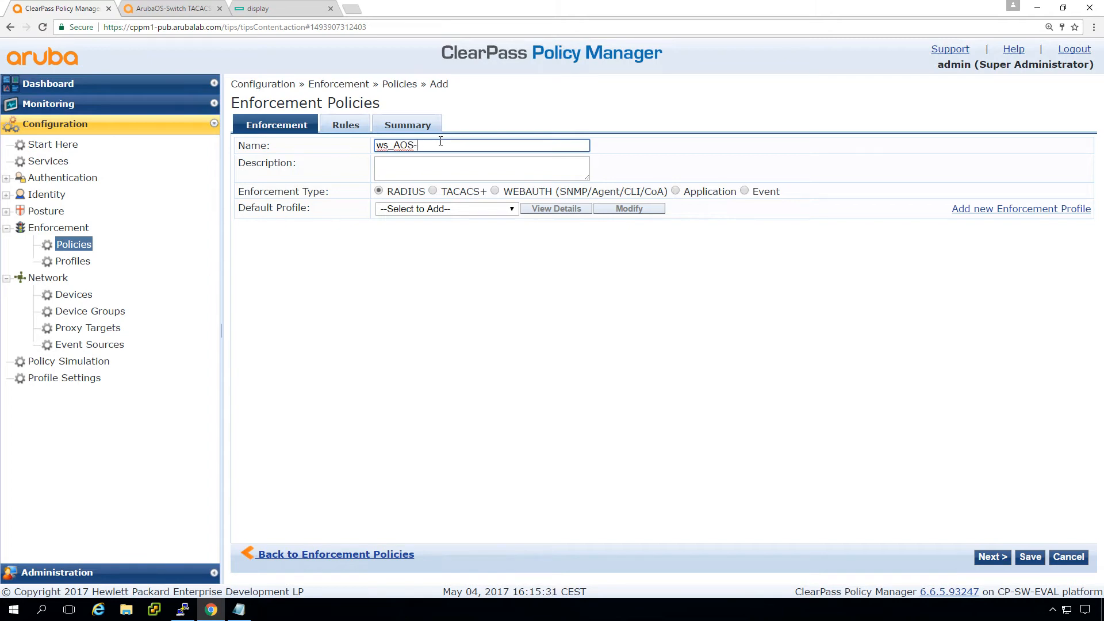
pyautogui.write('Switch-')
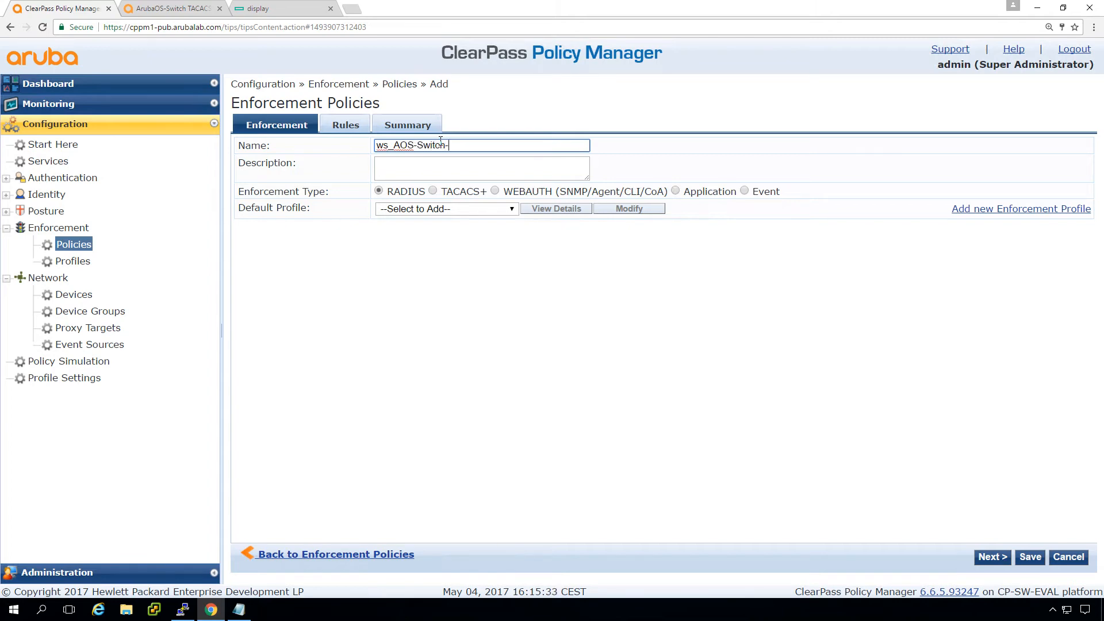
pyautogui.write('admin-acc')
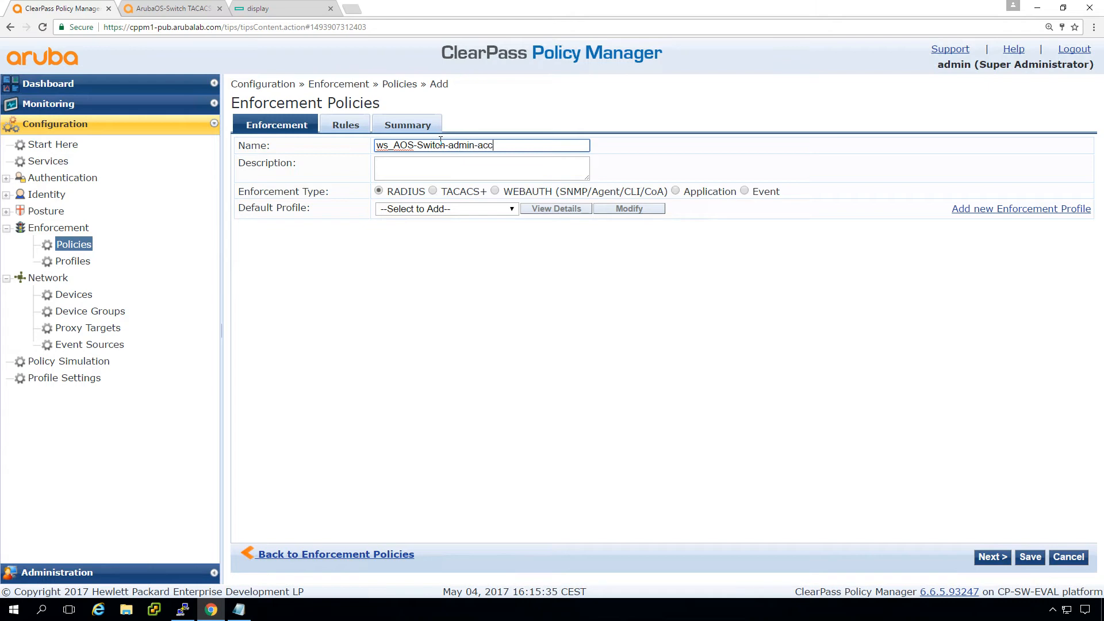
pyautogui.write('ess')
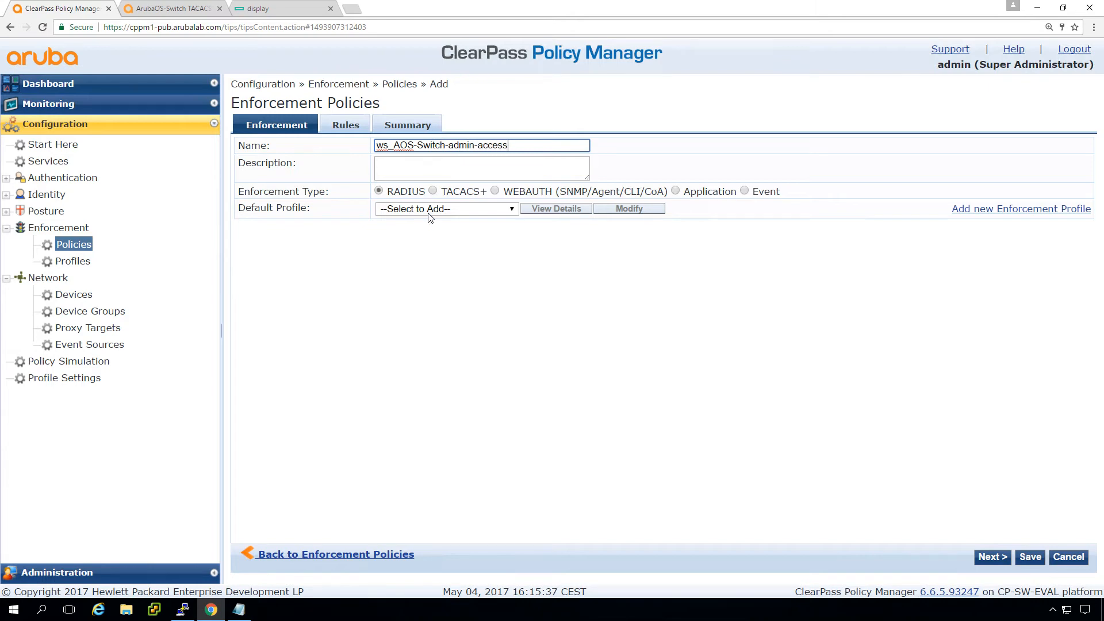
# Make it a TACACS+ policy with [TACACS Deny Profile] as the default profile
pyautogui.click(446, 208)
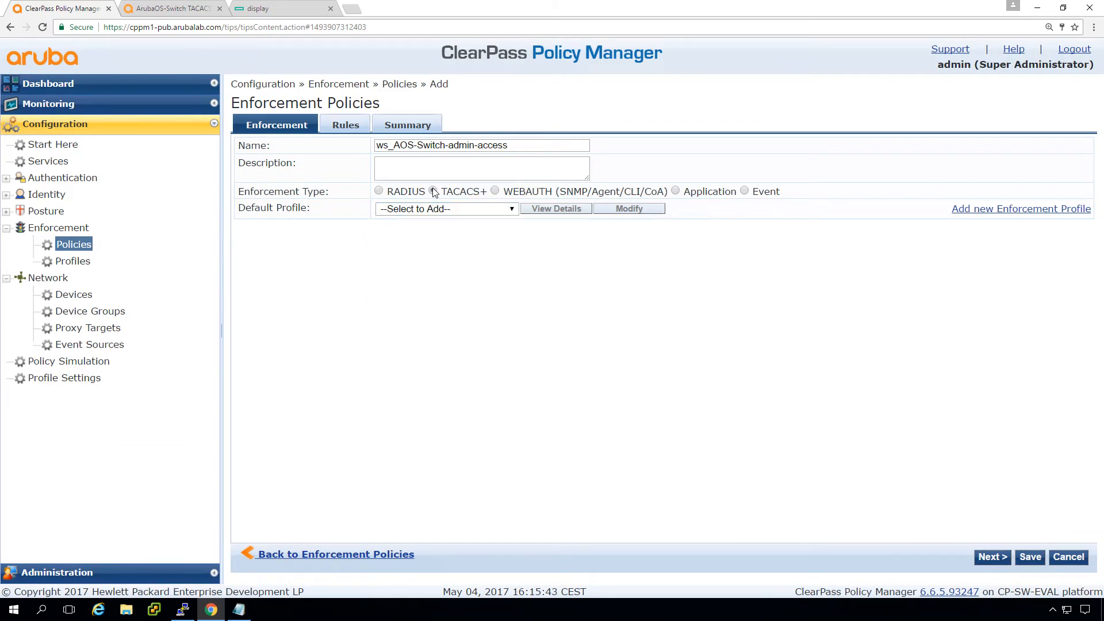
pyautogui.click(446, 208)
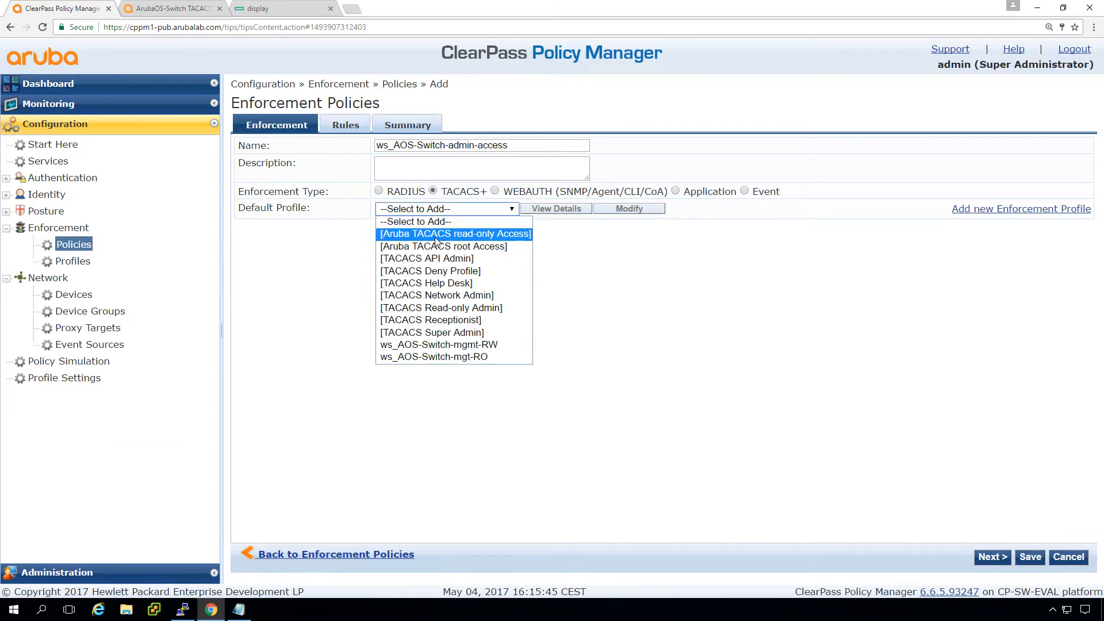
pyautogui.moveTo(429, 271)
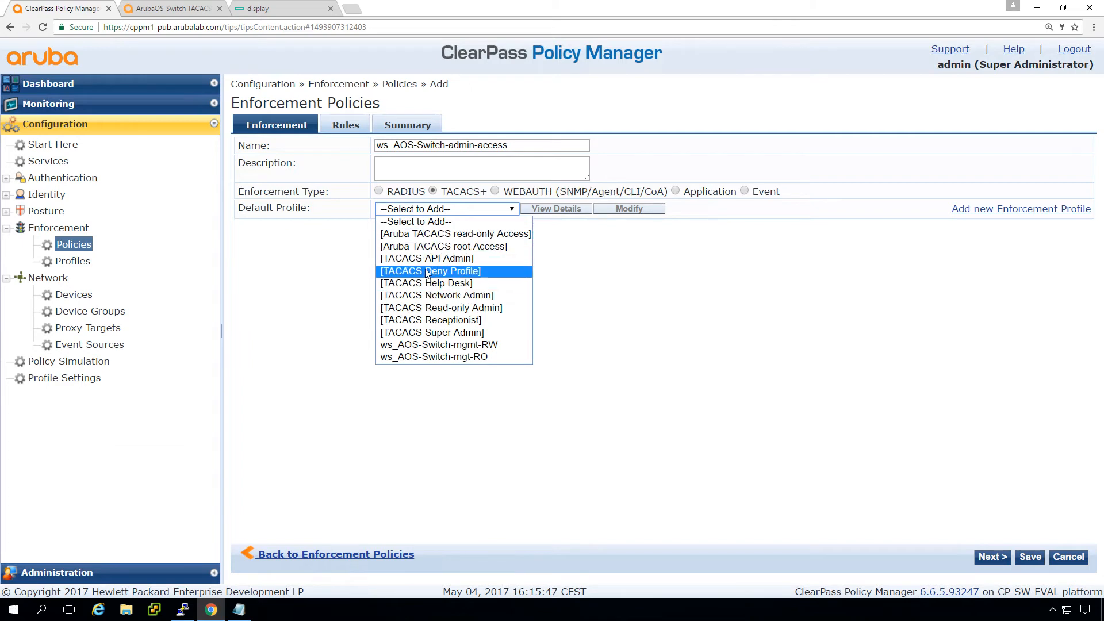
pyautogui.click(430, 272)
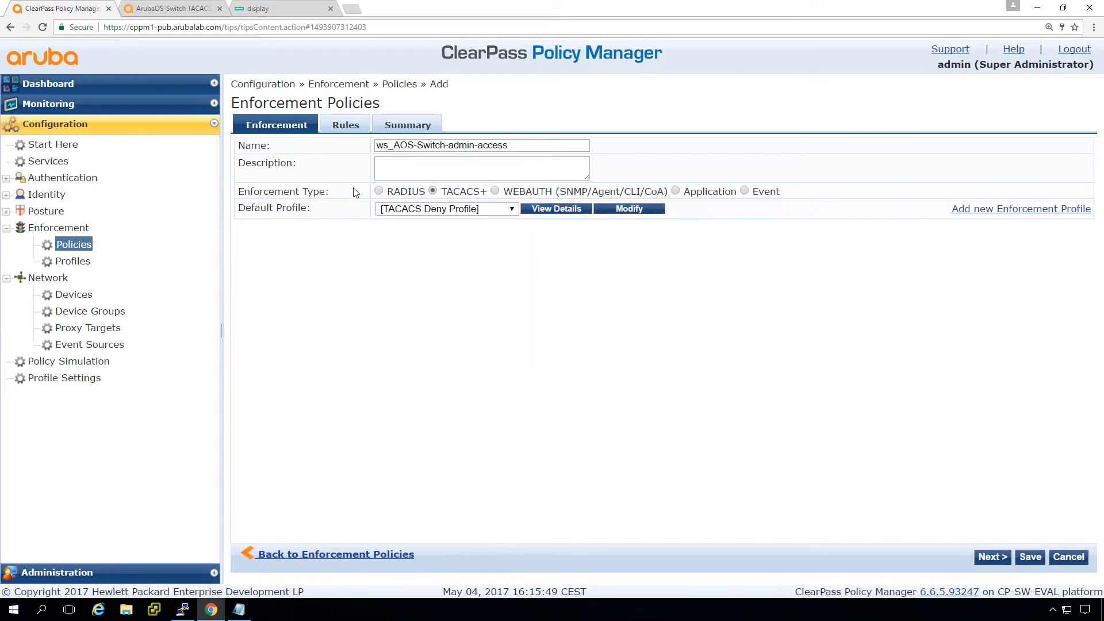
pyautogui.click(345, 124)
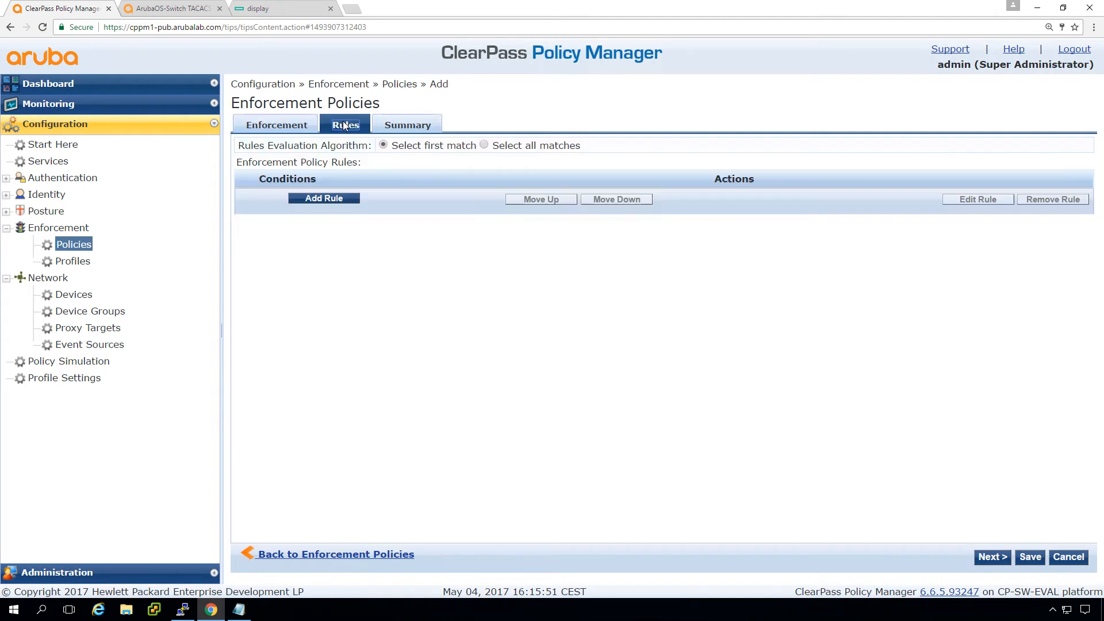
pyautogui.moveTo(324, 198)
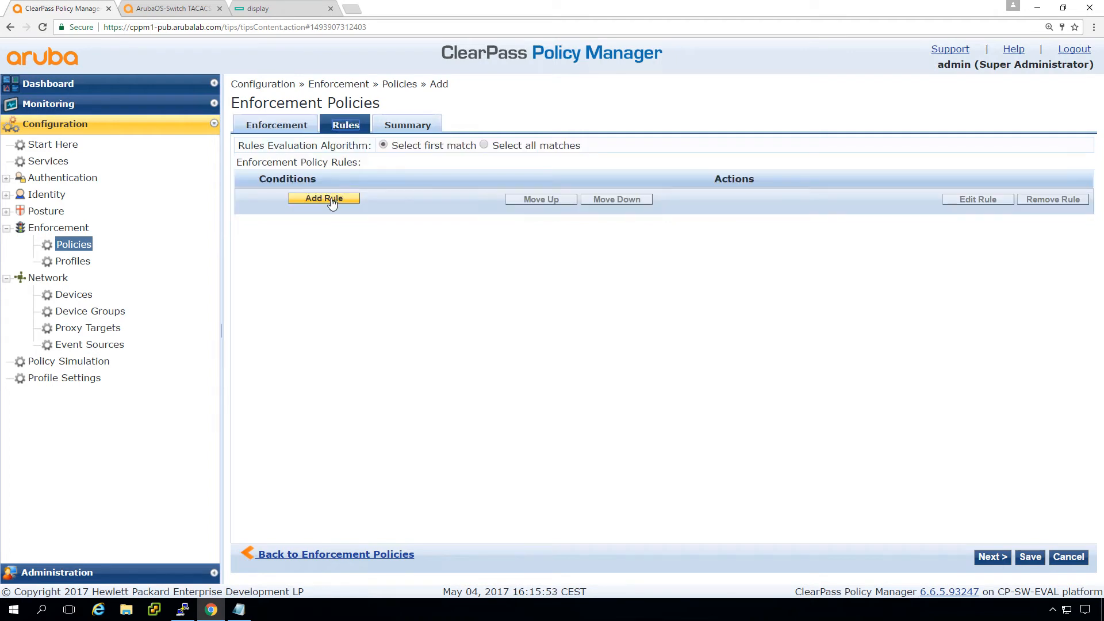
# Add a rule with condition Tips:Role EQUALS ws_admin
pyautogui.click(324, 197)
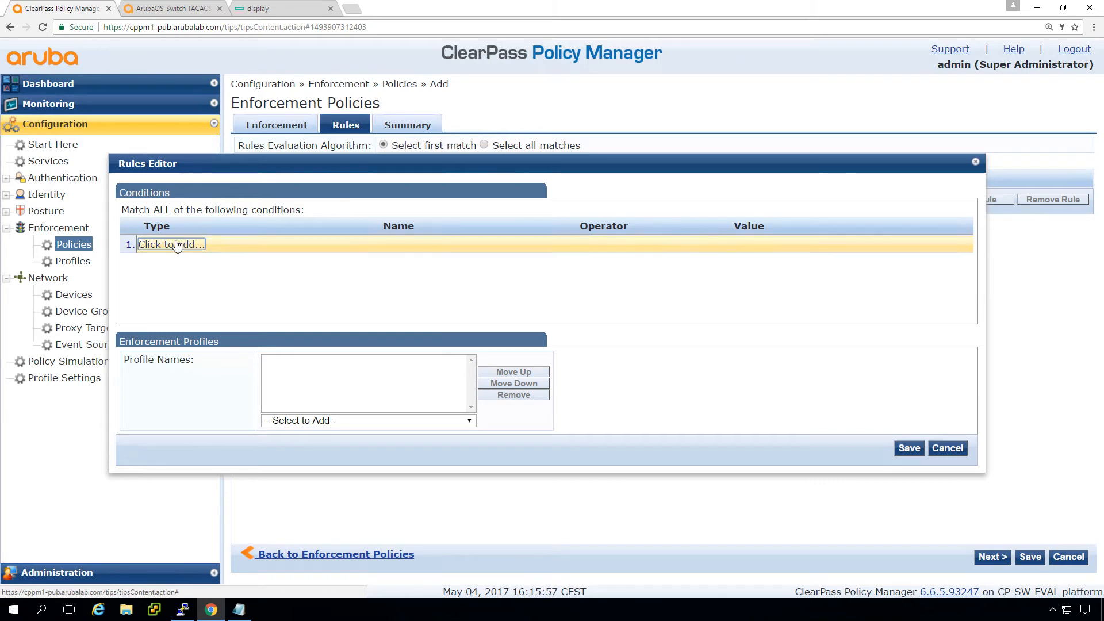
pyautogui.write('ro')
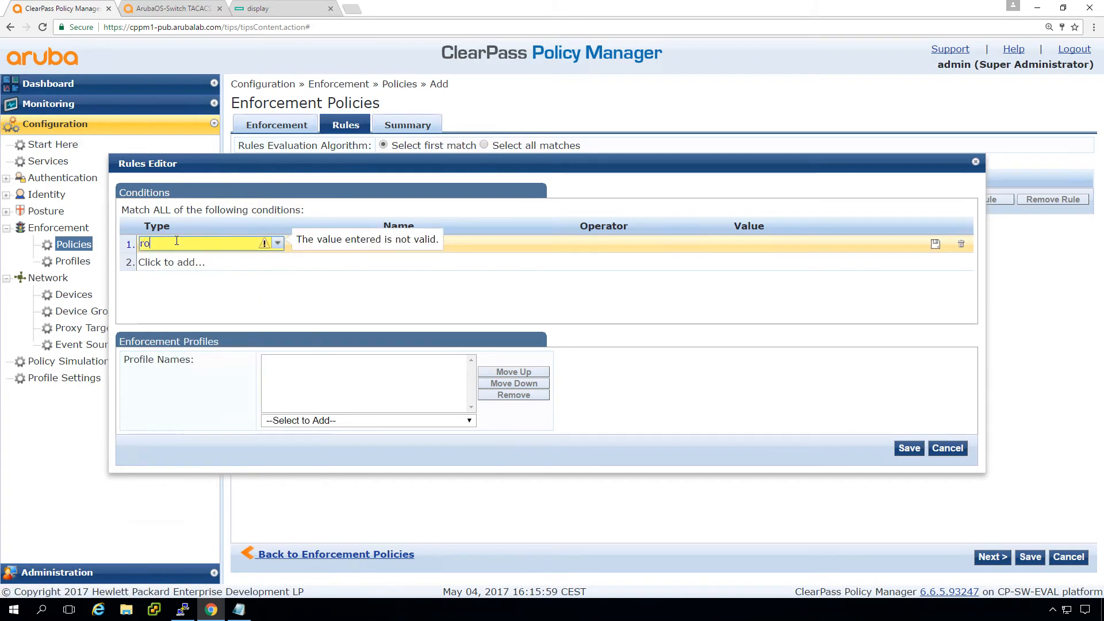
pyautogui.write('tip')
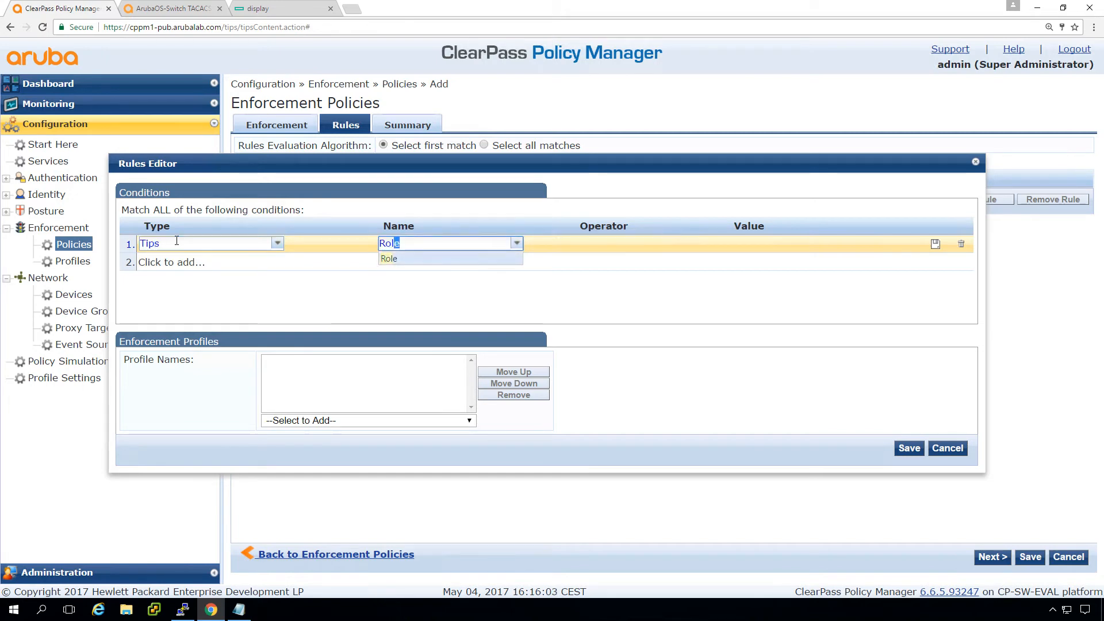
pyautogui.write('admin')
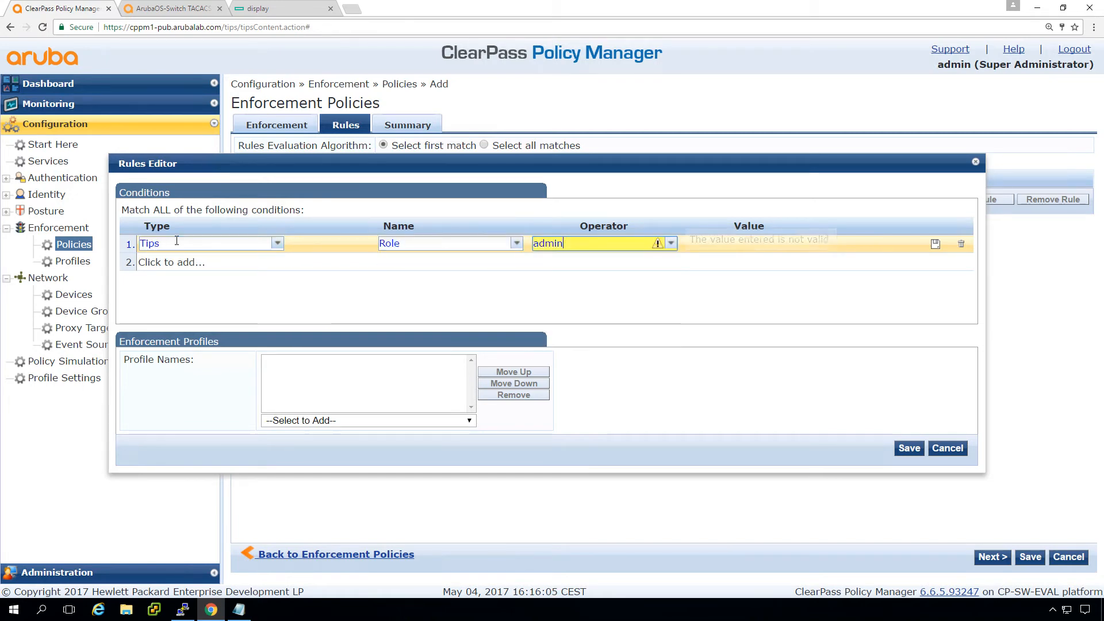
pyautogui.click(669, 243)
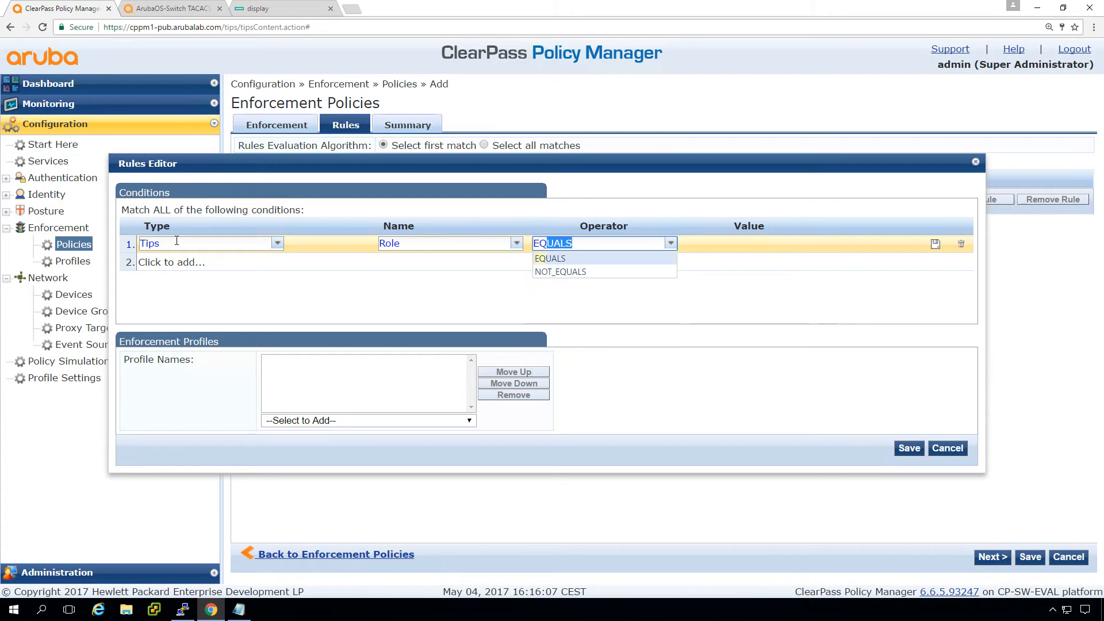
pyautogui.write('ad')
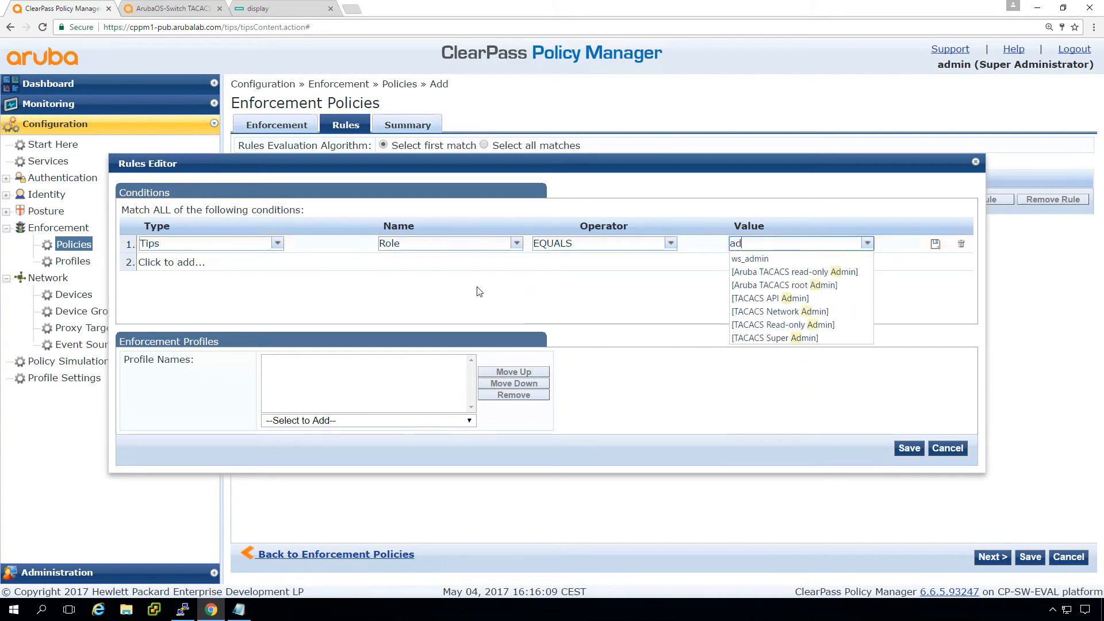
pyautogui.click(749, 259)
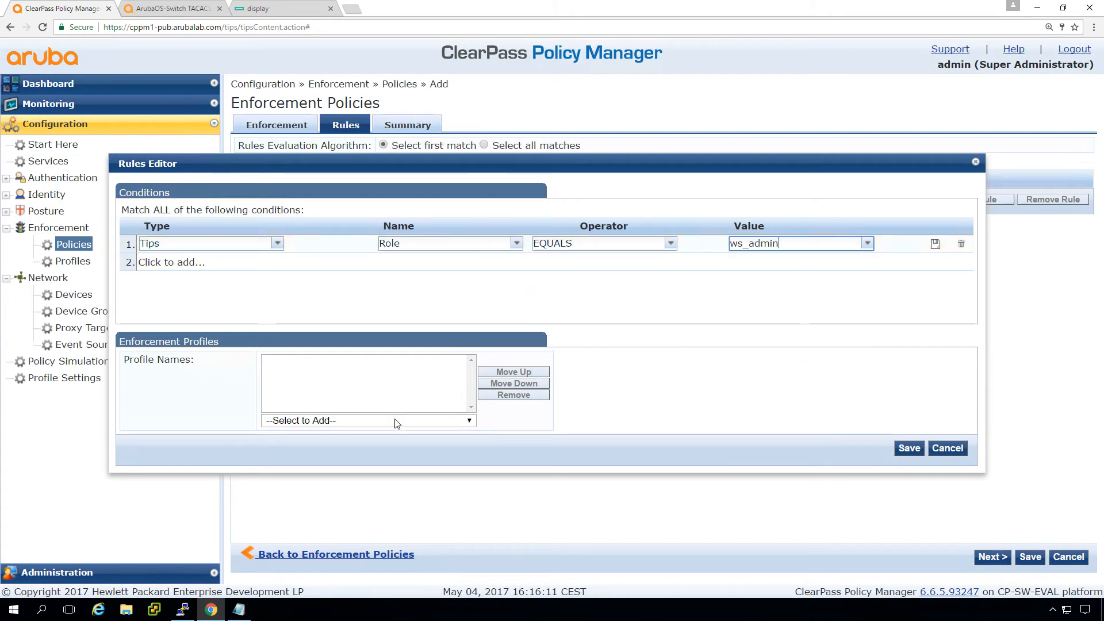
# Assign profile ws_AOS-Switch-mgmt-RW to the ws_admin rule and save it
pyautogui.click(367, 421)
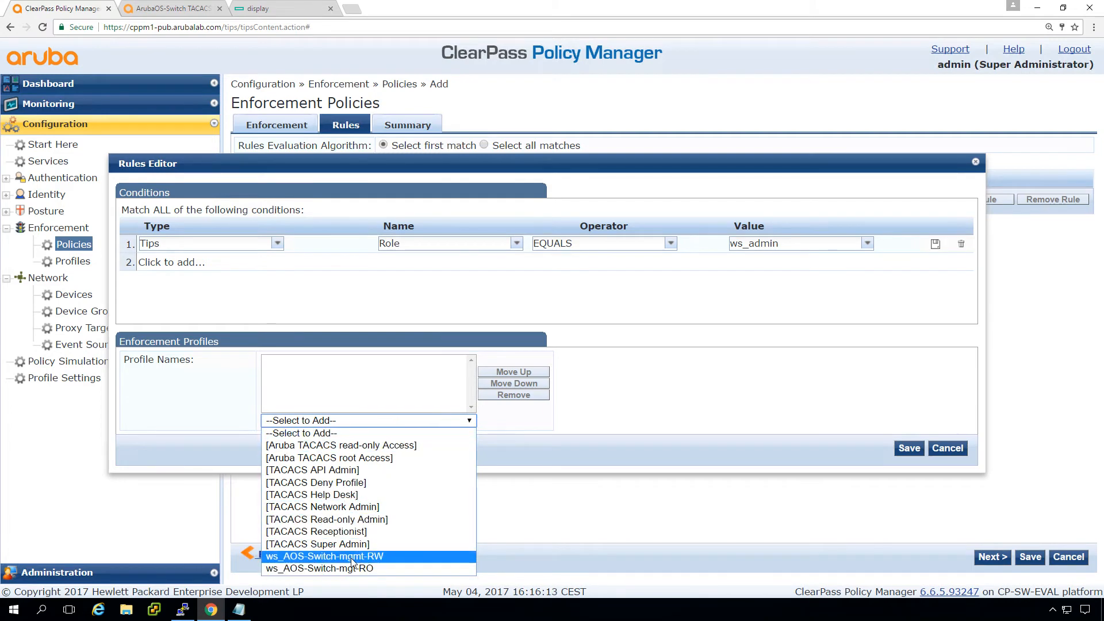
pyautogui.click(324, 556)
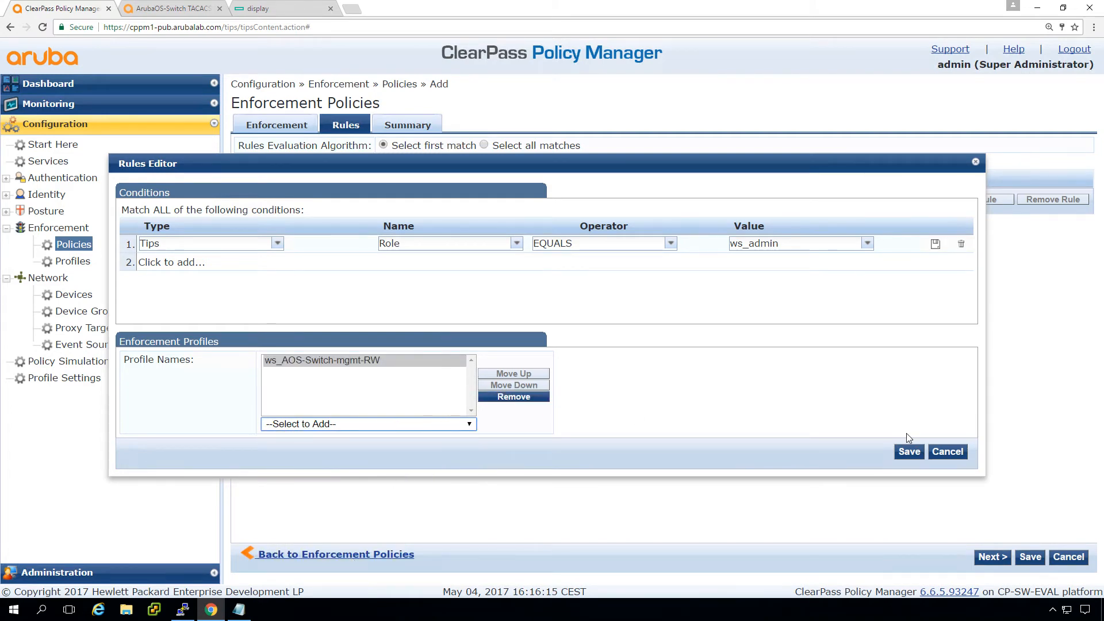
pyautogui.click(909, 451)
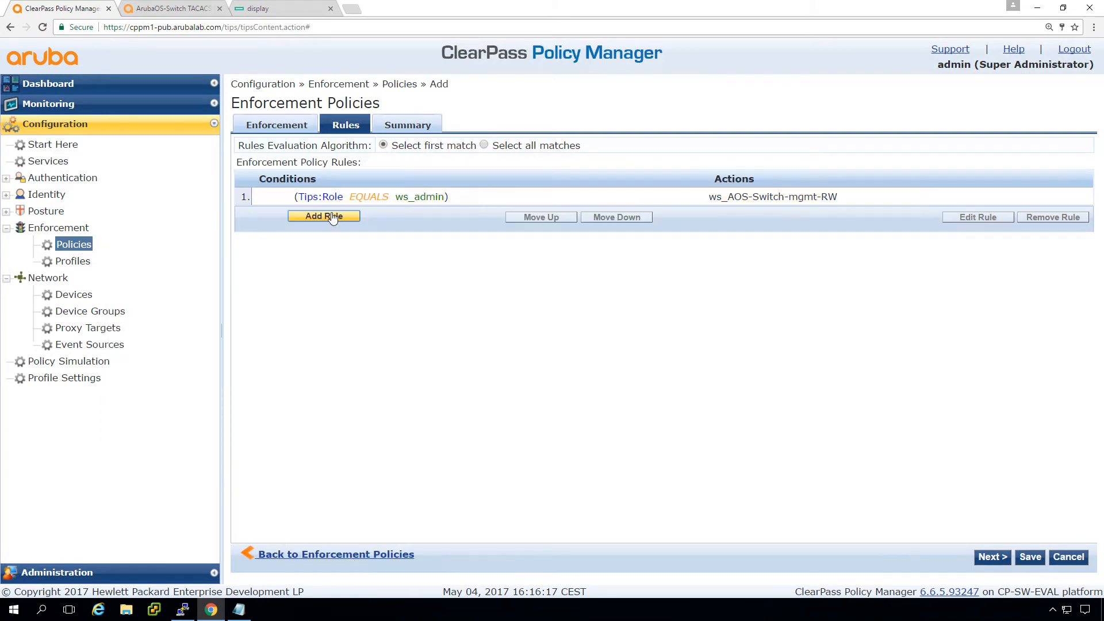
# Add a second rule with condition Tips:Role EQUALS ws_Helpdesk for profile ws_AOS-Switch-mgt-RO
pyautogui.click(325, 216)
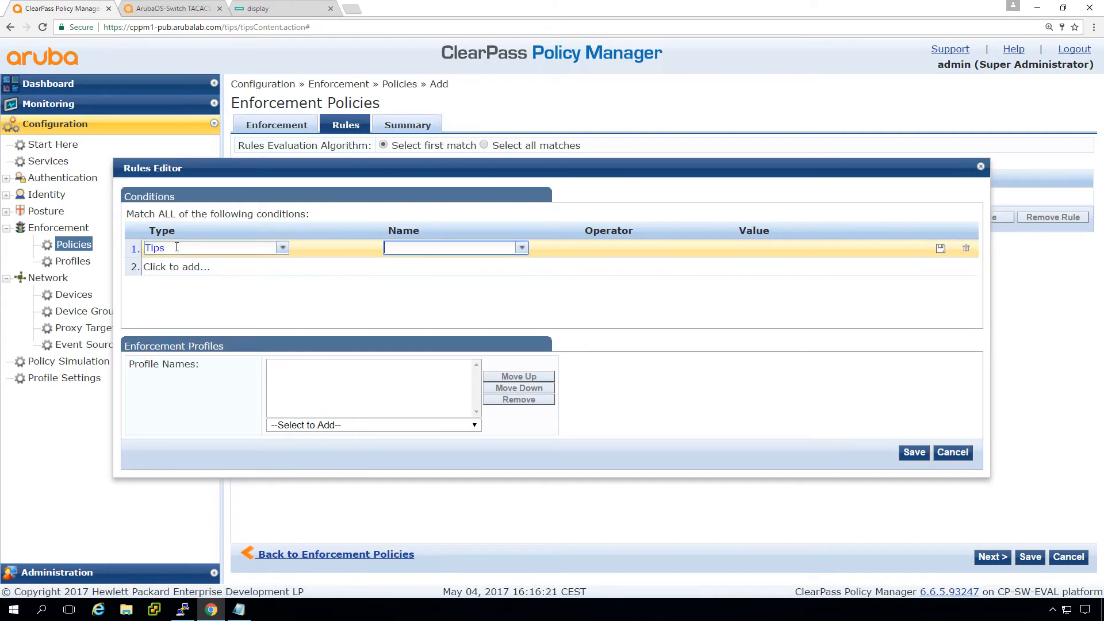
pyautogui.write('rol')
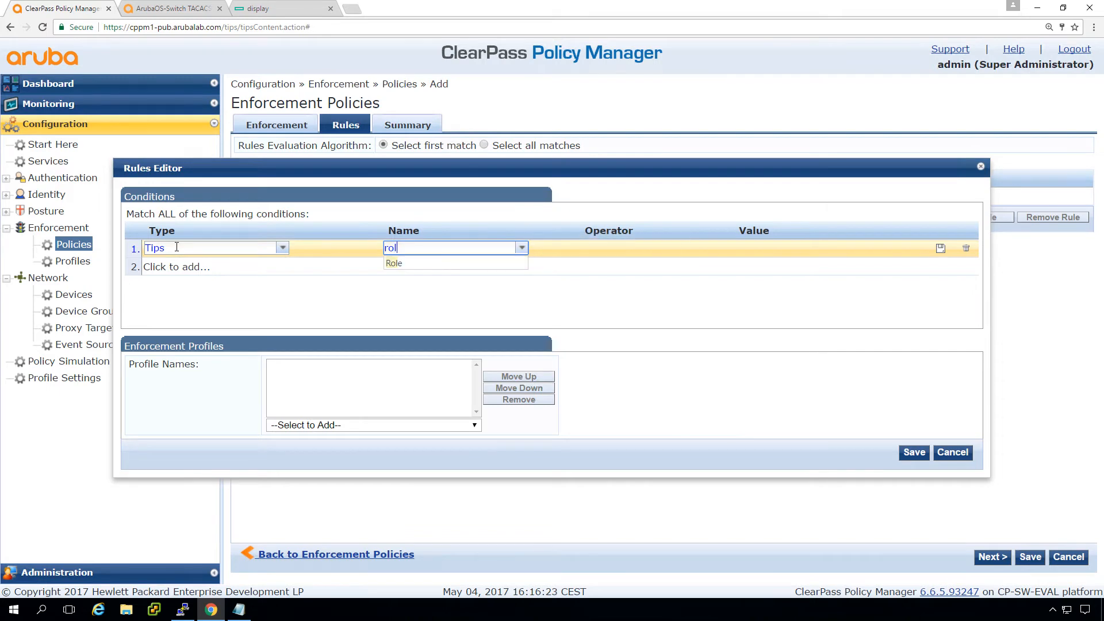
pyautogui.click(394, 262)
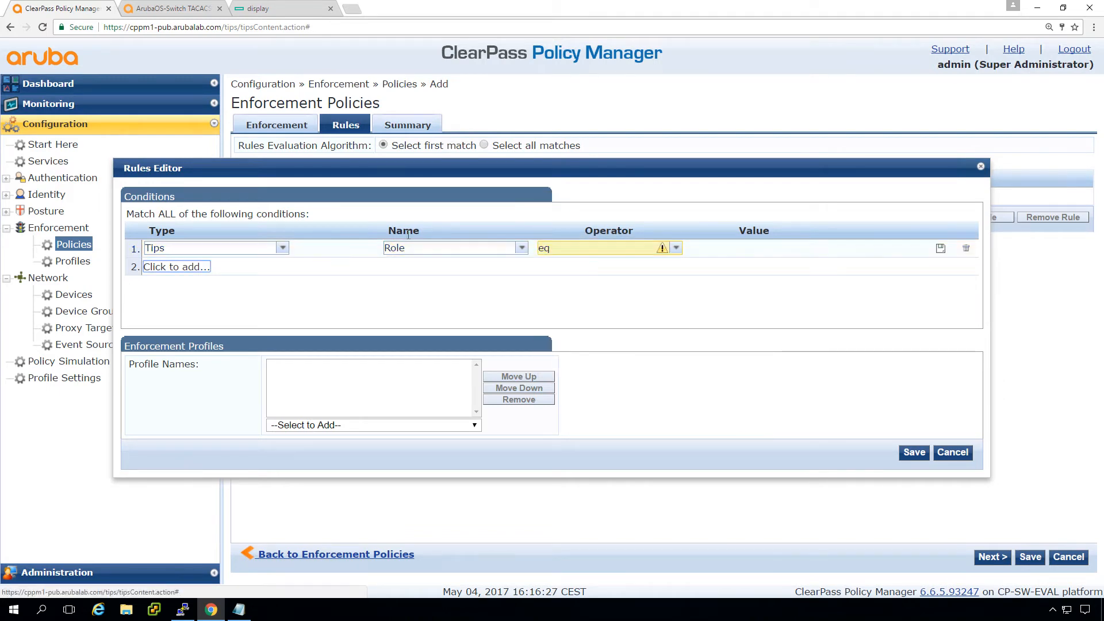
pyautogui.write('equ')
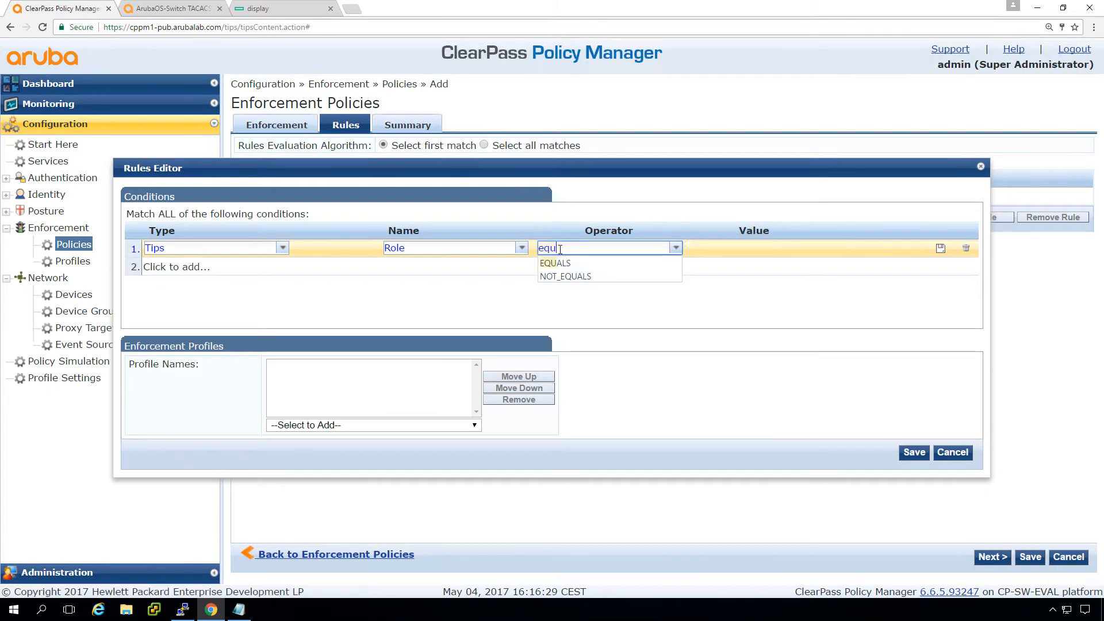
pyautogui.write('help')
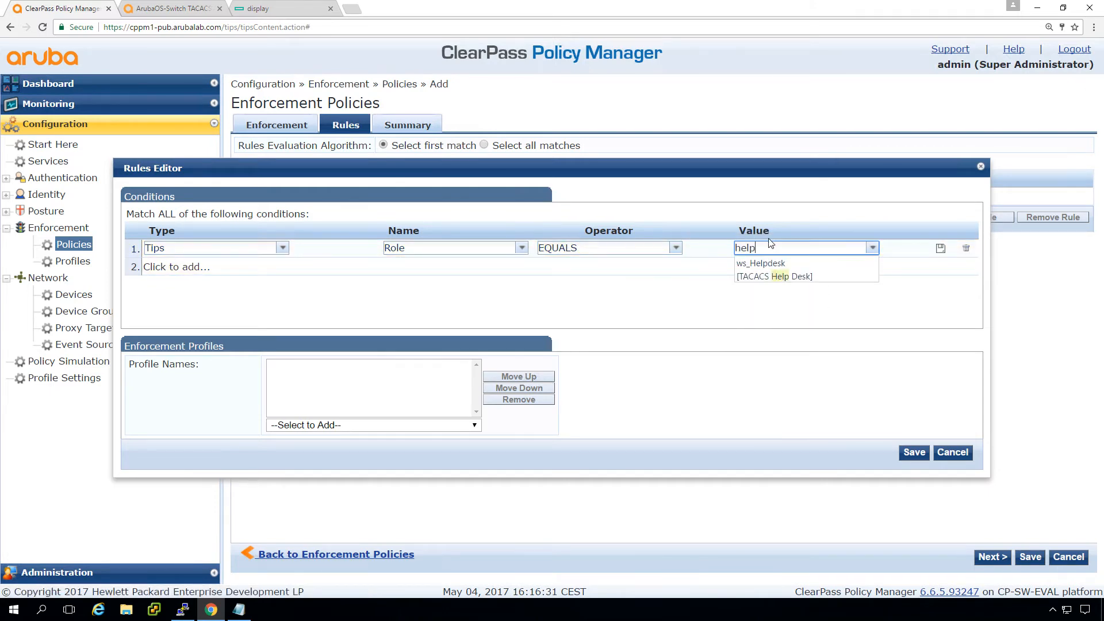
pyautogui.click(760, 262)
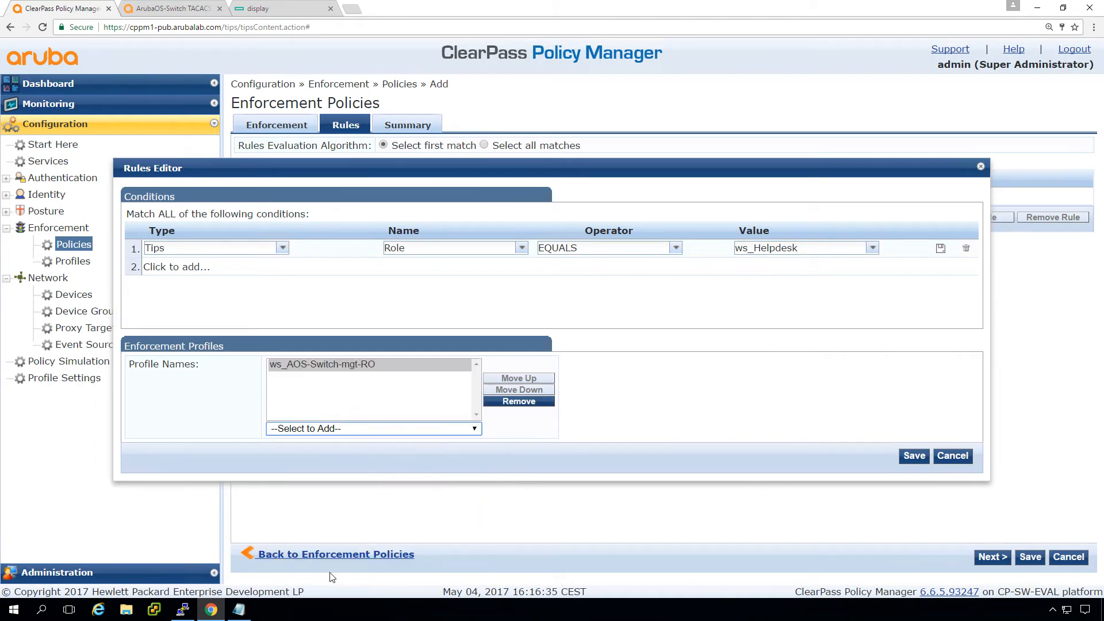
# Save the helpdesk rule and save enforcement policy ws_AOS-Switch-admin-access
pyautogui.click(914, 455)
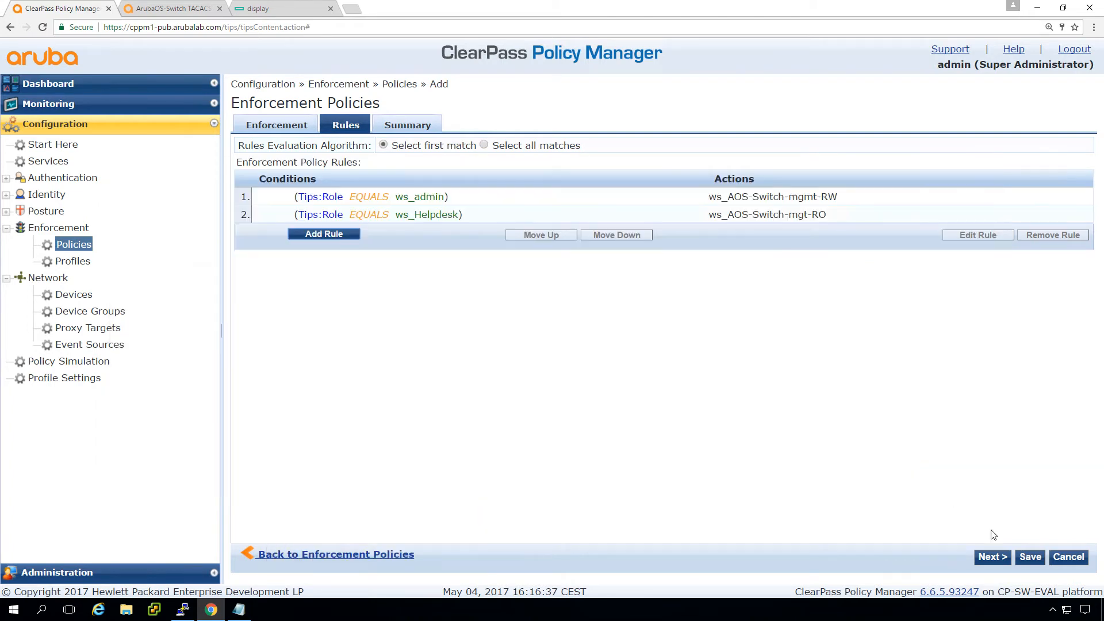
pyautogui.click(1028, 556)
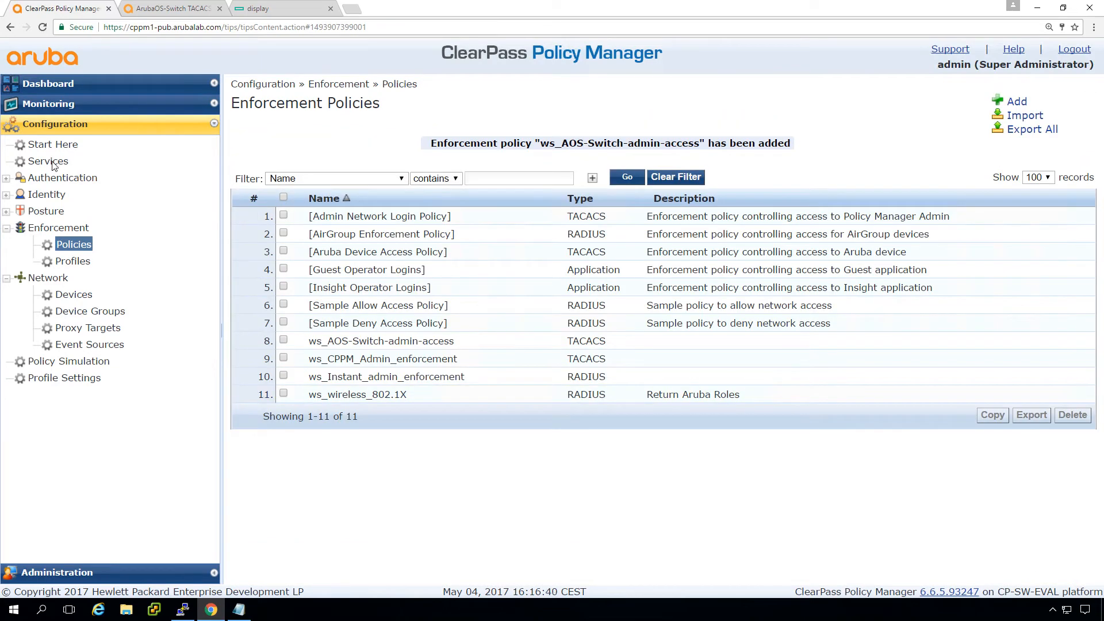
# Go to Configuration > Services and start adding a new service
pyautogui.click(49, 161)
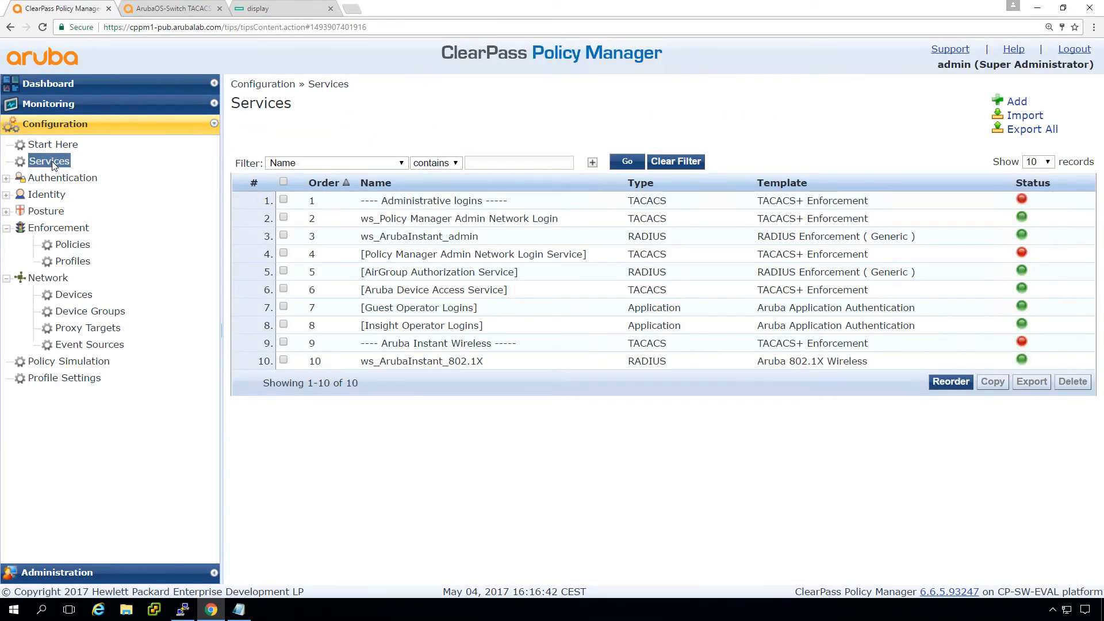
pyautogui.moveTo(799, 172)
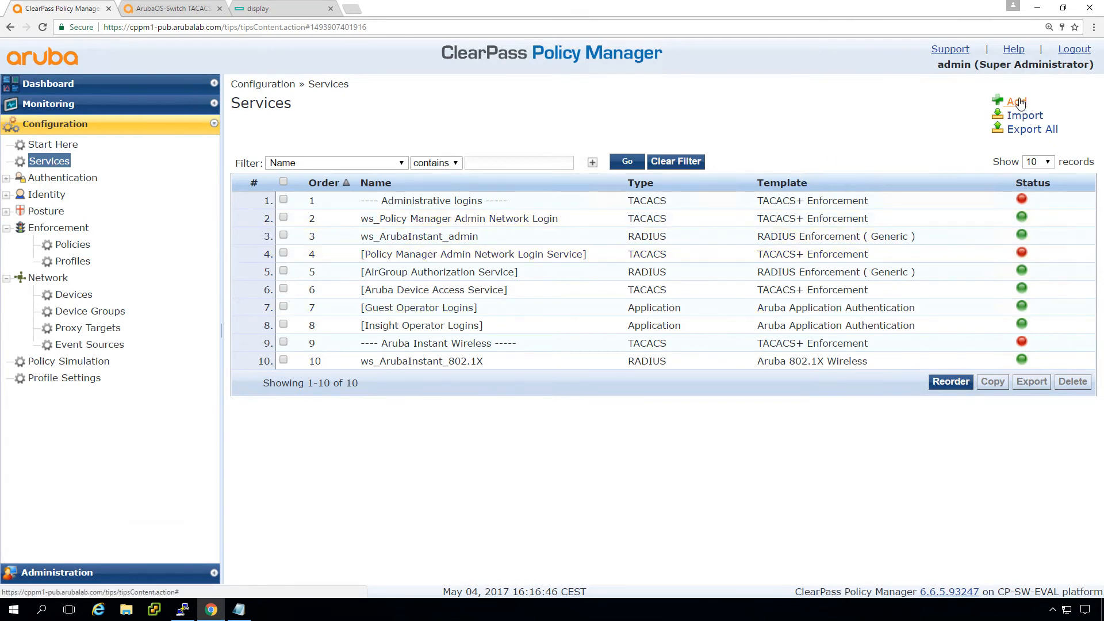
pyautogui.click(1014, 101)
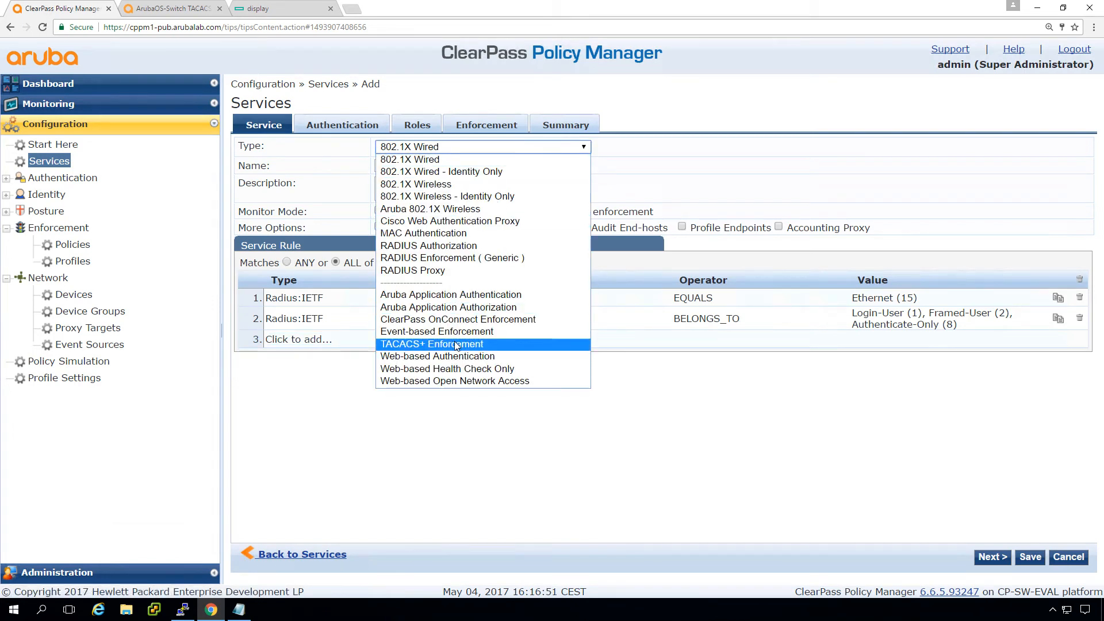
# Set type TACACS+ Enforcement and name the service ws_ArubaOS-Switch-admin-access
pyautogui.click(430, 344)
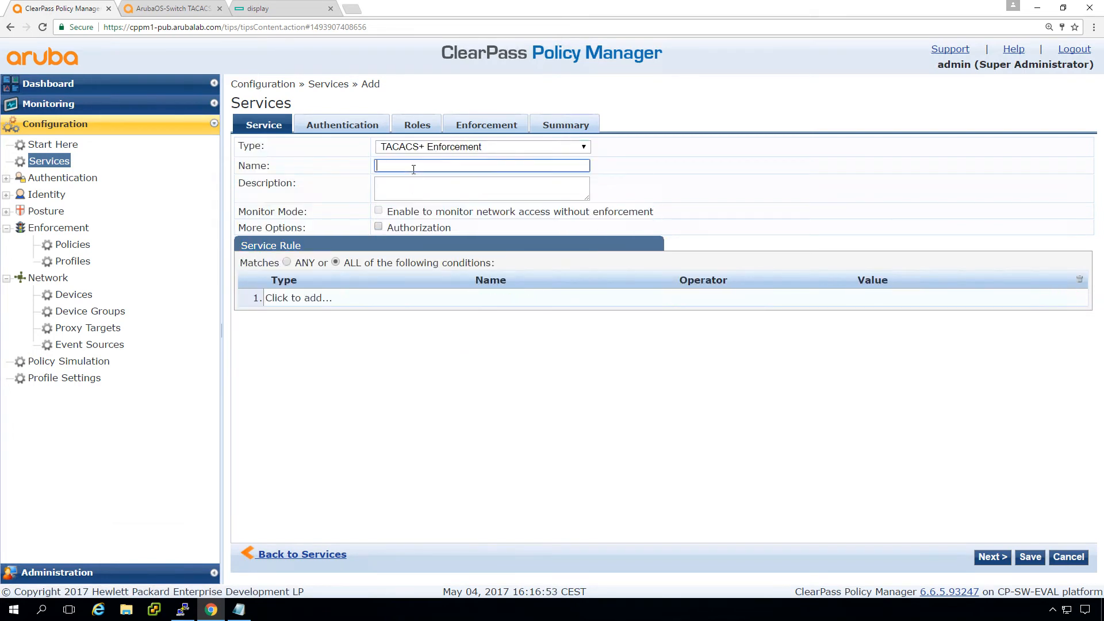
pyautogui.write('ws_')
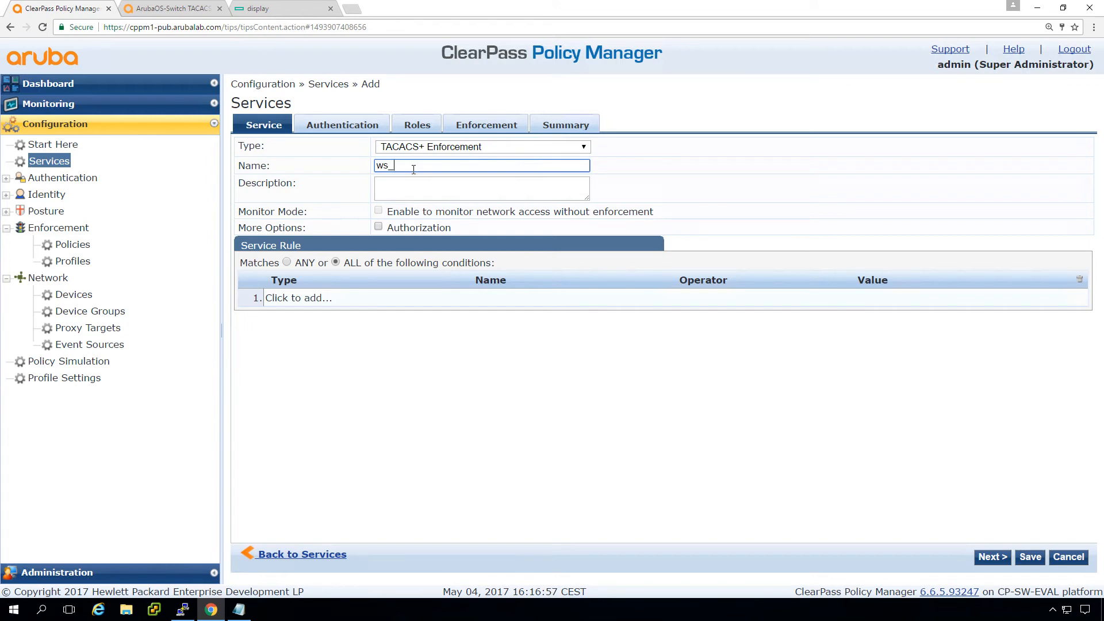
pyautogui.write('ArubaOS-S')
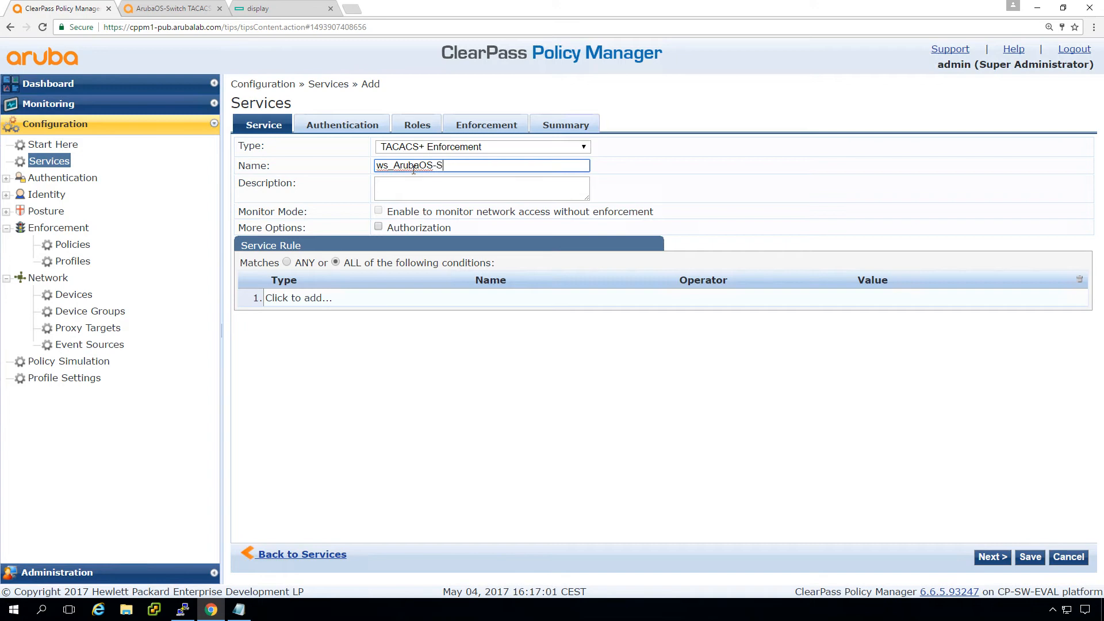
pyautogui.write('witch')
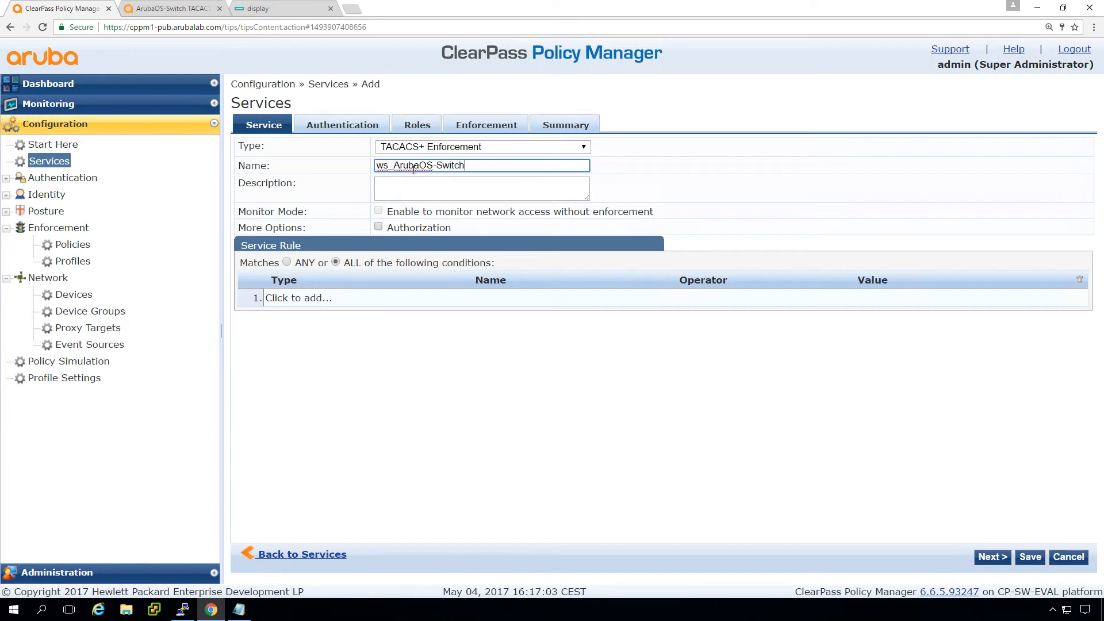
pyautogui.write('-admin-')
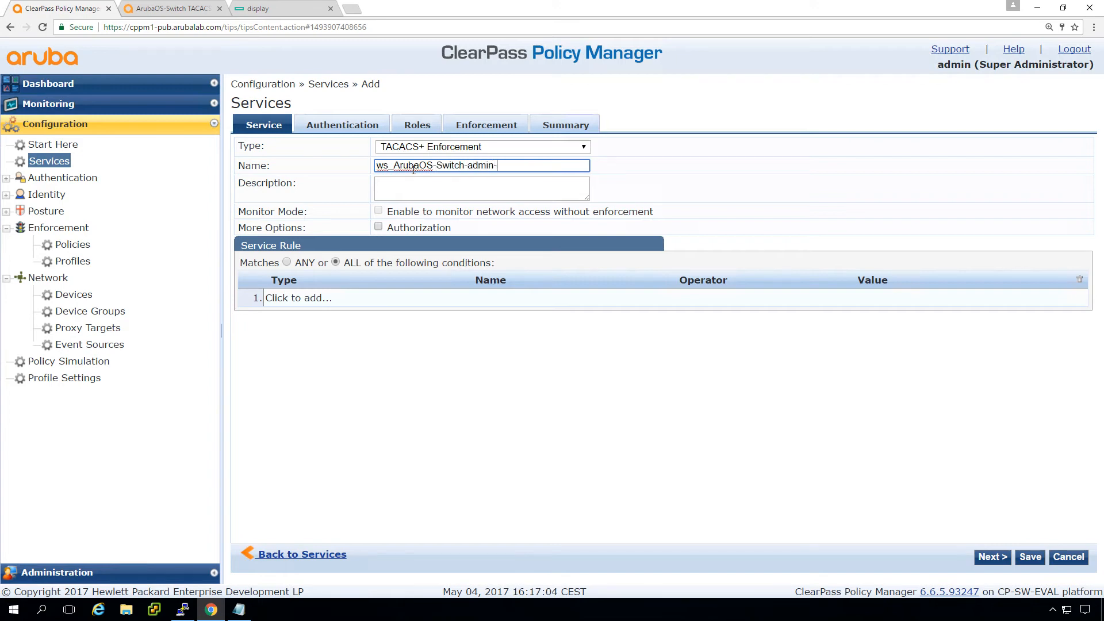
pyautogui.write('ac')
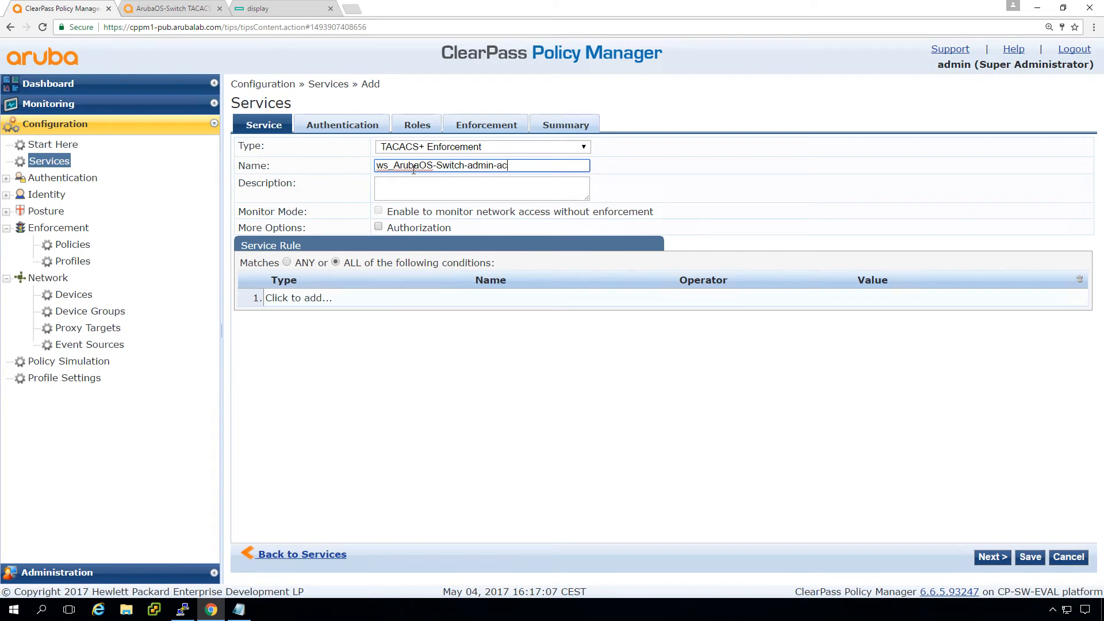
# Describe it as Authenticate Aruba switches (TACACS+) and continue to Authentication
pyautogui.click(481, 188)
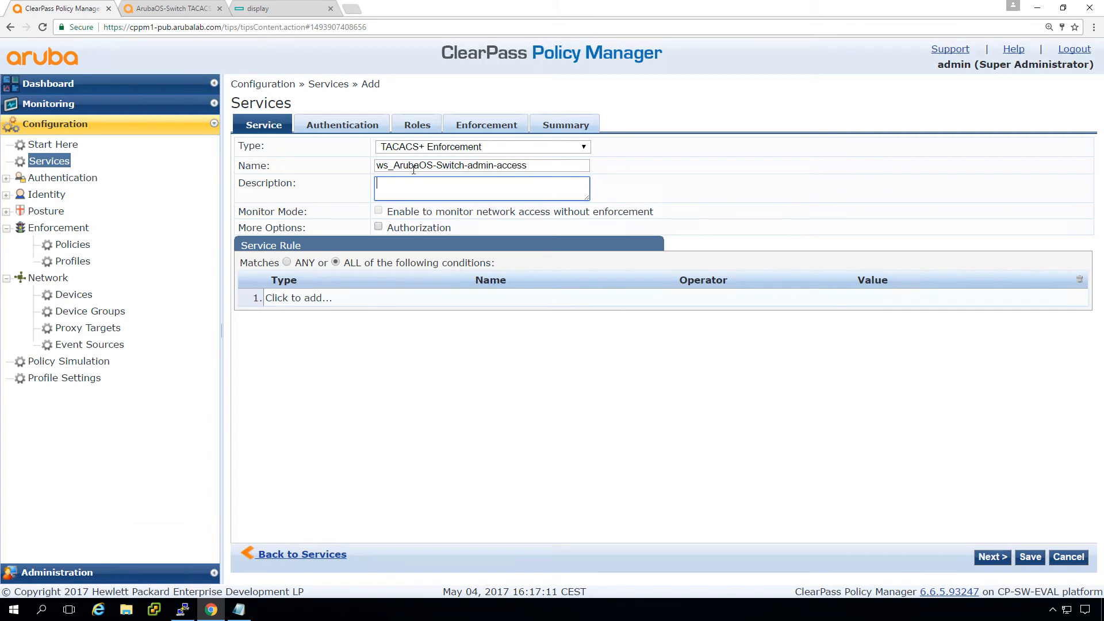
pyautogui.write('Authenticate Aruba switches')
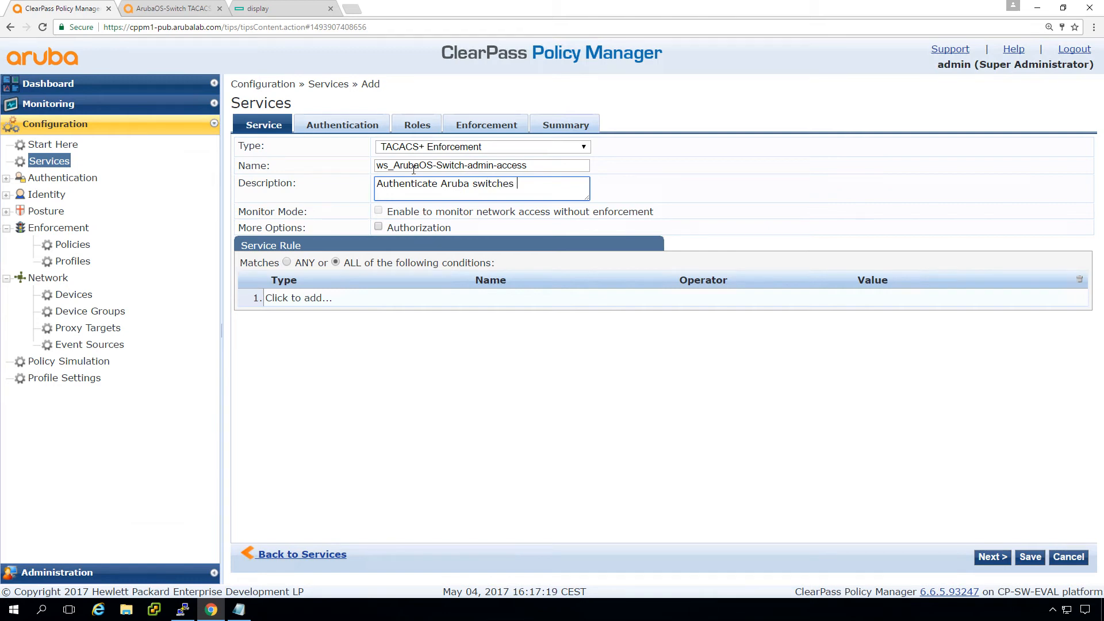
pyautogui.write('(TACAC')
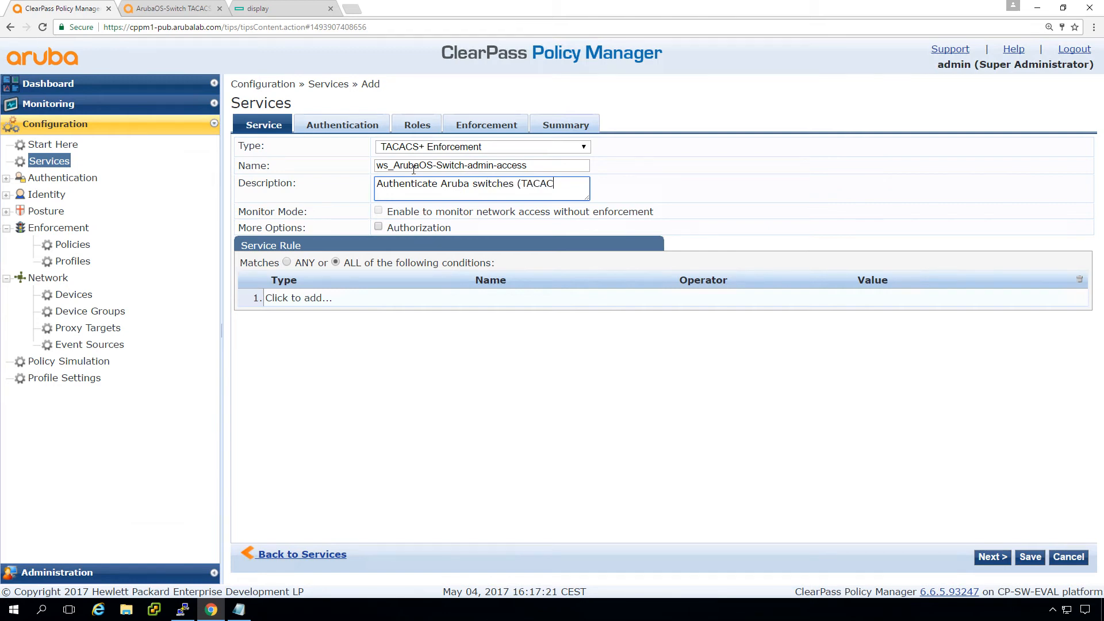
pyautogui.write('+)')
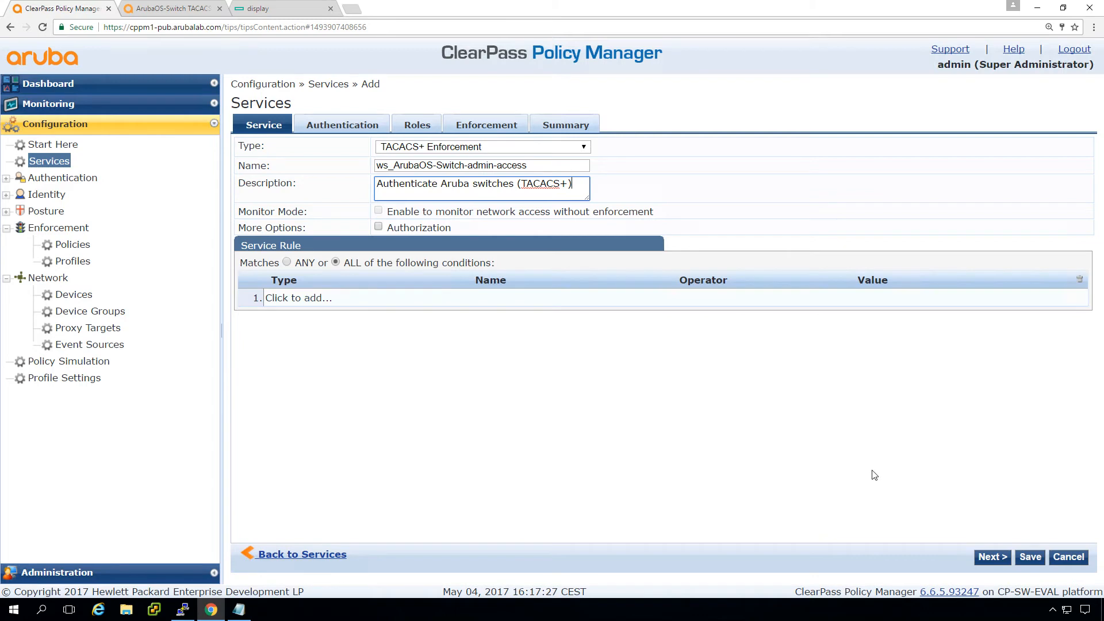
pyautogui.click(342, 125)
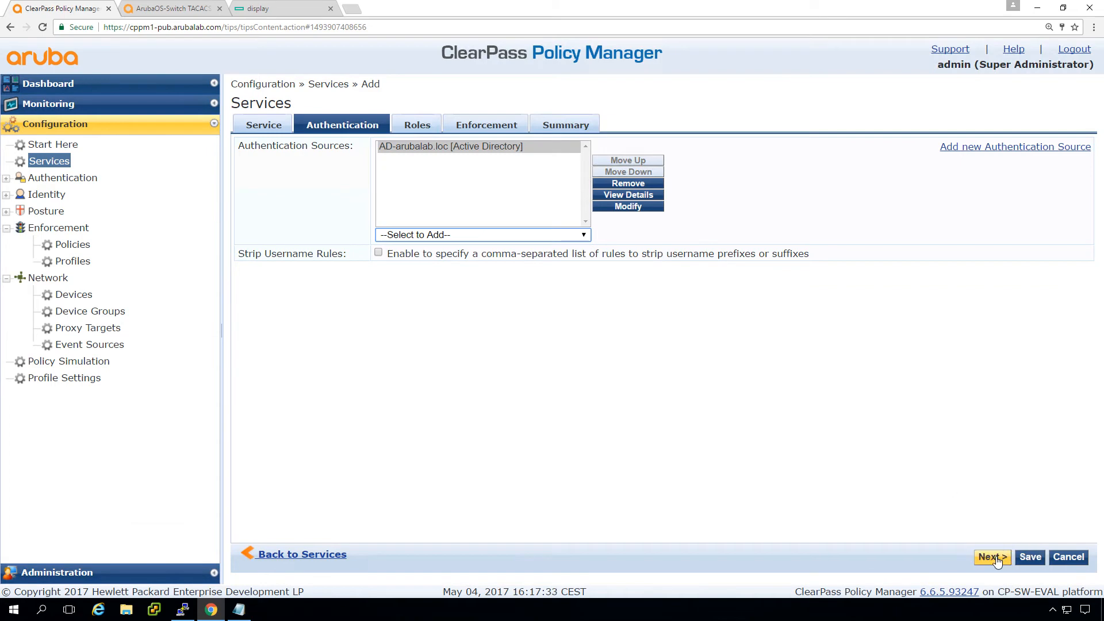
# Assign role mapping ws_Rolemapping and enforcement policy ws_AOS-Switch-admin-access, then view the Summary
pyautogui.click(992, 556)
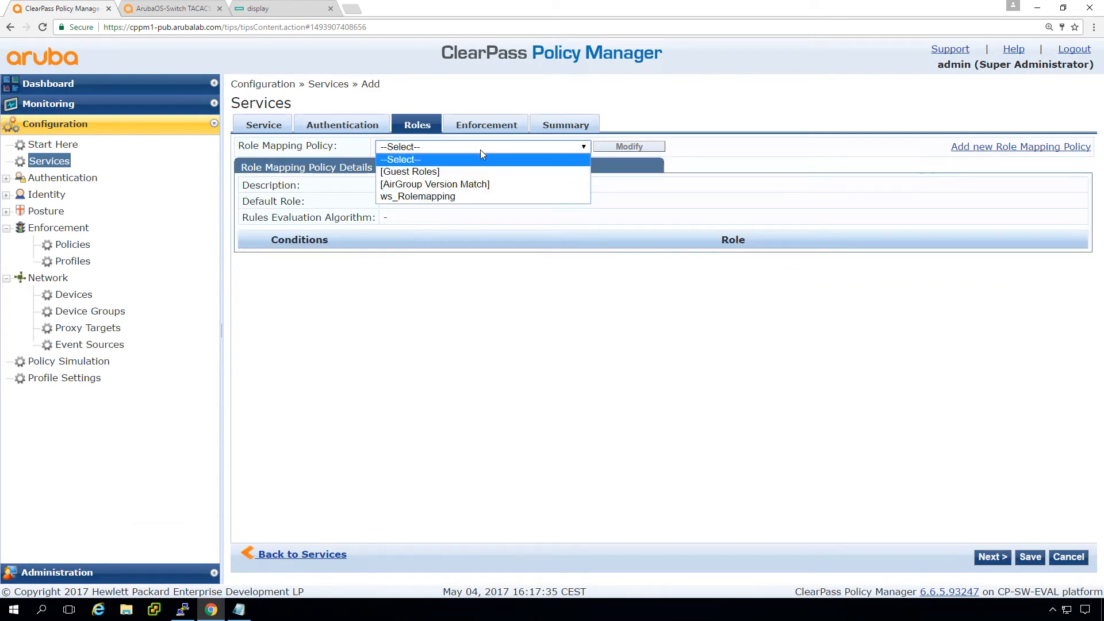
pyautogui.click(418, 197)
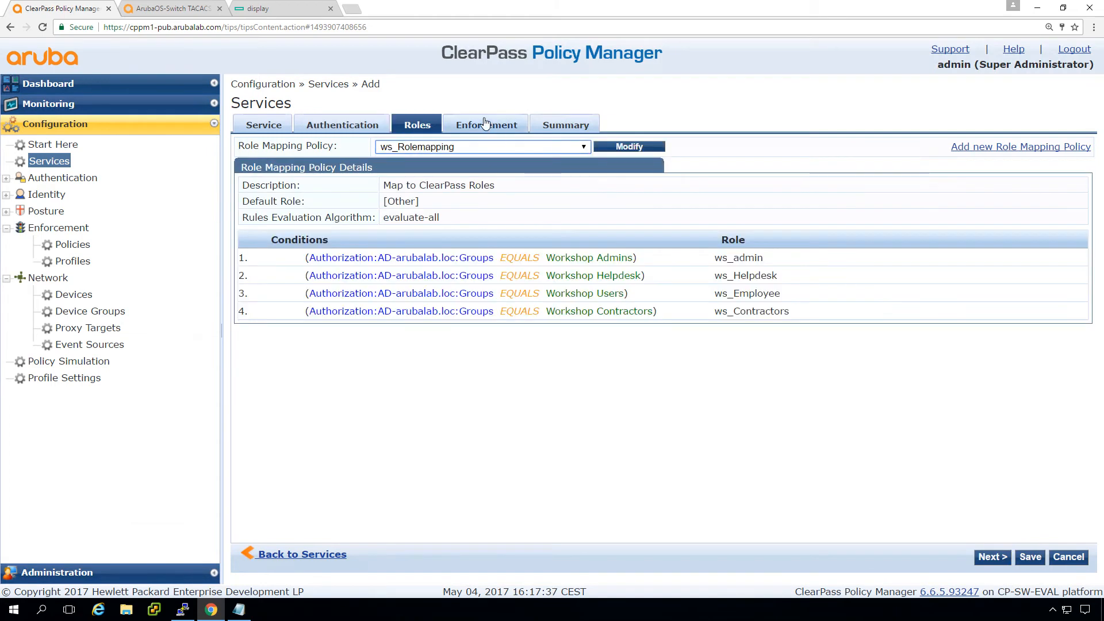
pyautogui.click(485, 124)
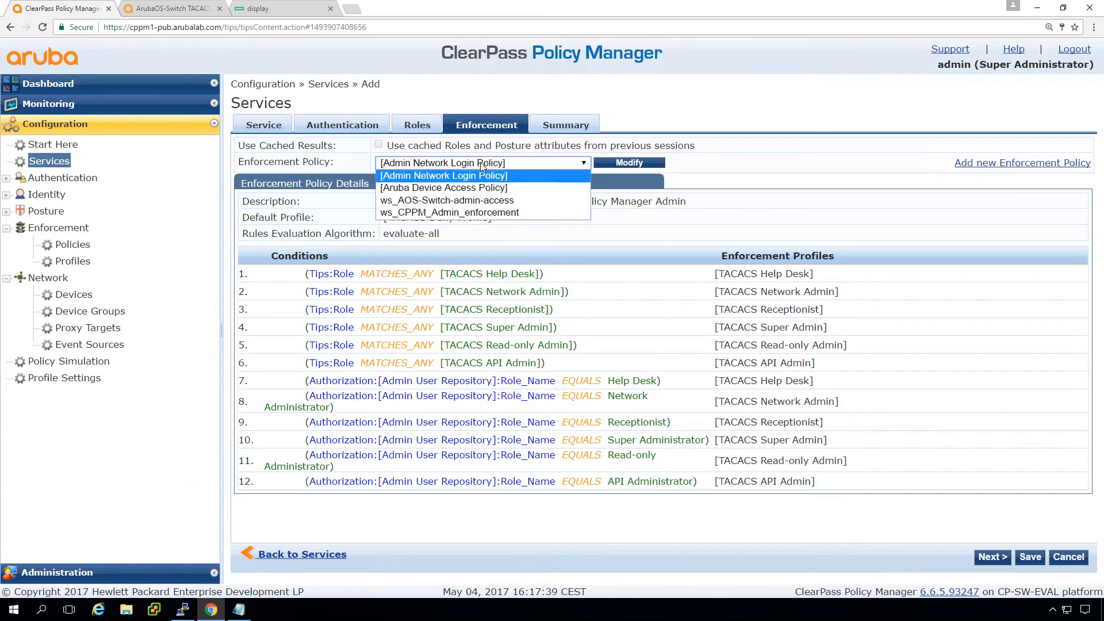
pyautogui.moveTo(462, 200)
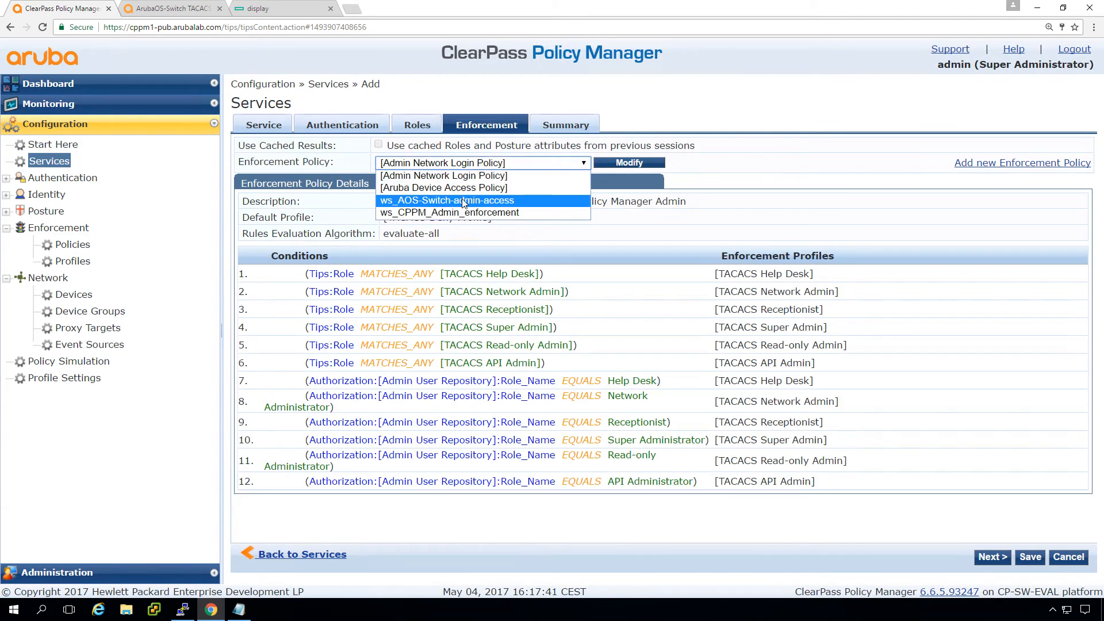
pyautogui.click(446, 200)
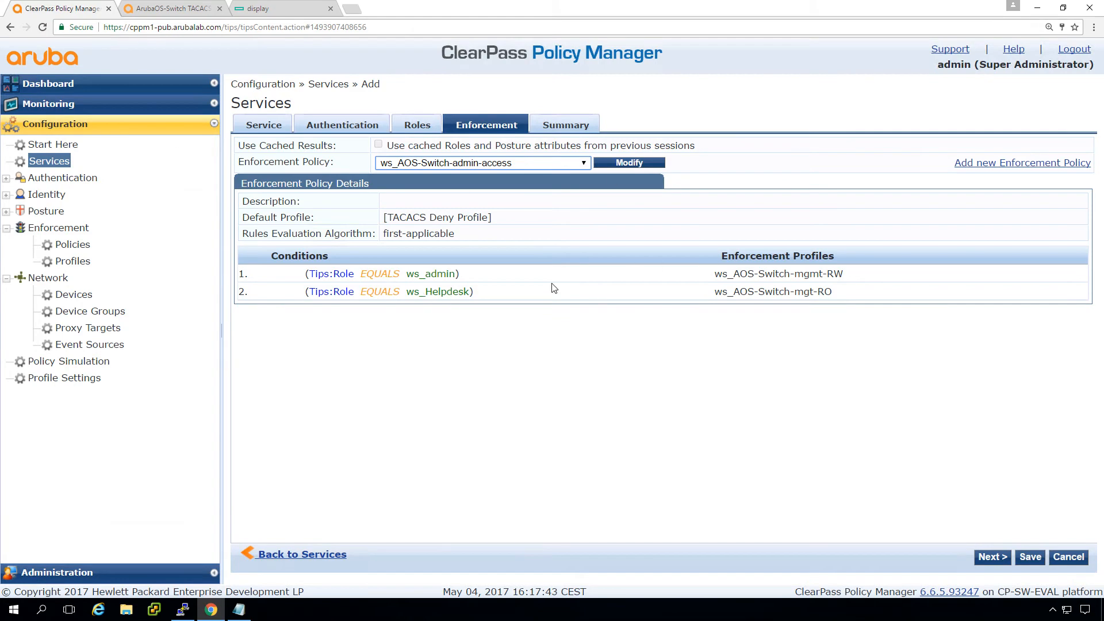
pyautogui.moveTo(961, 521)
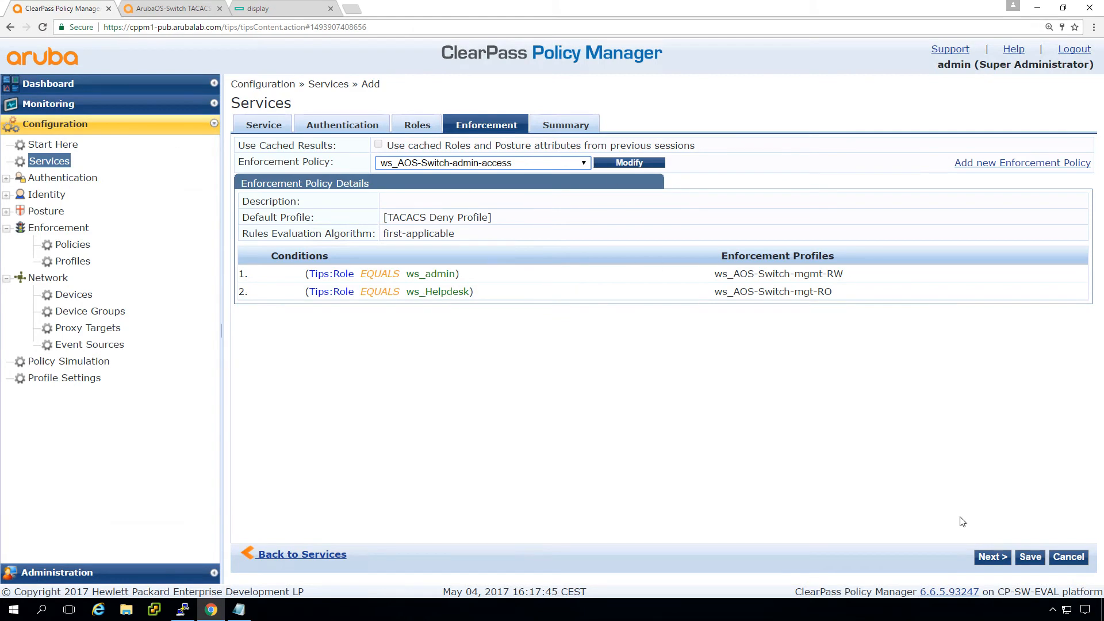
pyautogui.click(566, 124)
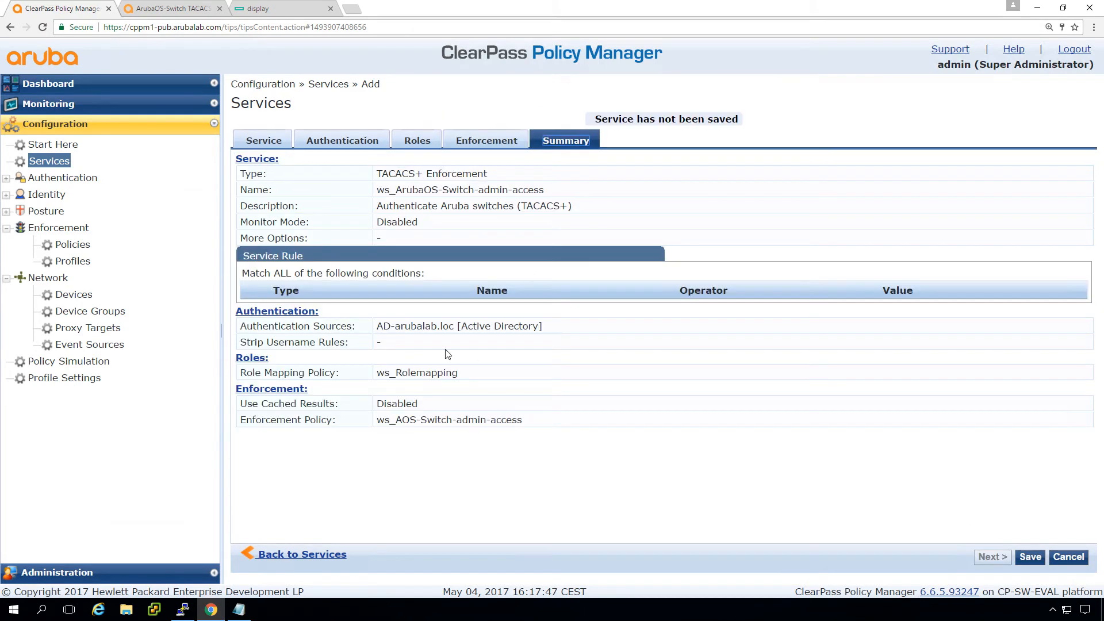
pyautogui.moveTo(792, 452)
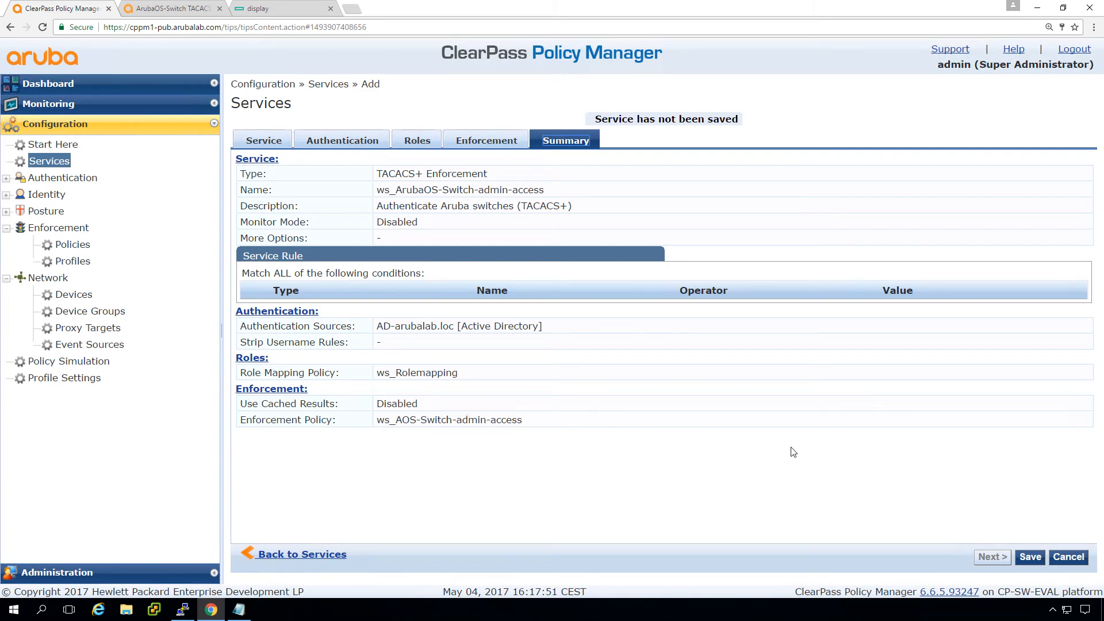
pyautogui.moveTo(983, 515)
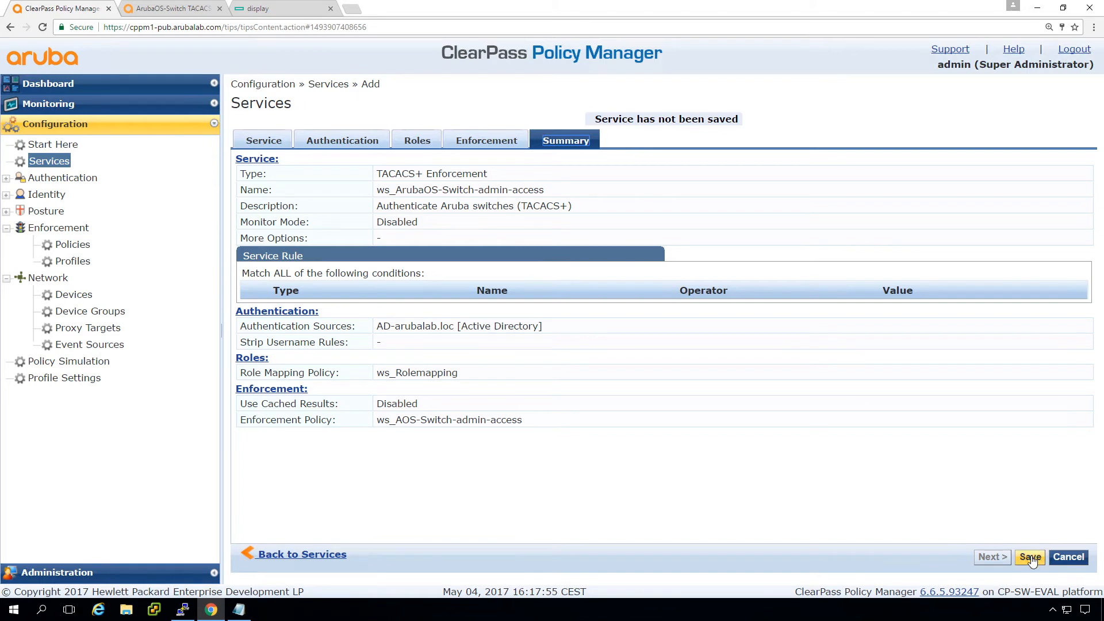
pyautogui.click(1029, 556)
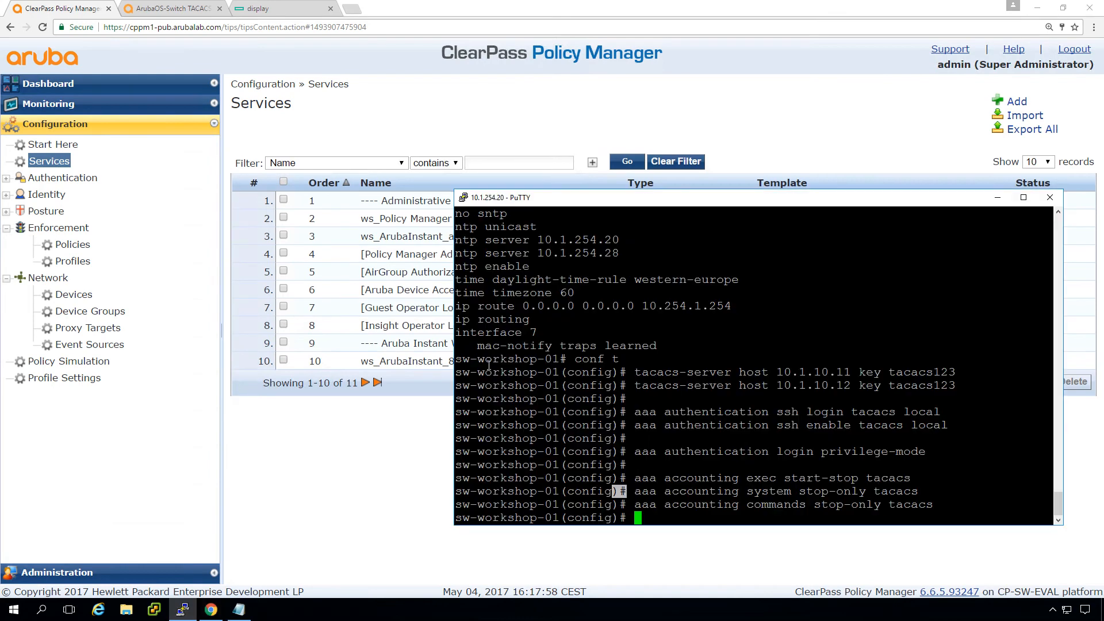
pyautogui.write('exi')
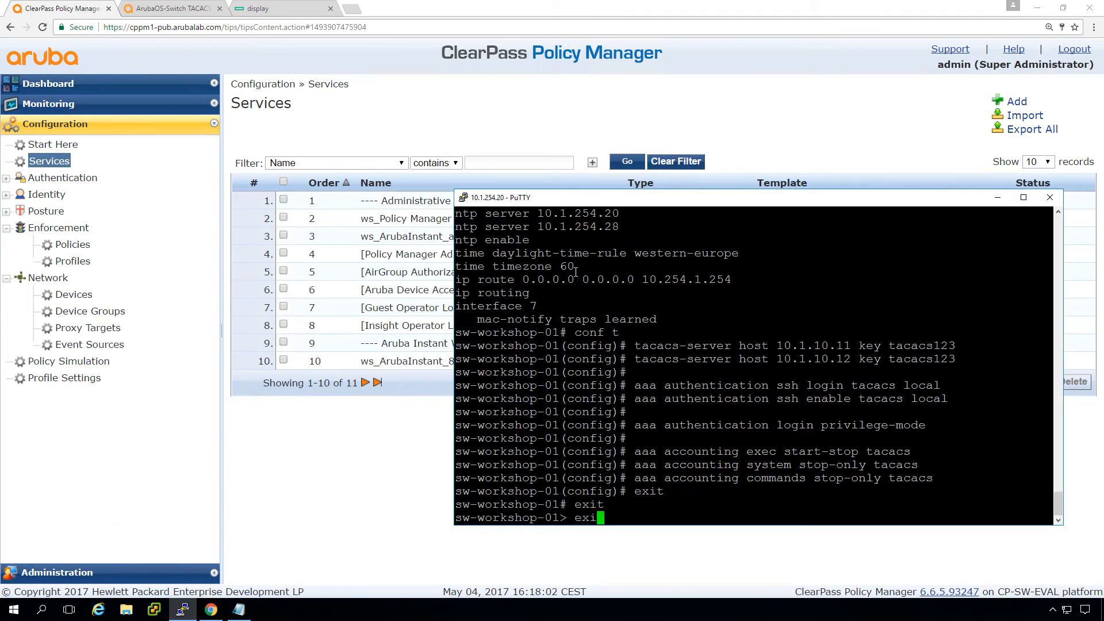
pyautogui.press('Return')
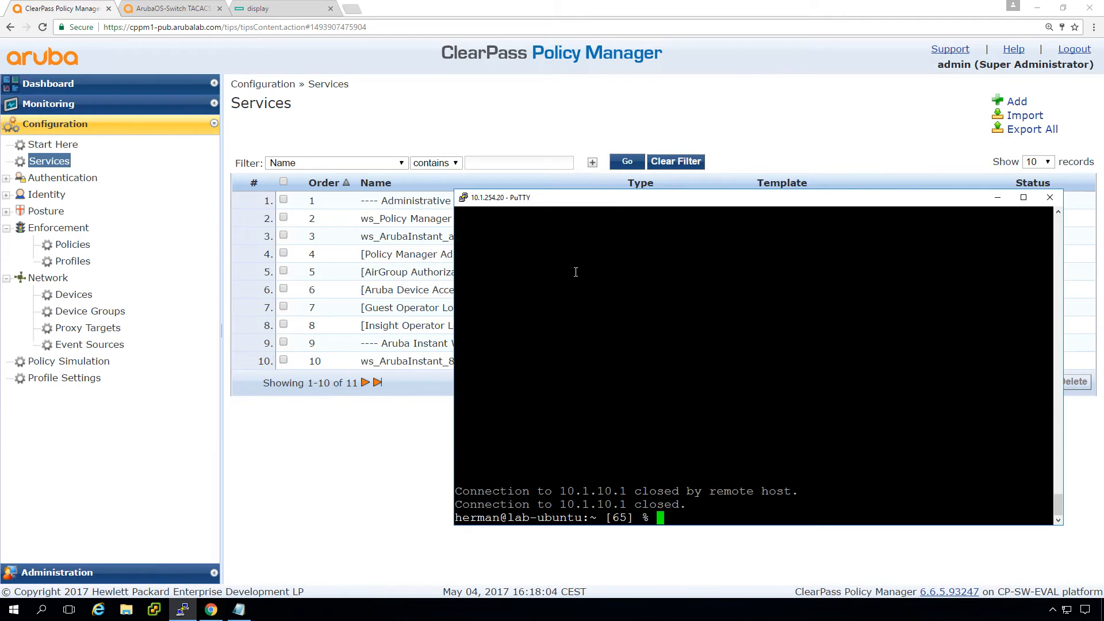
pyautogui.write('ssh admin@10.1.10.1')
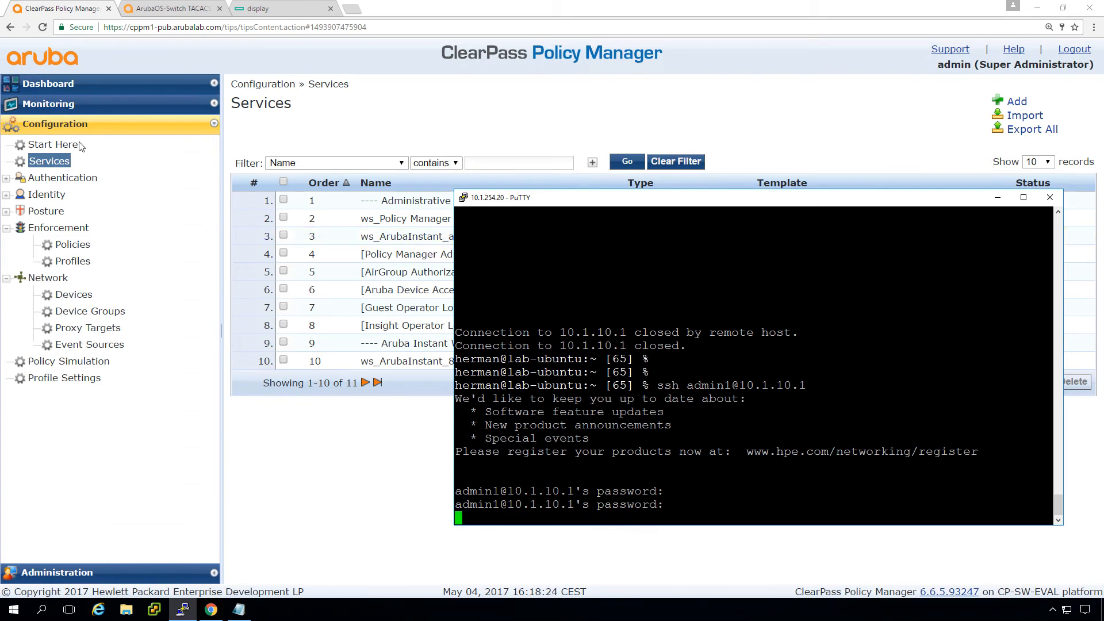
# Navigate to Configuration > Network > Devices to see the device list with InstantAP
pyautogui.click(49, 104)
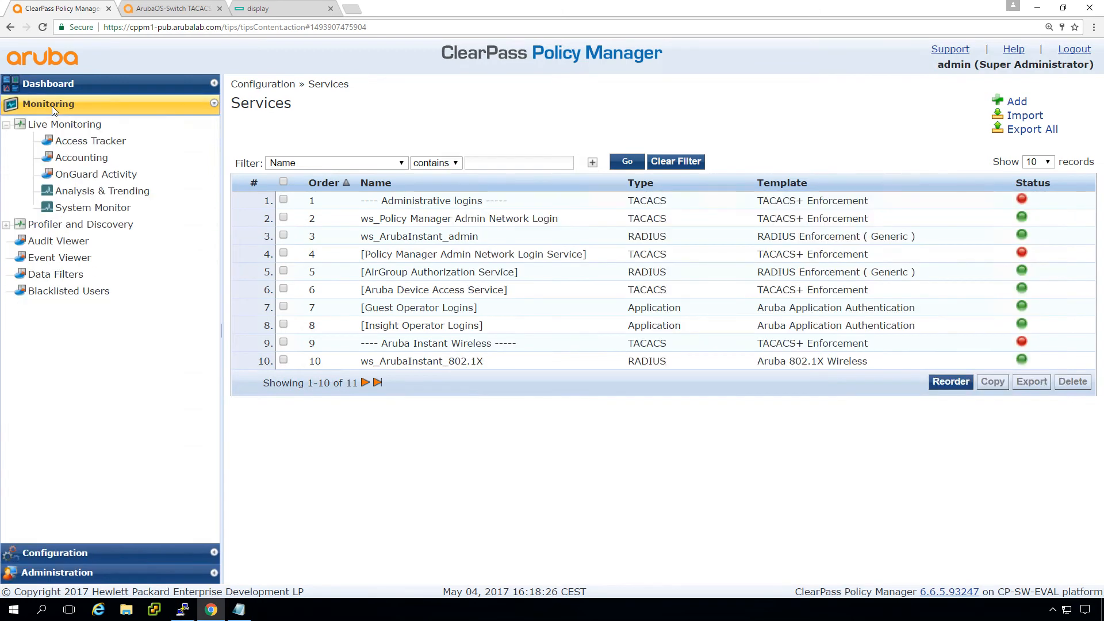
pyautogui.click(91, 140)
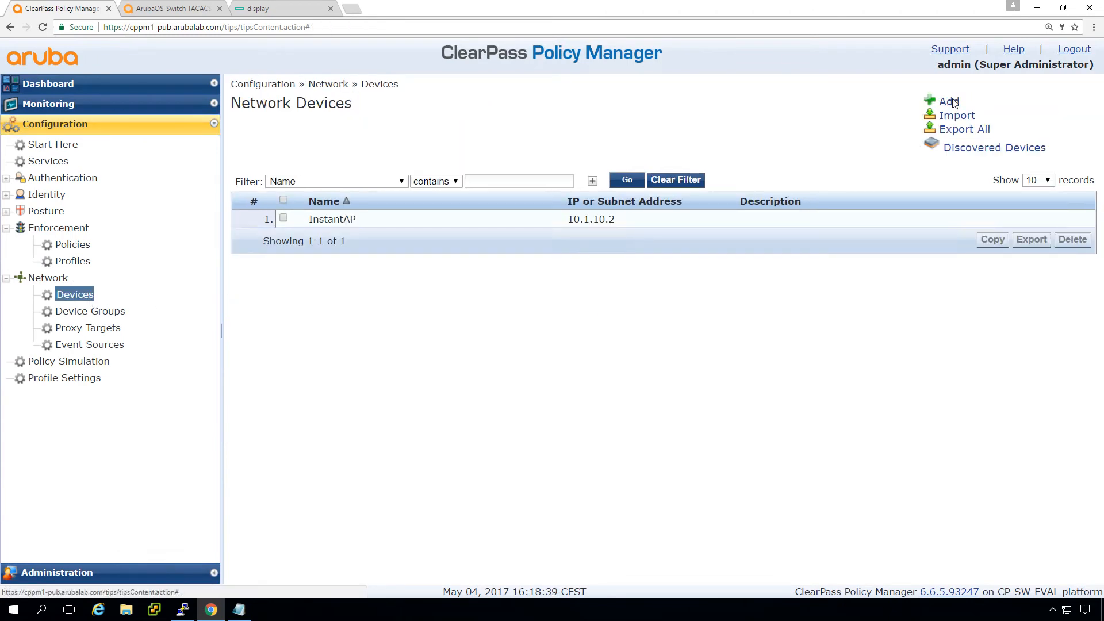
# Add device sw-workshop-01 at 10.1.10.1 with an ArubaOS switch description
pyautogui.click(949, 101)
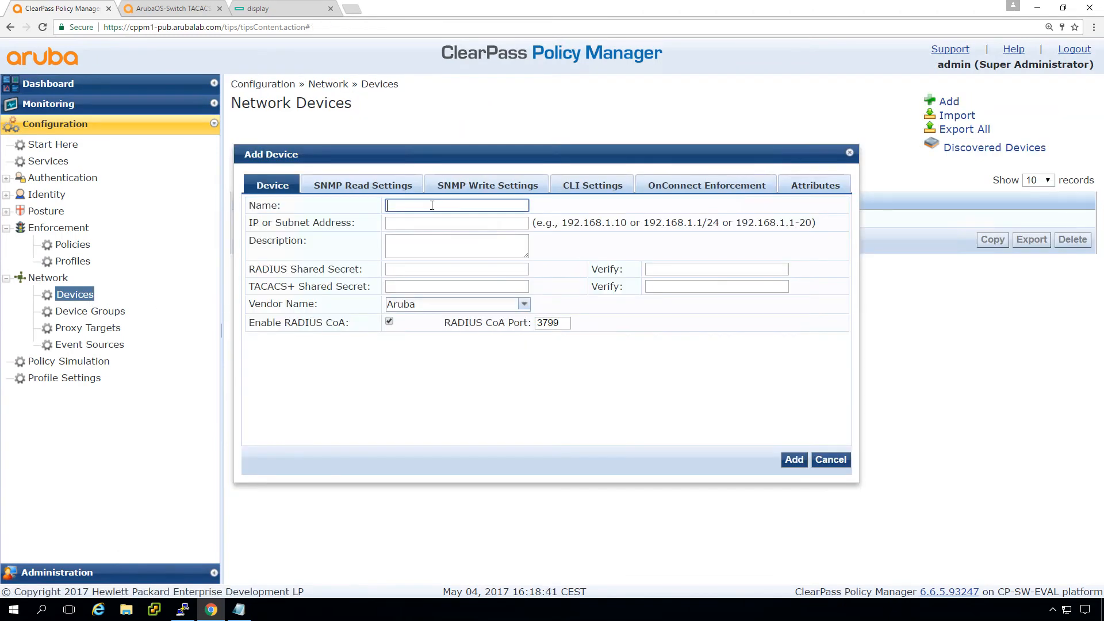
pyautogui.write('sw-works')
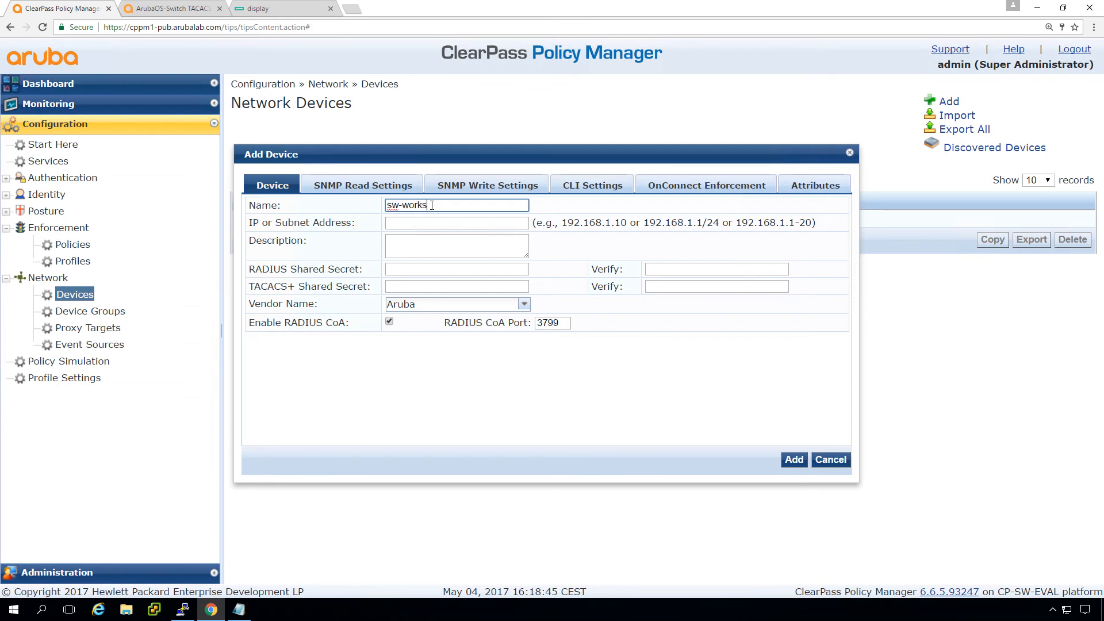
pyautogui.write('i')
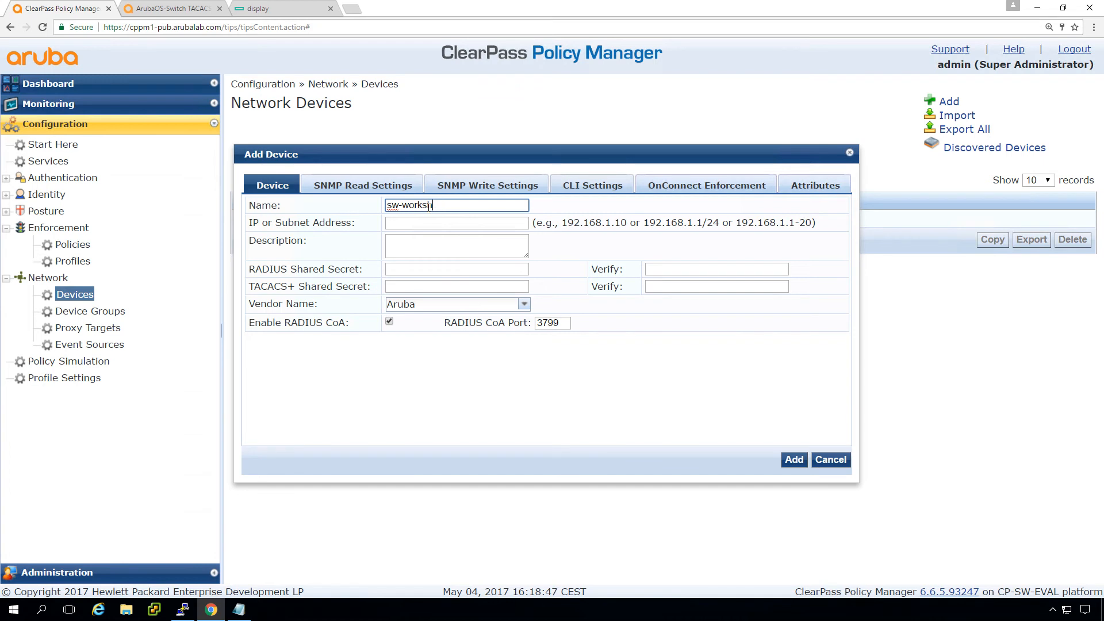
pyautogui.write('hop-01')
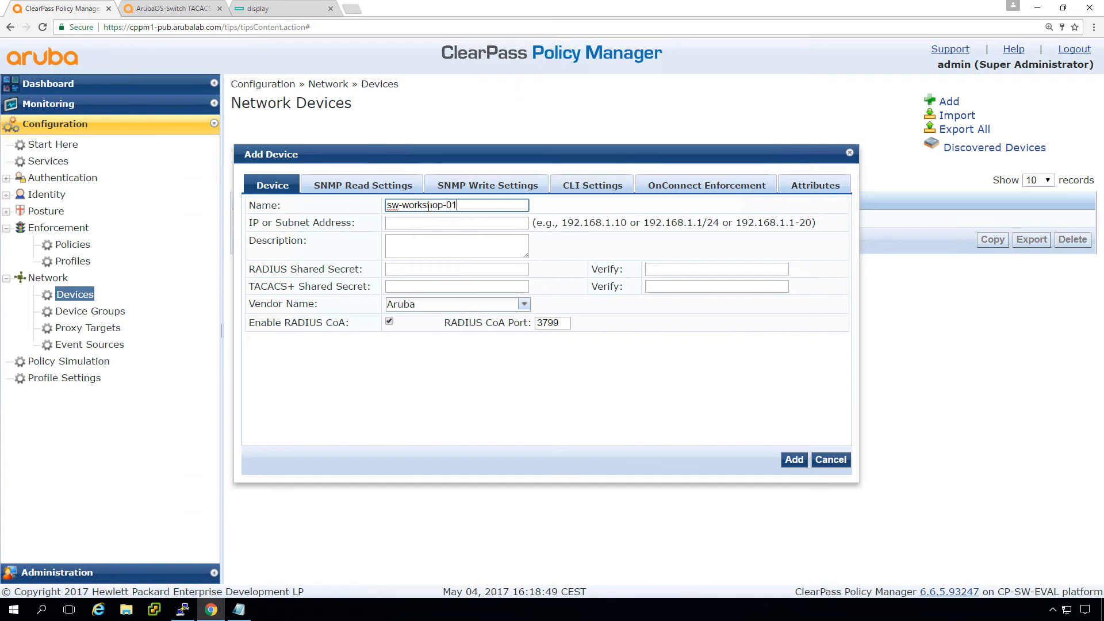
pyautogui.write('10.1')
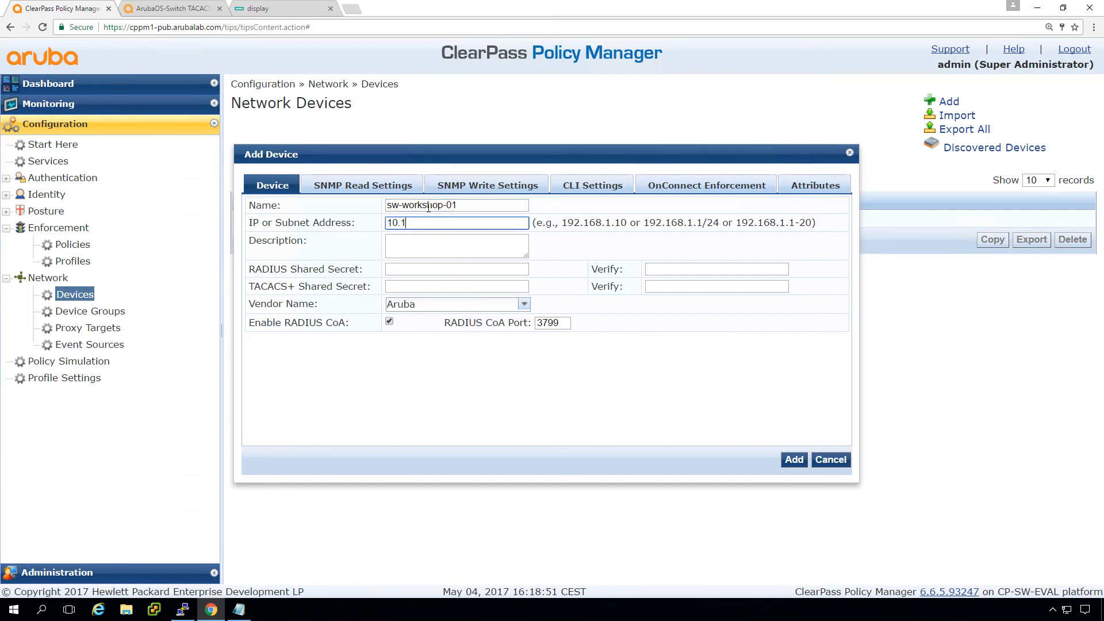
pyautogui.write('.10.1')
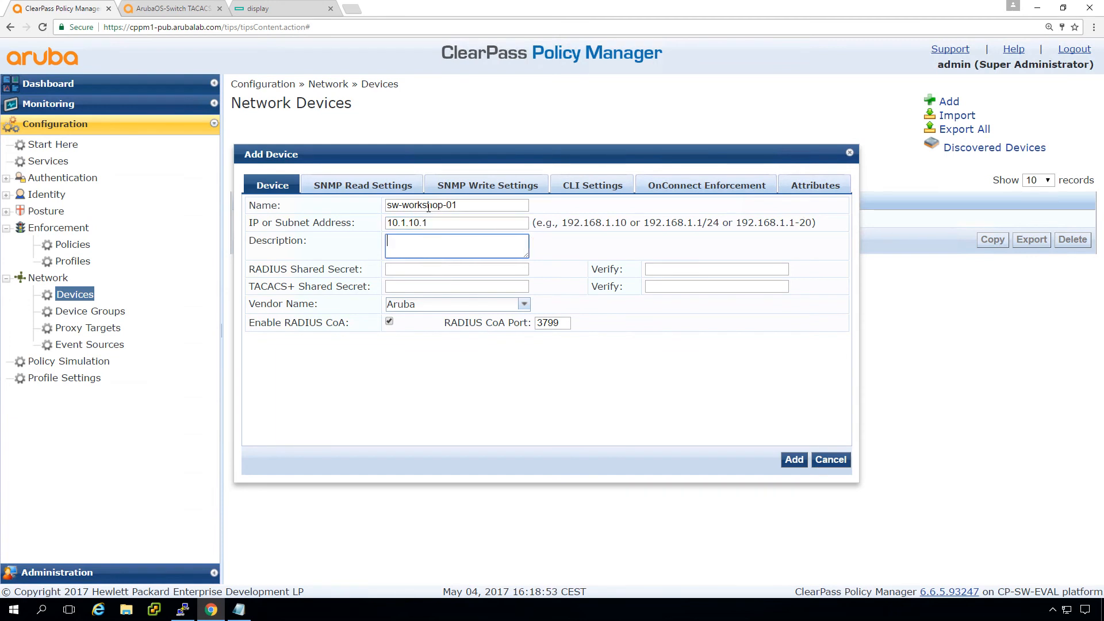
pyautogui.write('ArubaOS switch')
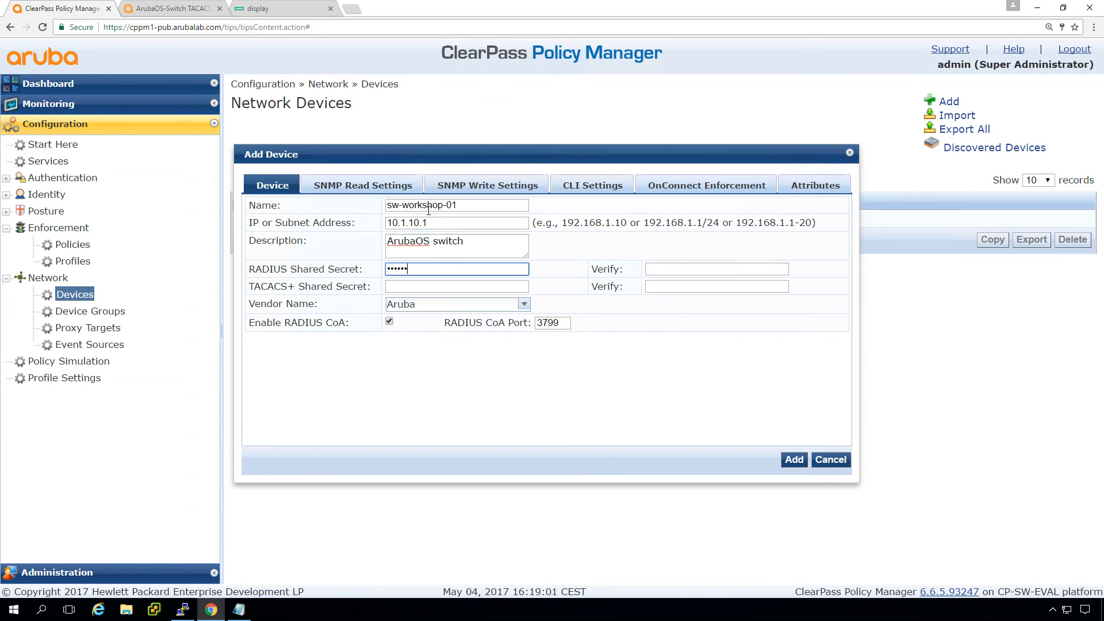
# Enter RADIUS and TACACS+ shared secrets, set vendor Hewlett-Packard-Enterprise and add the device
pyautogui.write('•••••')
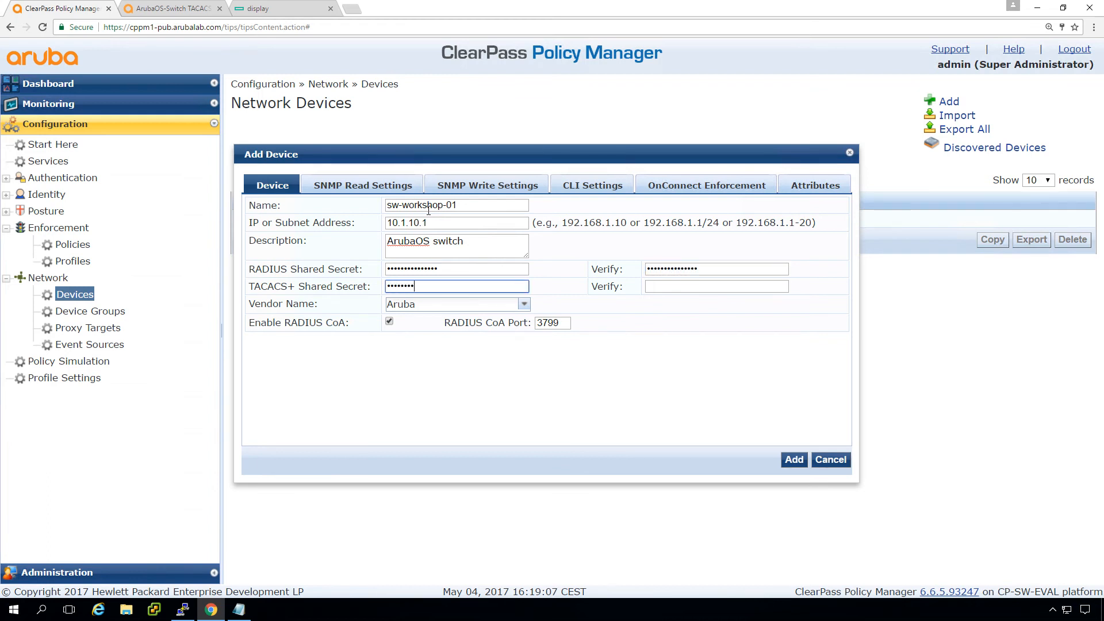
pyautogui.write('•••••')
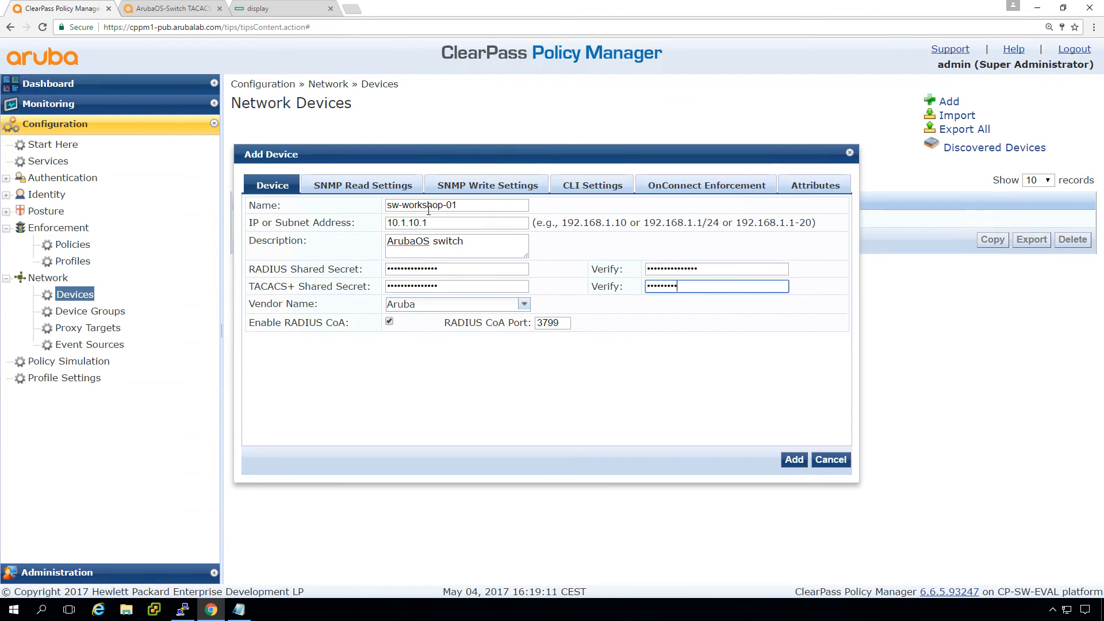
pyautogui.write('Arub')
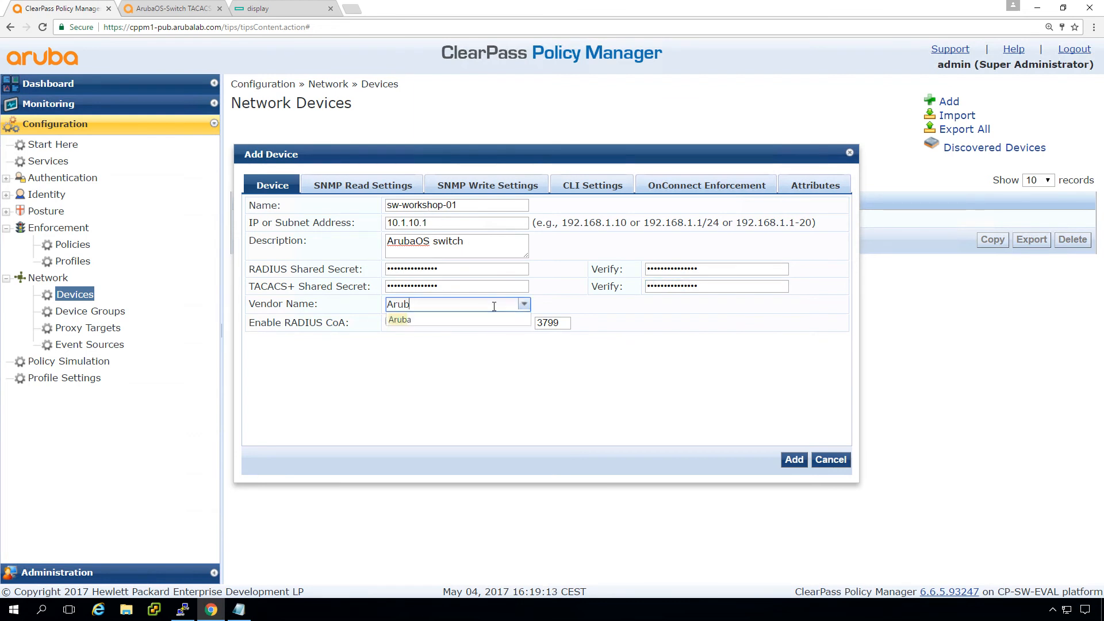
pyautogui.write('H')
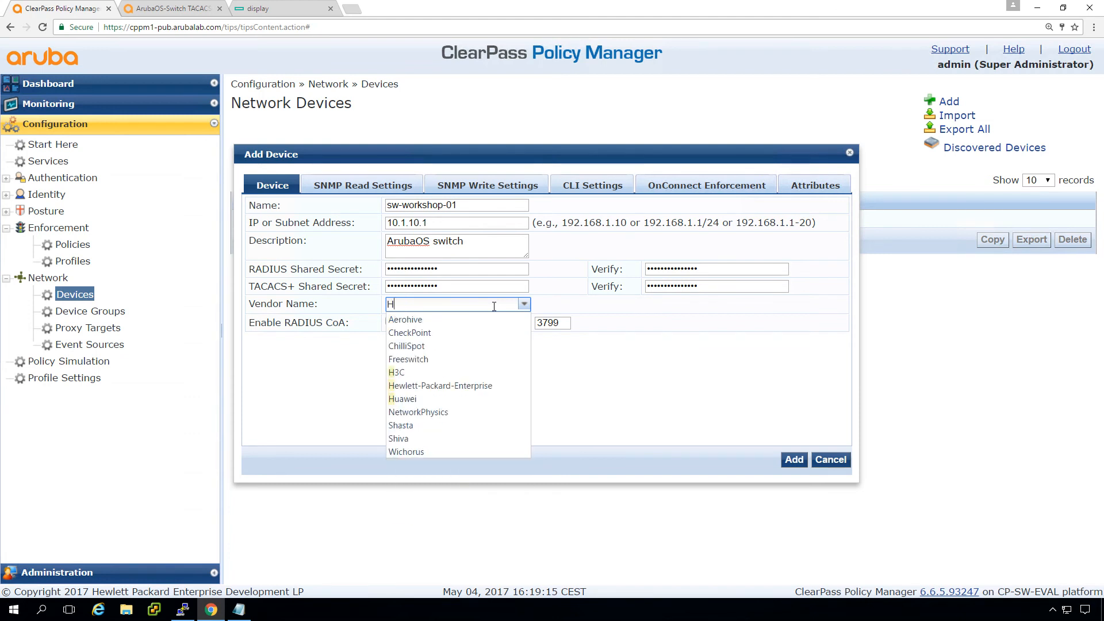
pyautogui.click(439, 385)
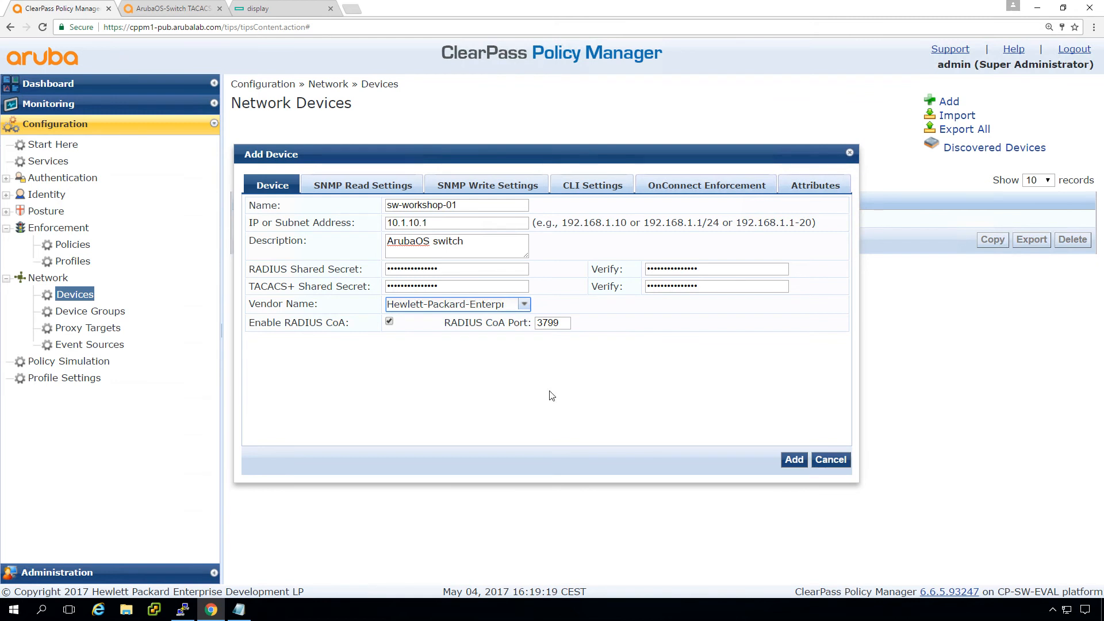
pyautogui.moveTo(524, 353)
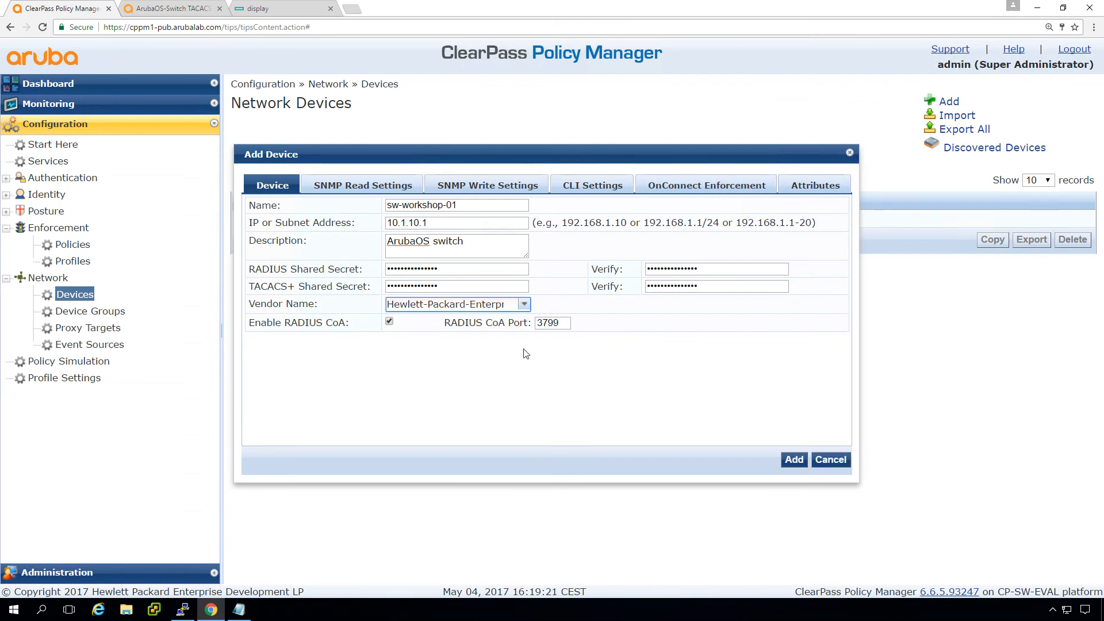
pyautogui.click(793, 458)
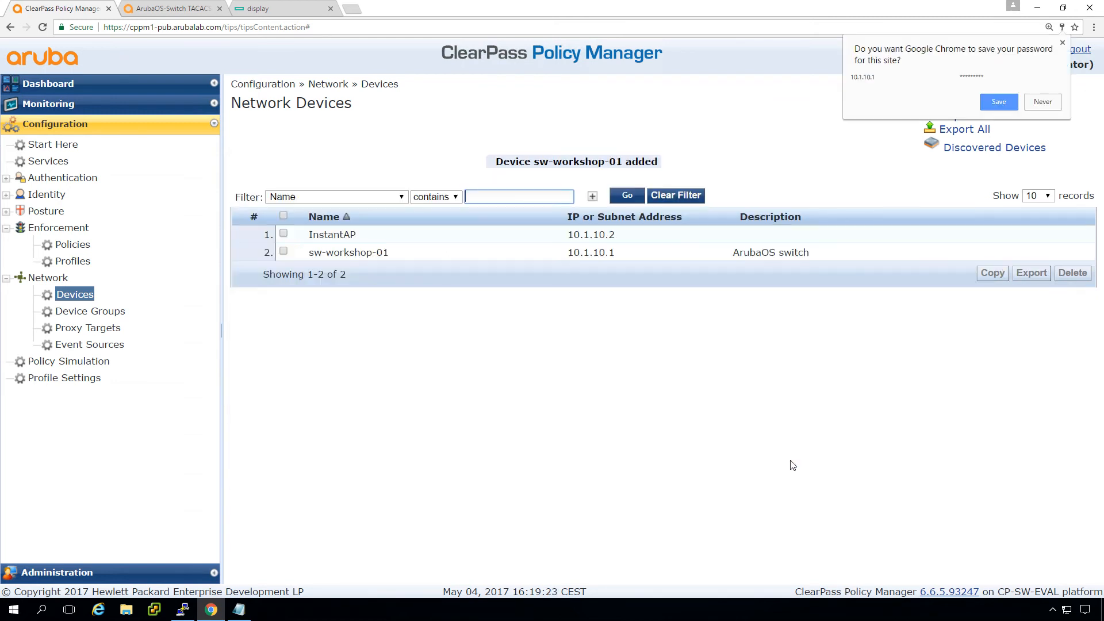
# Bring PuTTY forward to retry the admin1 SSH login to 10.1.10.1
pyautogui.click(1042, 103)
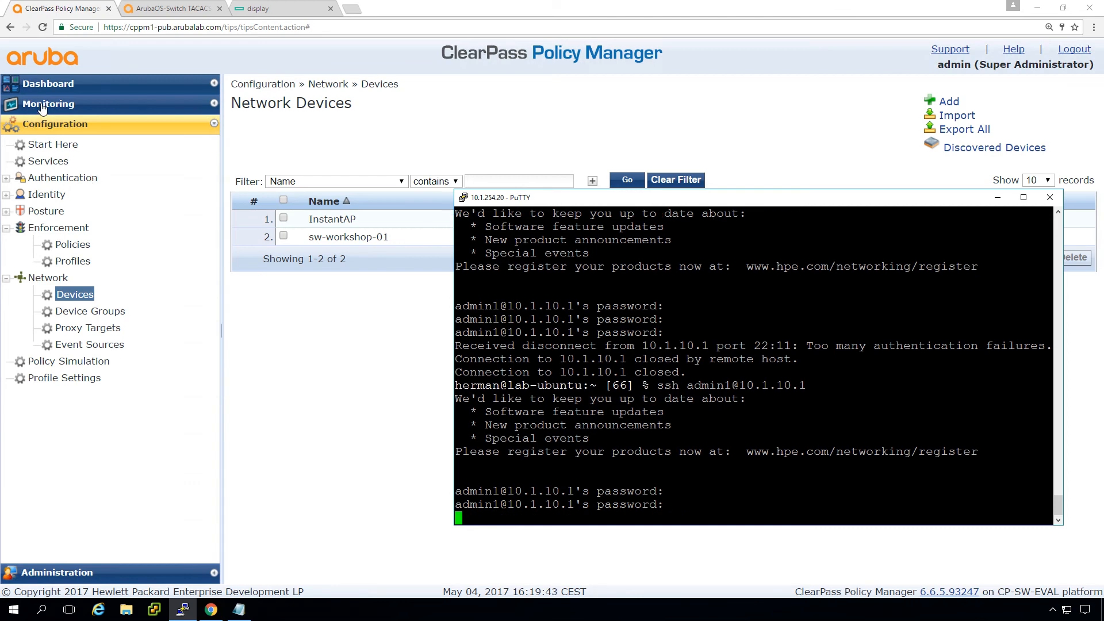
# After seeing admin1's TACACS rejects, reorder services so ws_ArubaOS-Switch-admin-access sits at position 4 and save
pyautogui.click(48, 104)
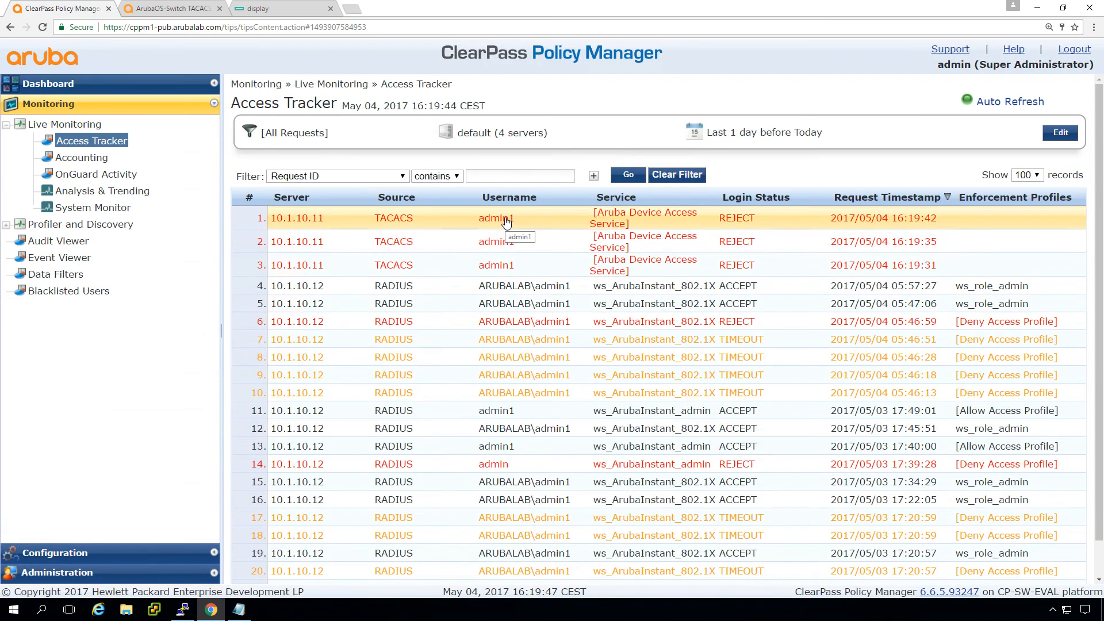
pyautogui.moveTo(122, 329)
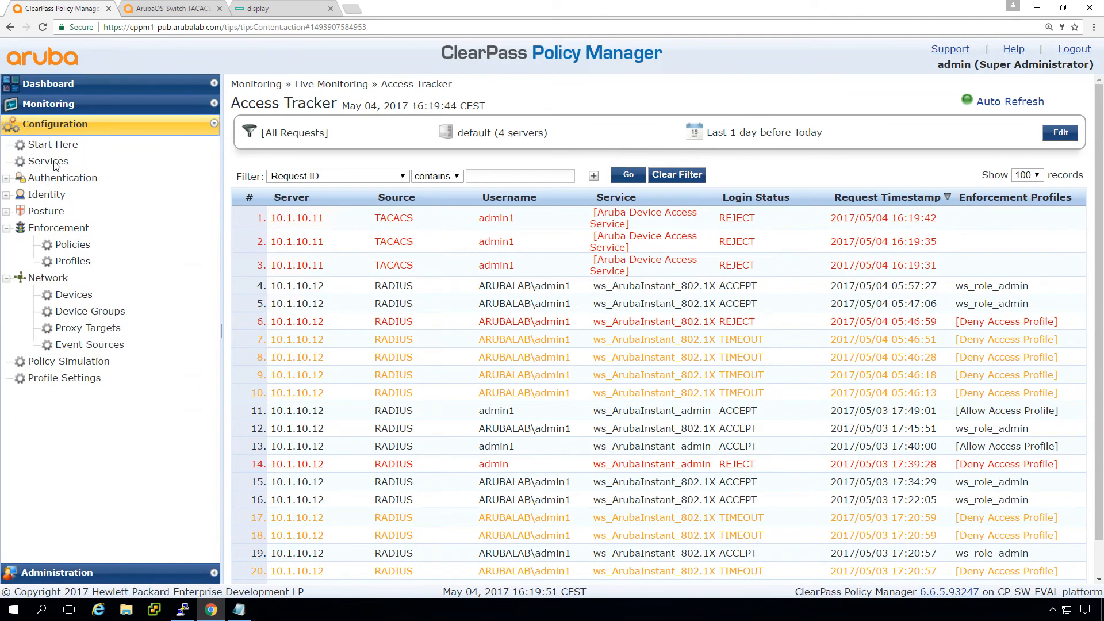
pyautogui.click(48, 161)
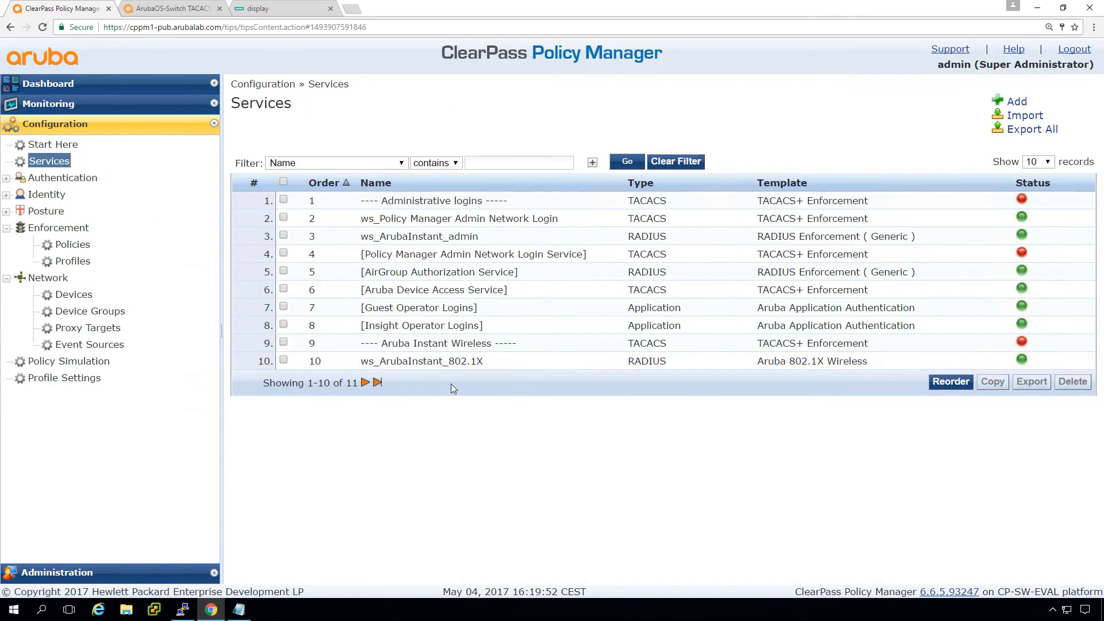
pyautogui.click(951, 380)
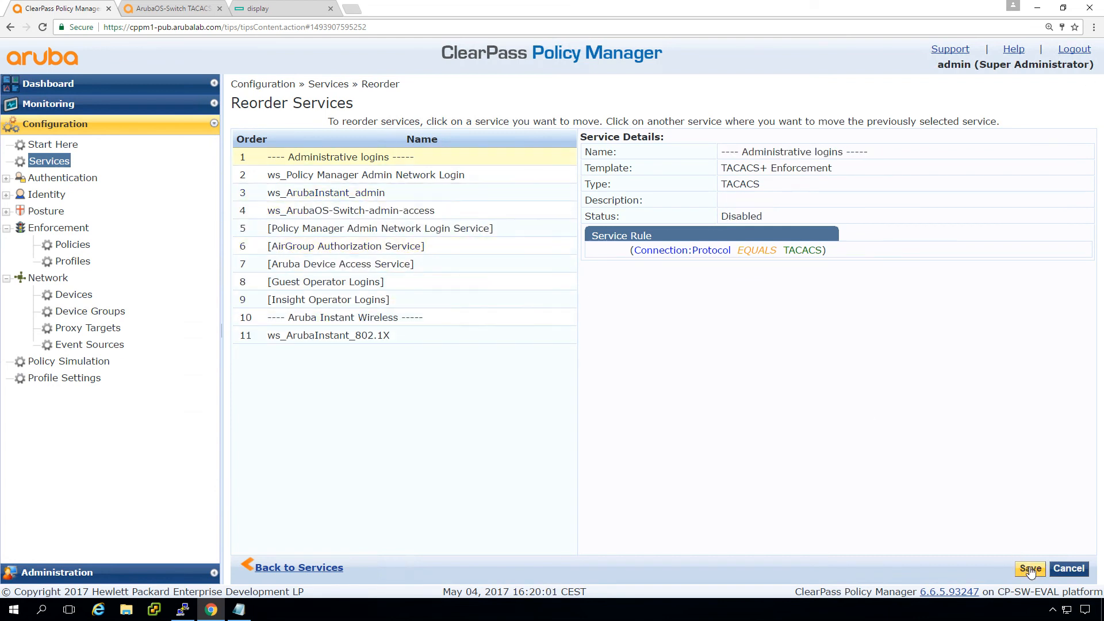
pyautogui.click(1029, 568)
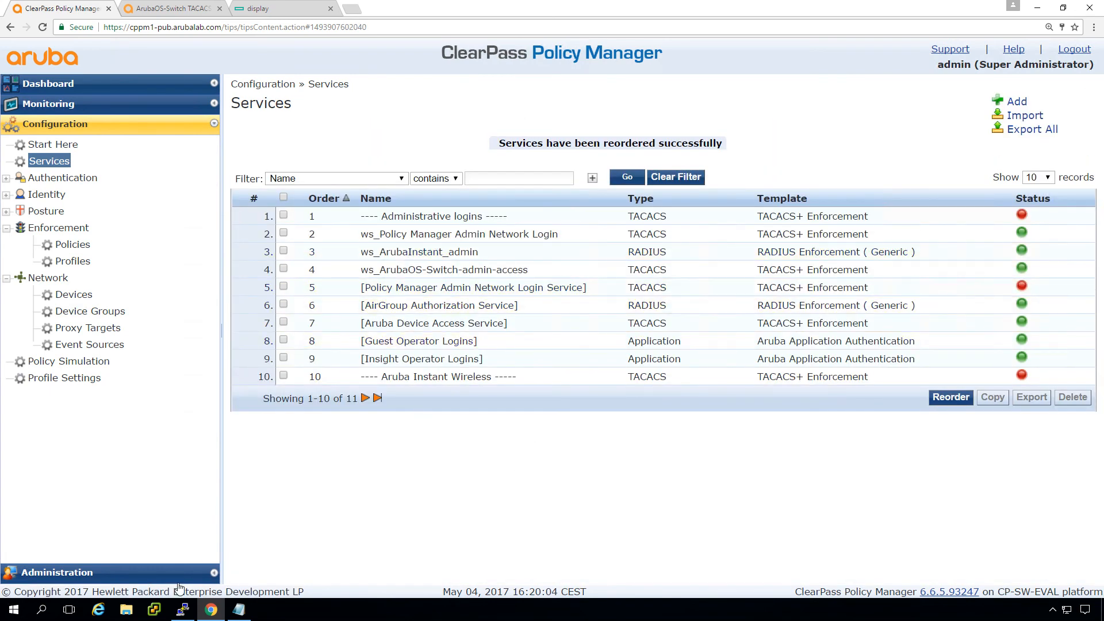
pyautogui.click(182, 608)
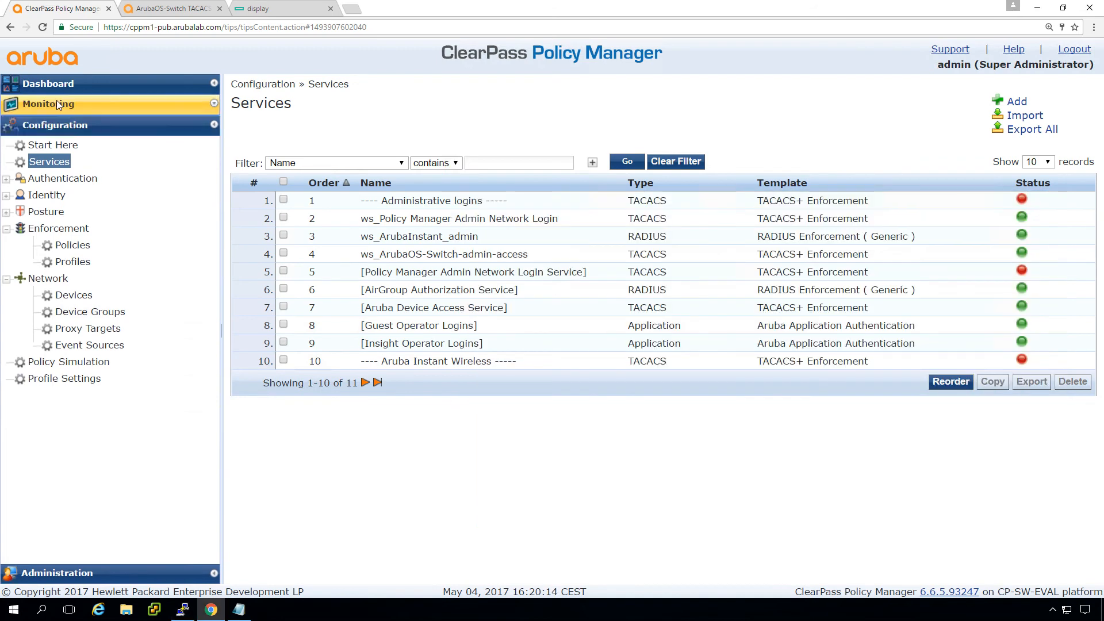
# View admin1's newest TACACS request accepted via ws_ArubaOS-Switch-admin-access with ws_AOS-Switch-mgmt-RW
pyautogui.click(48, 103)
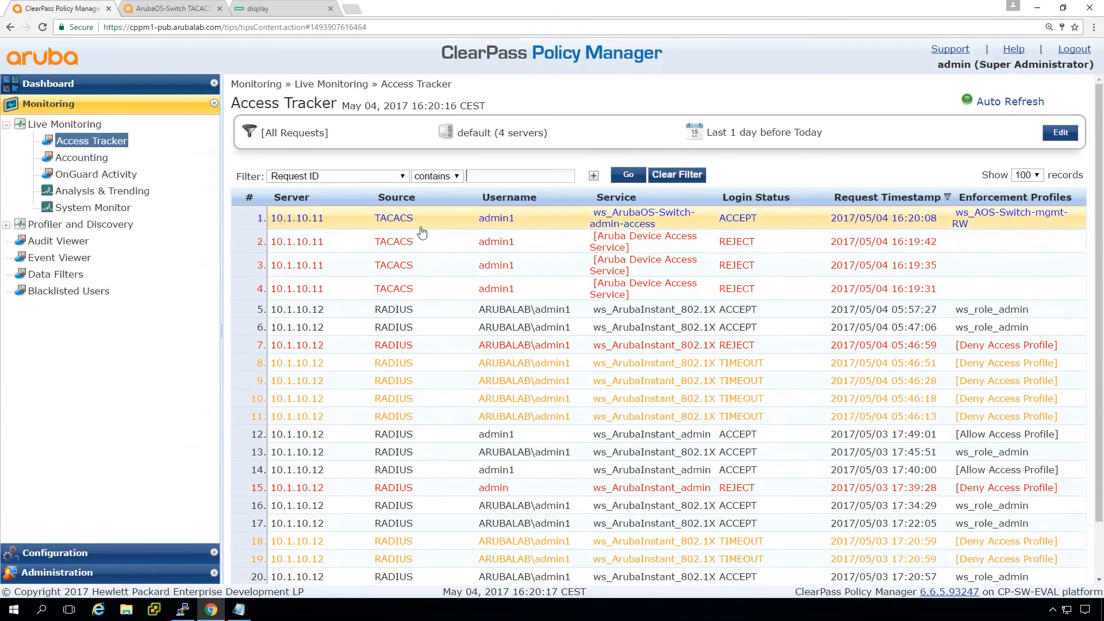
pyautogui.moveTo(645, 224)
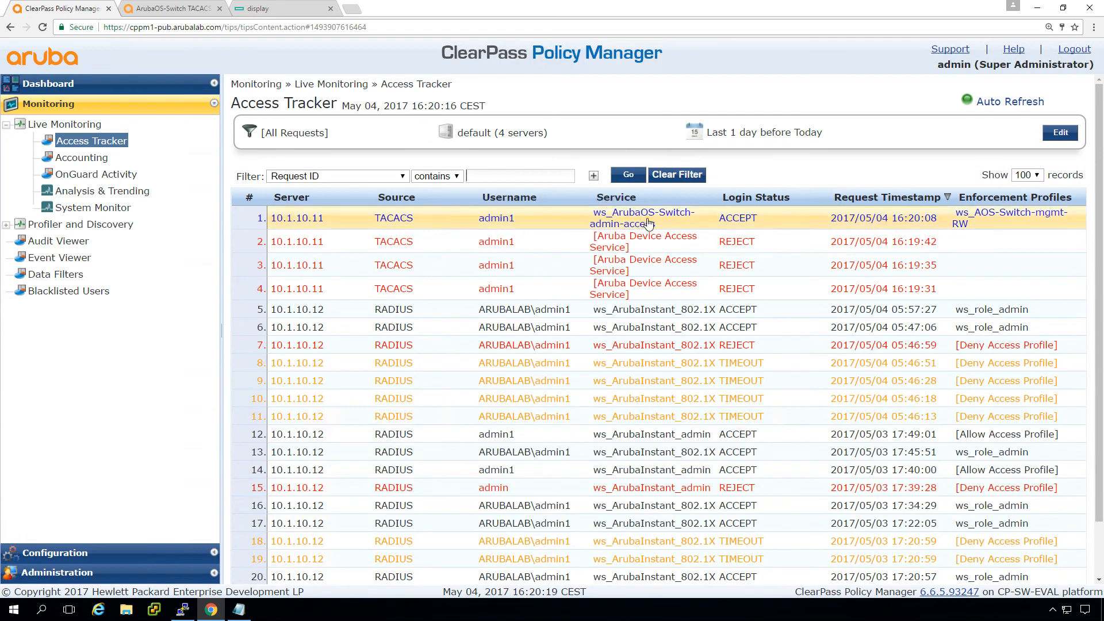
pyautogui.moveTo(946, 222)
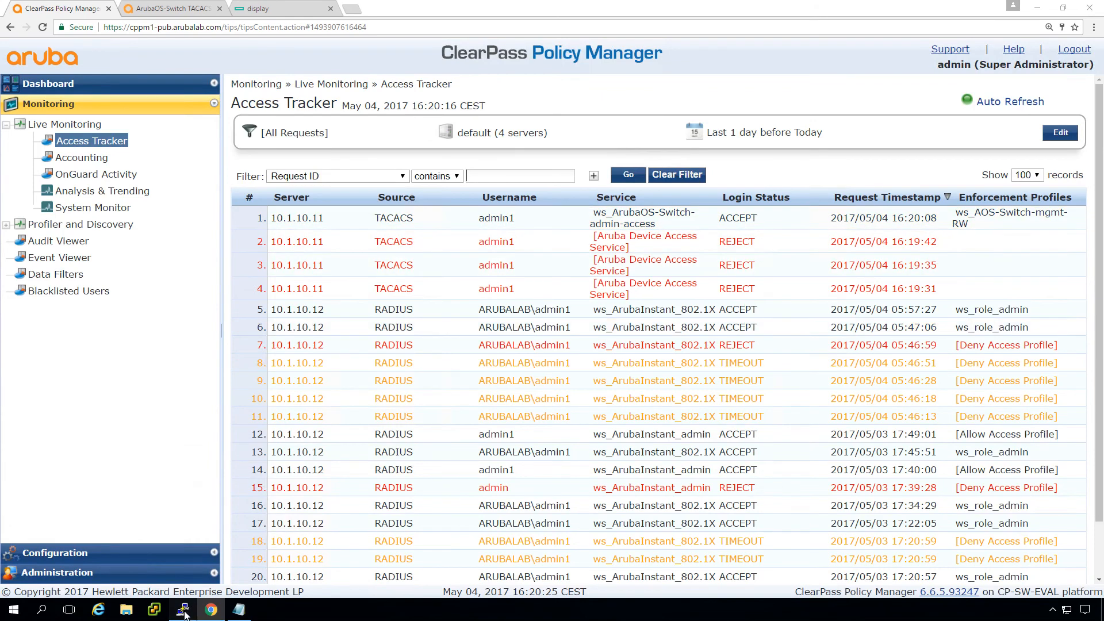
# SSH to 10.1.10.1 as helpdesk1 and attempt enable mode with username helpdesk1
pyautogui.click(183, 609)
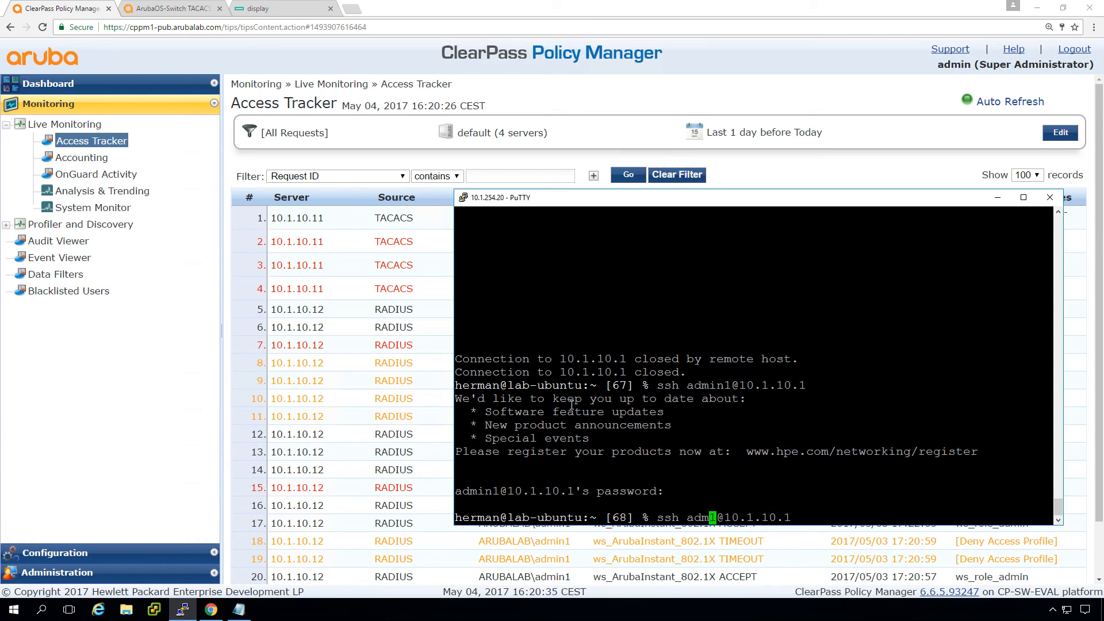
pyautogui.write('help')
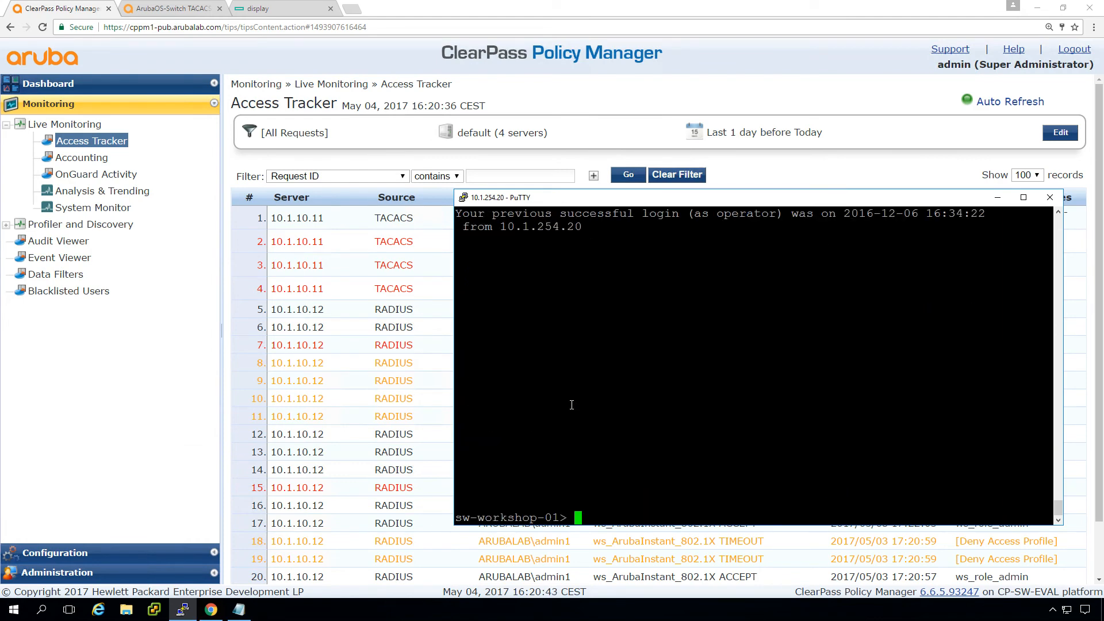
pyautogui.write('ena')
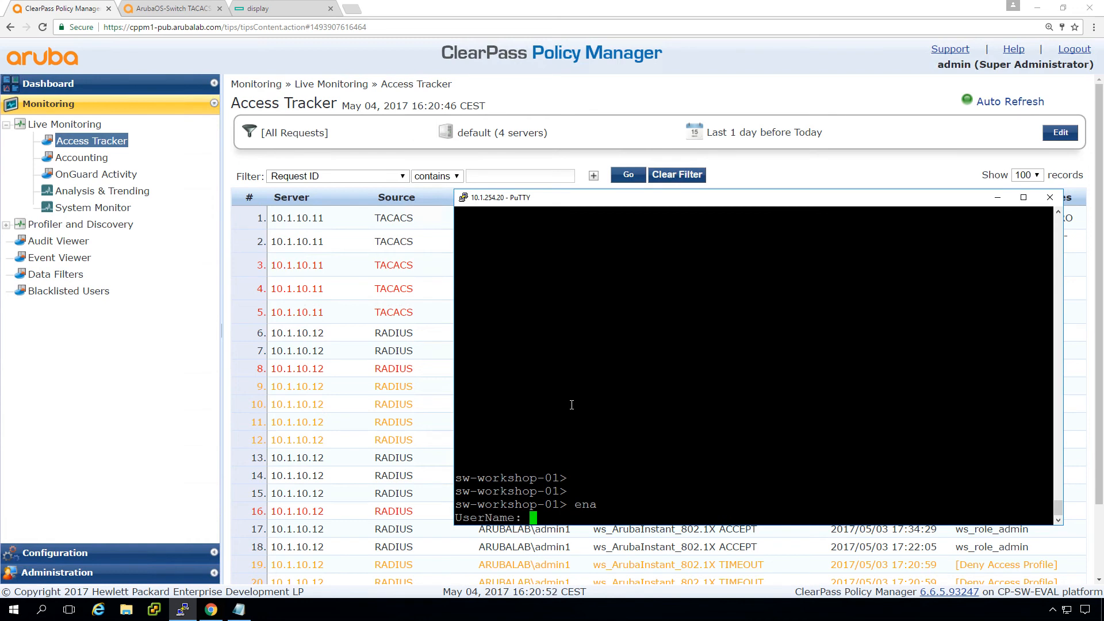
pyautogui.write('help')
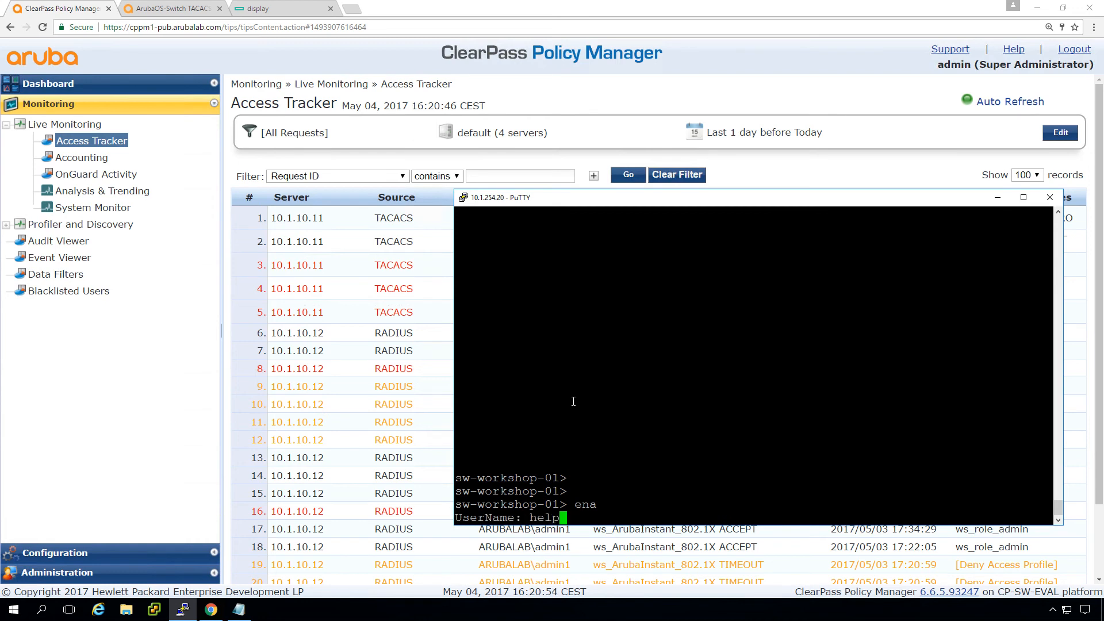
pyautogui.write('des')
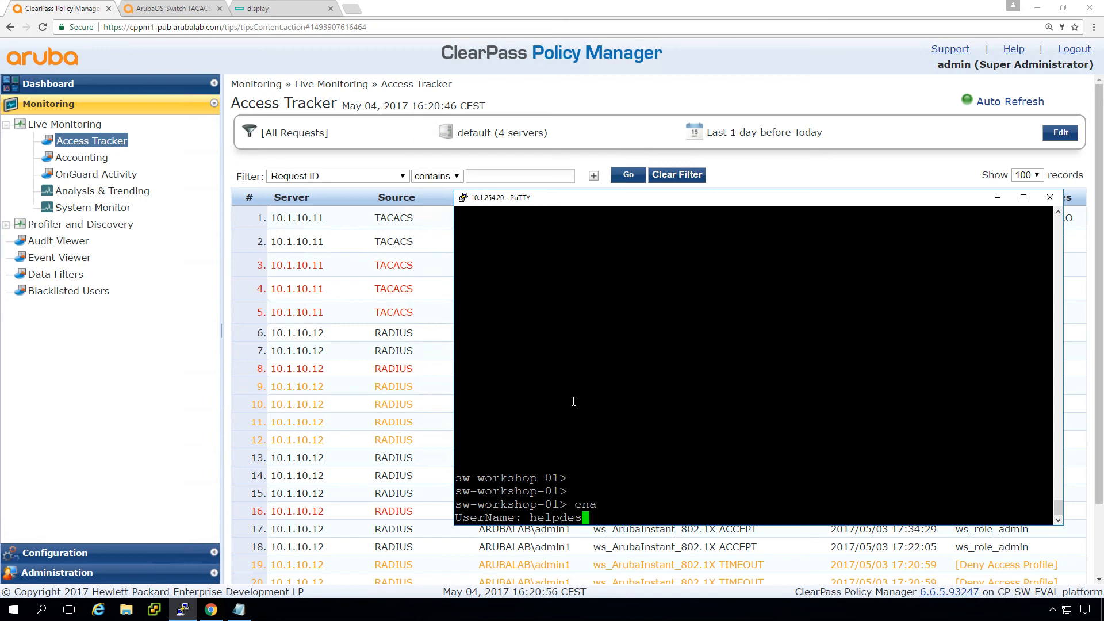
pyautogui.write('helpdesk1')
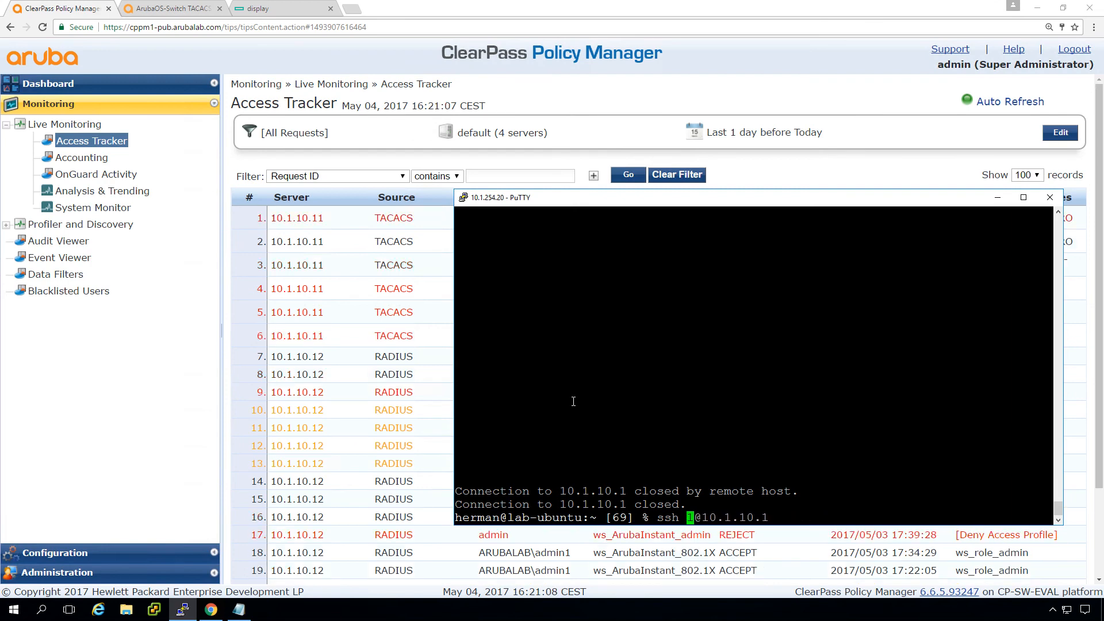
# Attempt an SSH login to the switch as user1
pyautogui.write('user1')
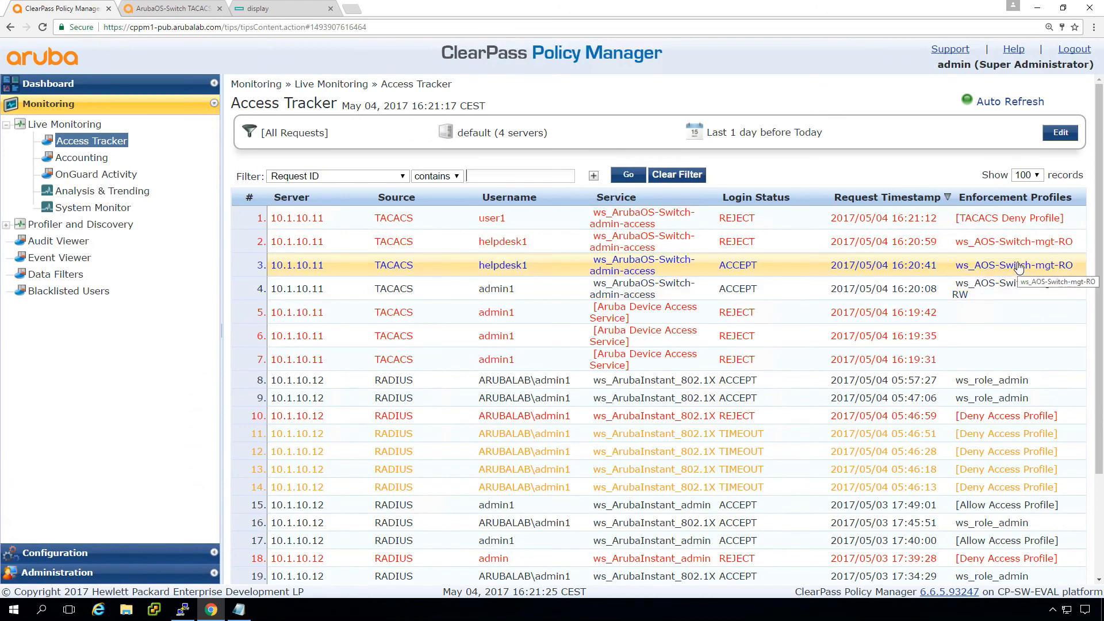
pyautogui.moveTo(552, 249)
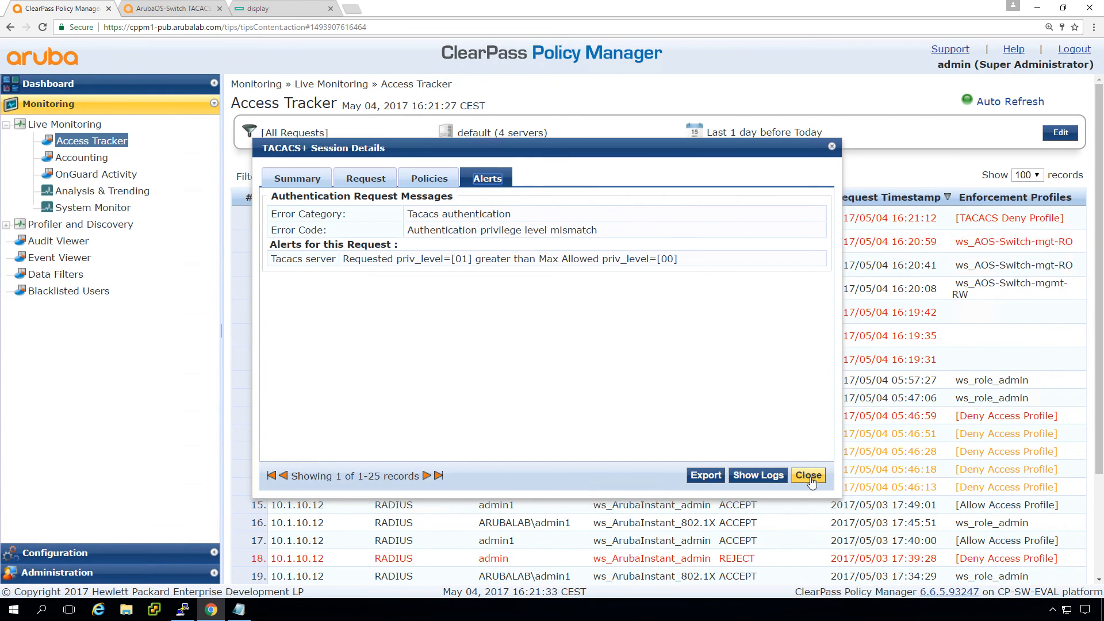
# Read helpdesk1's rejected-enable alert (privilege level 1 exceeds allowed 0) and close the details
pyautogui.click(807, 475)
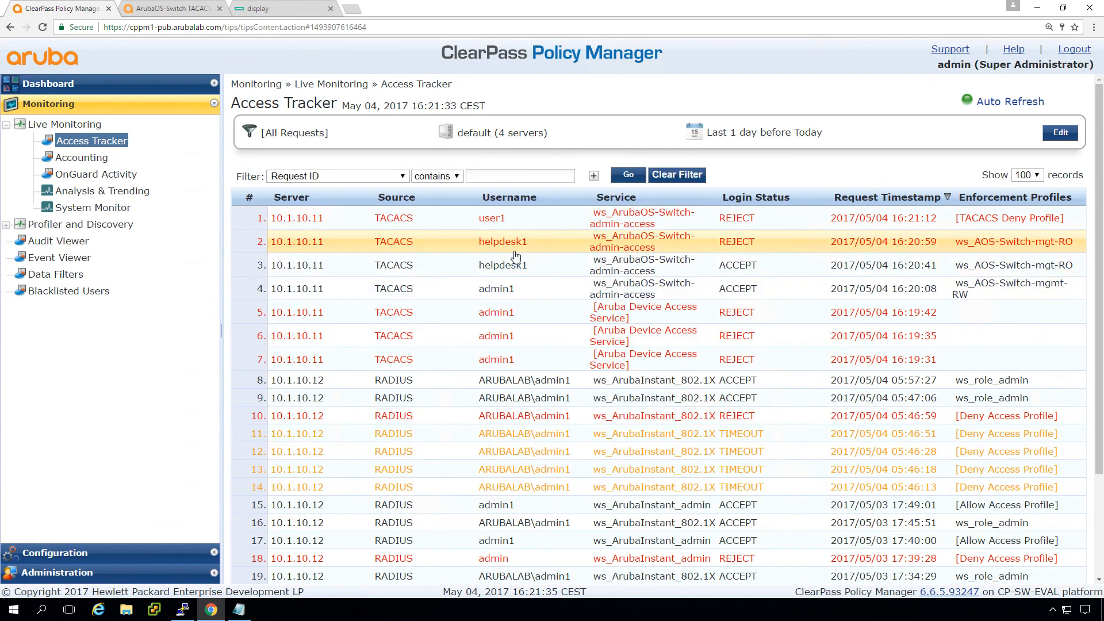